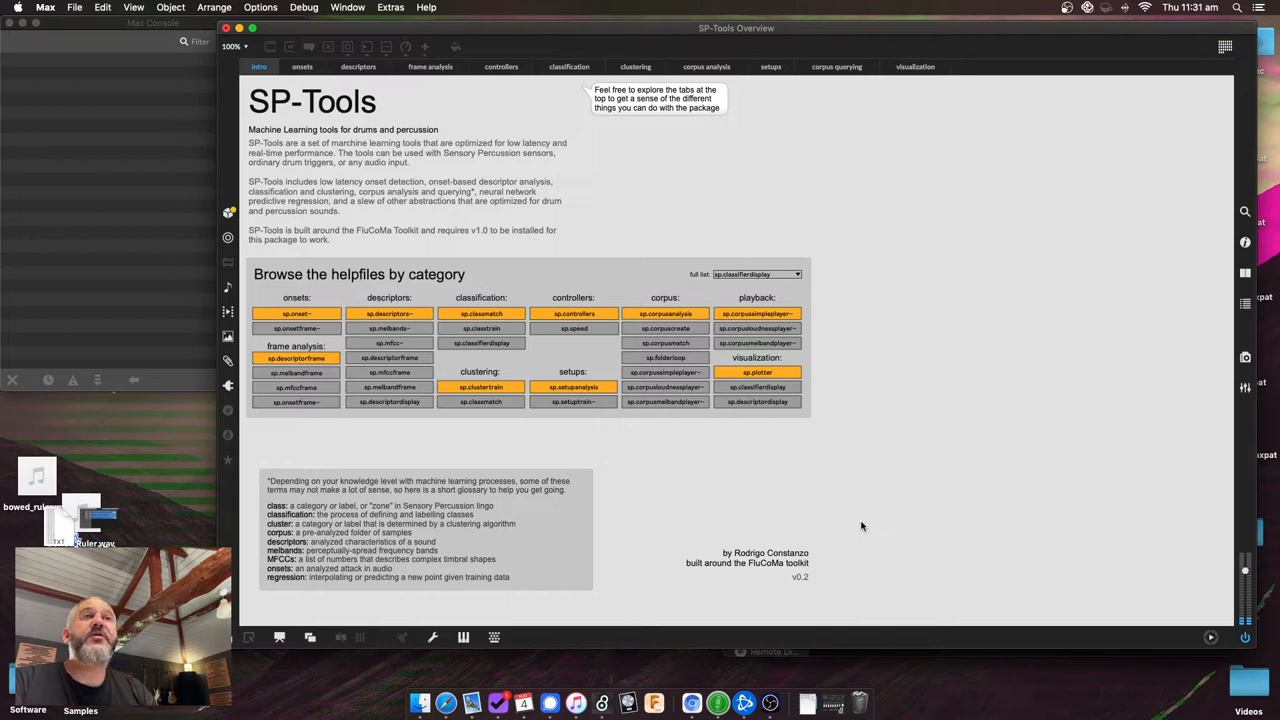
{"action": "mouse_move", "coordinate": [566, 360]}
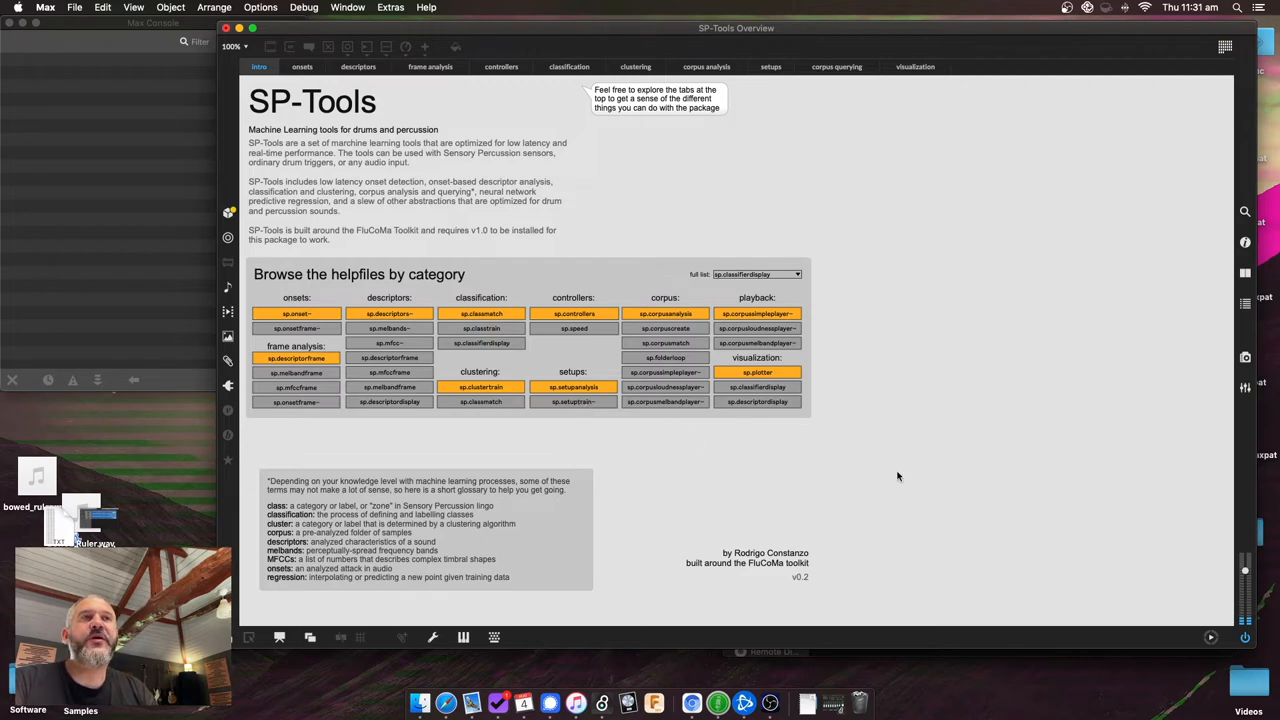
{"action": "mouse_move", "coordinate": [904, 464]}
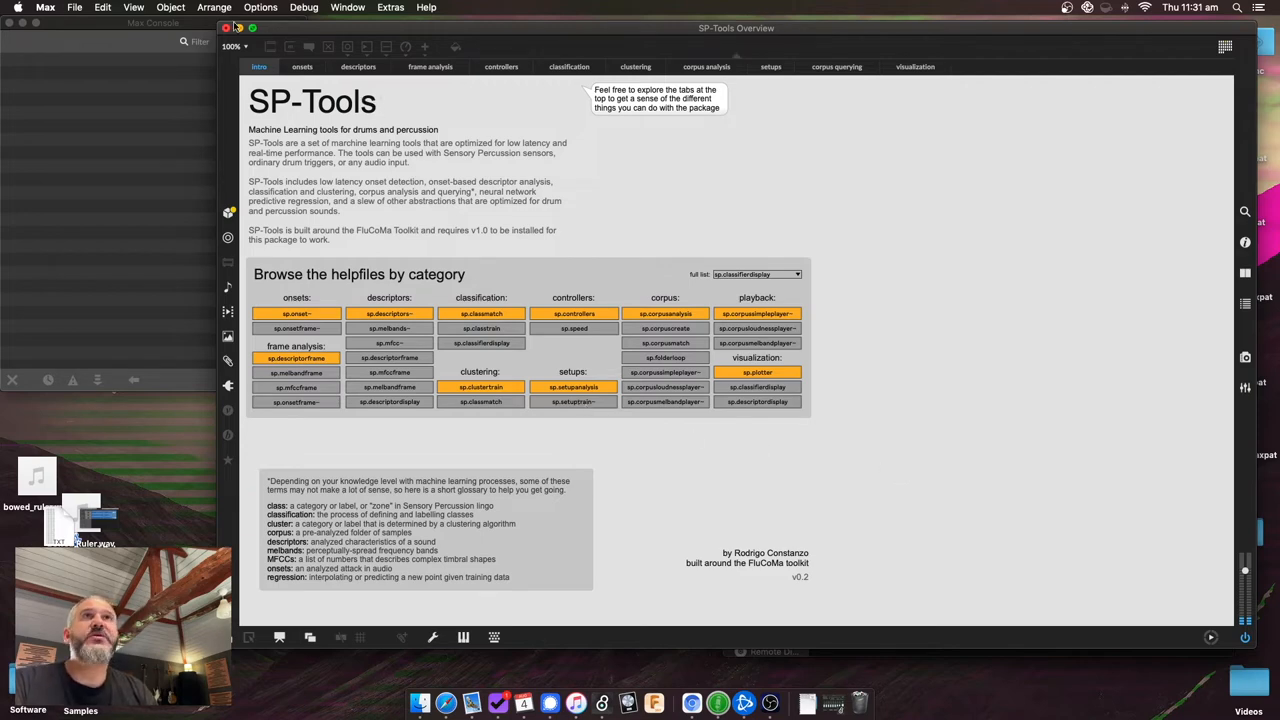
Close the SP-Tools Overview patch window
{"action": "left_click", "coordinate": [248, 28]}
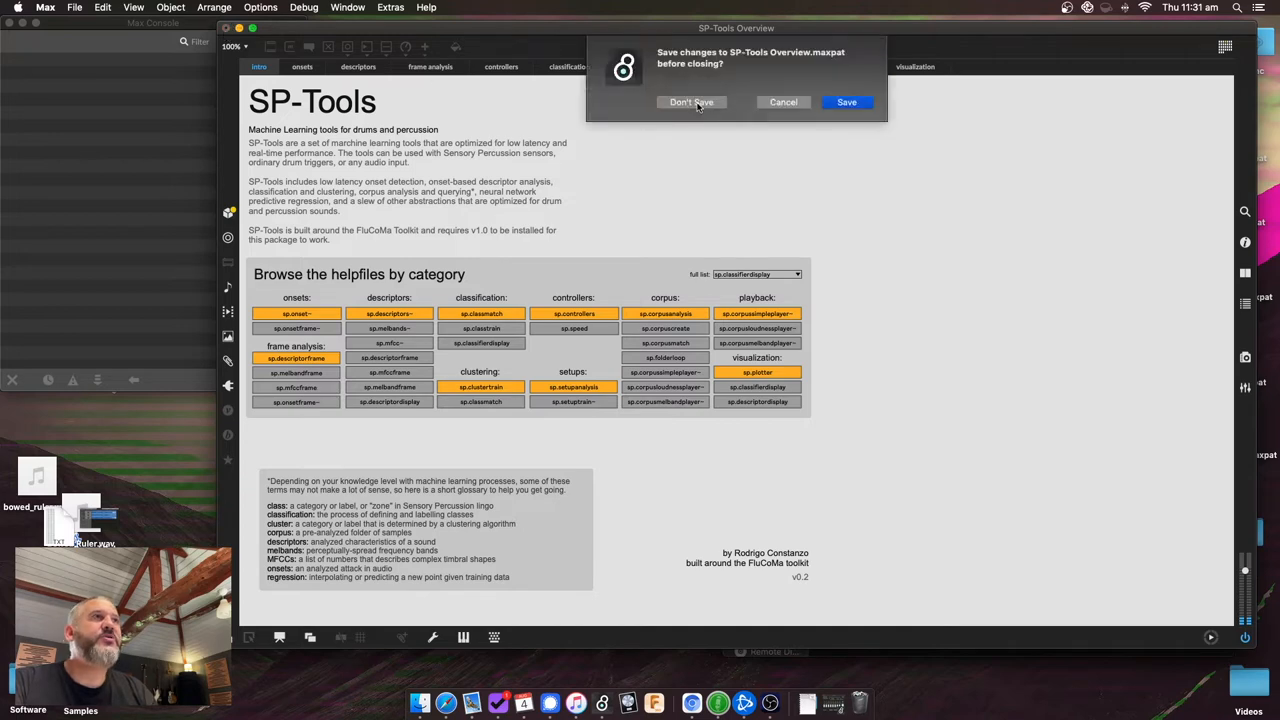
Discard changes to the overview and browse the SP-Tools help folder in Finder
{"action": "left_click", "coordinate": [692, 100]}
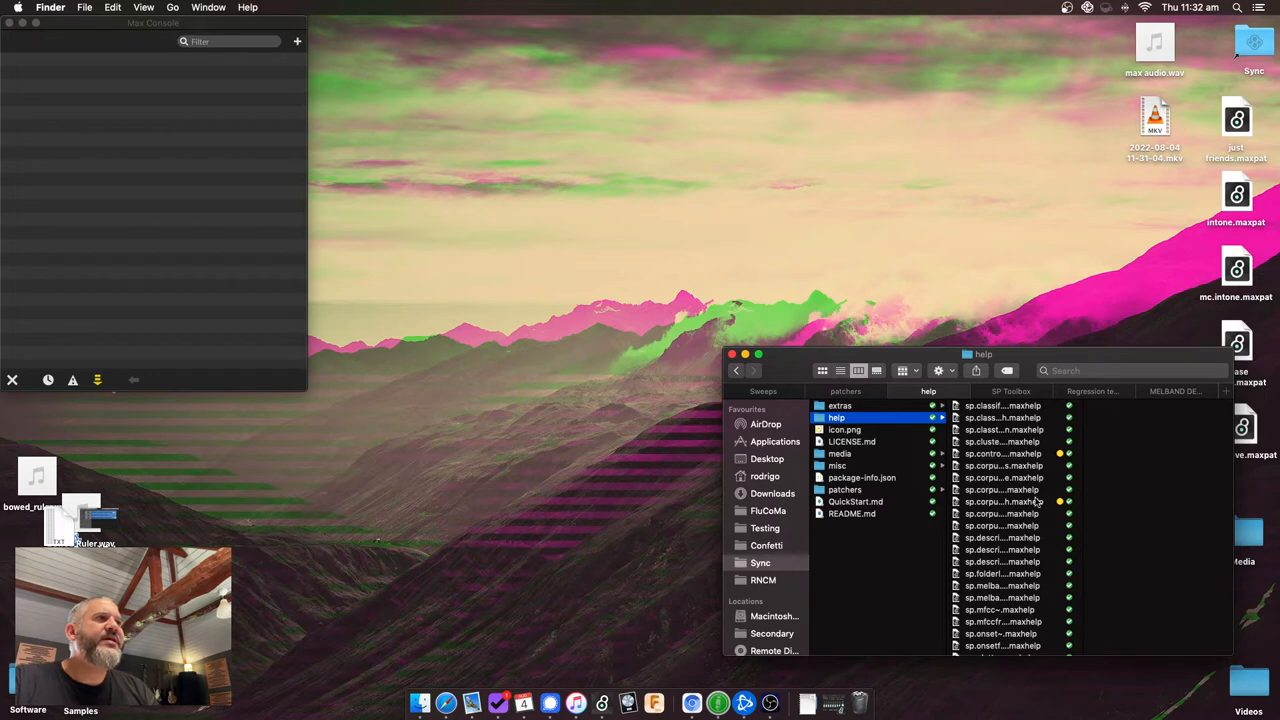
{"action": "scroll", "scroll_direction": "down", "scroll_amount": 3}
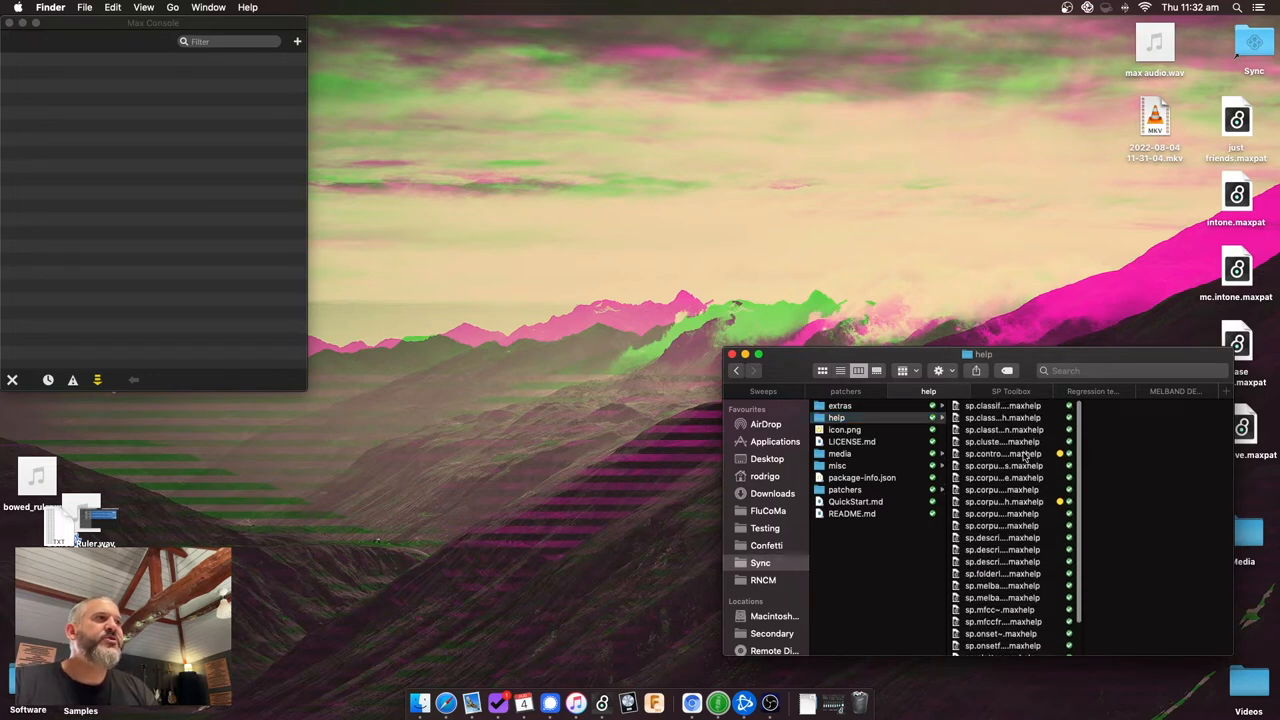
Open sp.controllers.maxhelp and start playing the snare sample
{"action": "double_click", "coordinate": [1004, 452]}
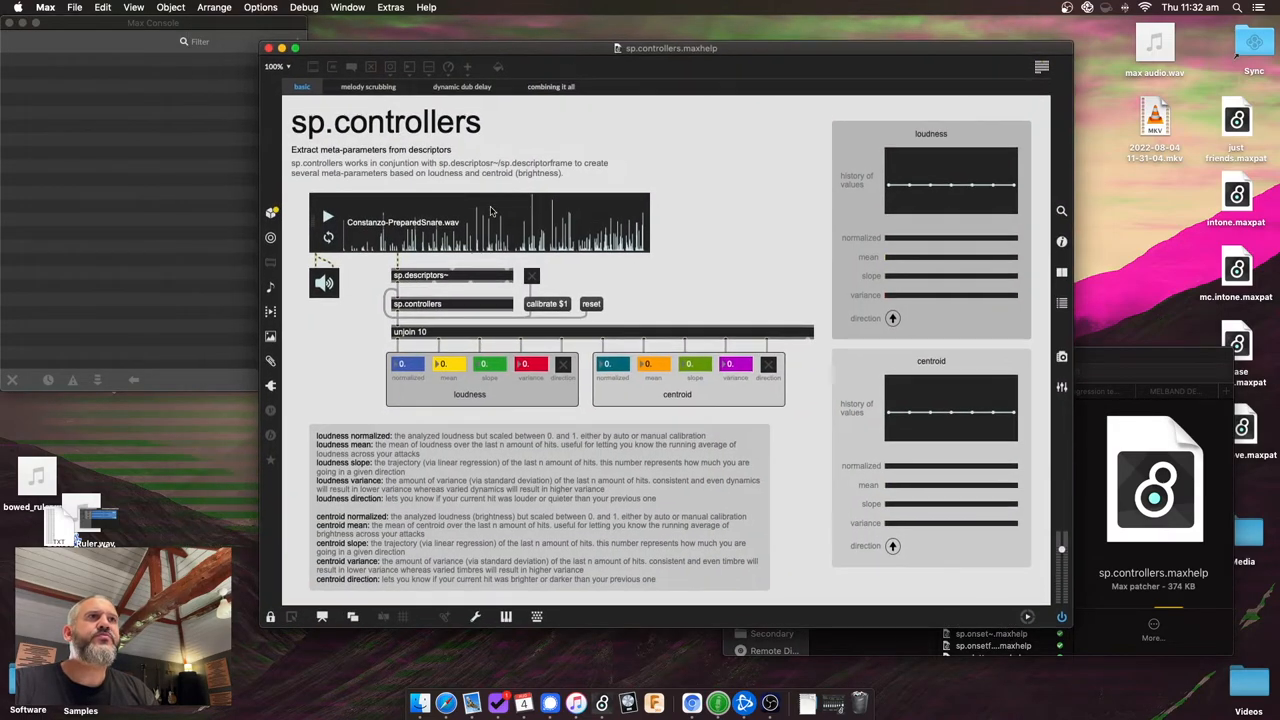
{"action": "mouse_move", "coordinate": [416, 394]}
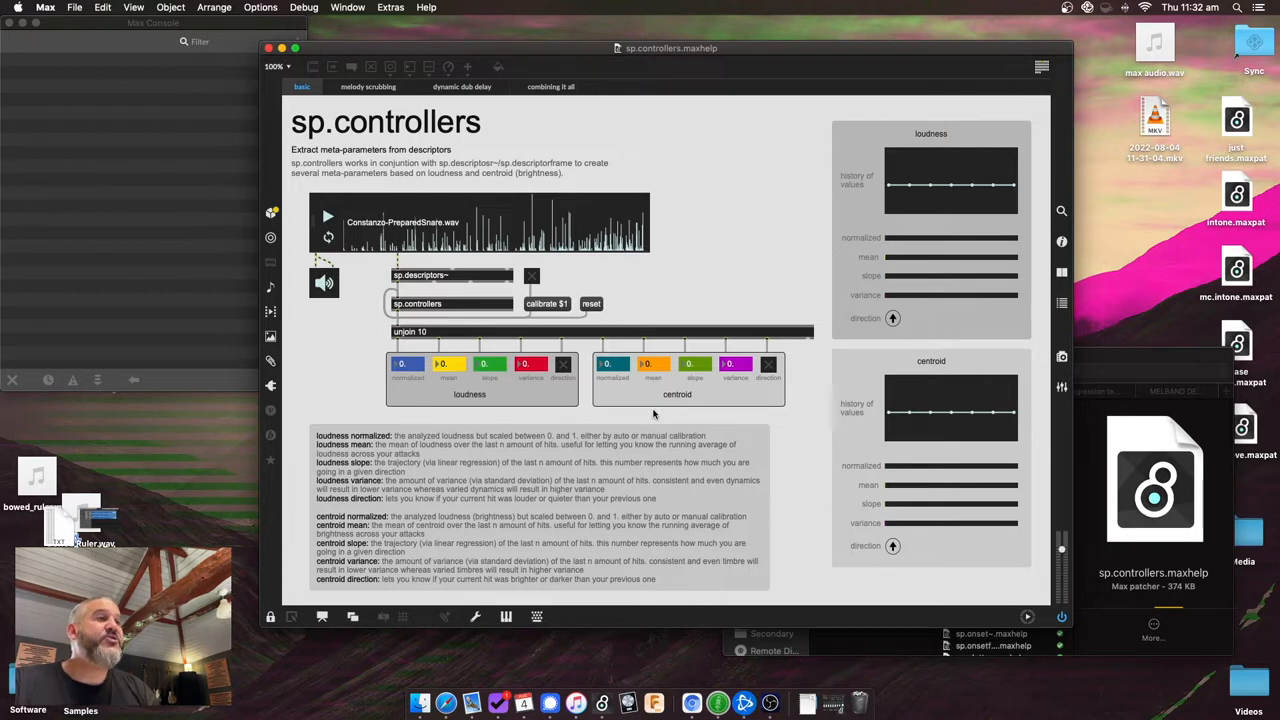
{"action": "mouse_move", "coordinate": [704, 432]}
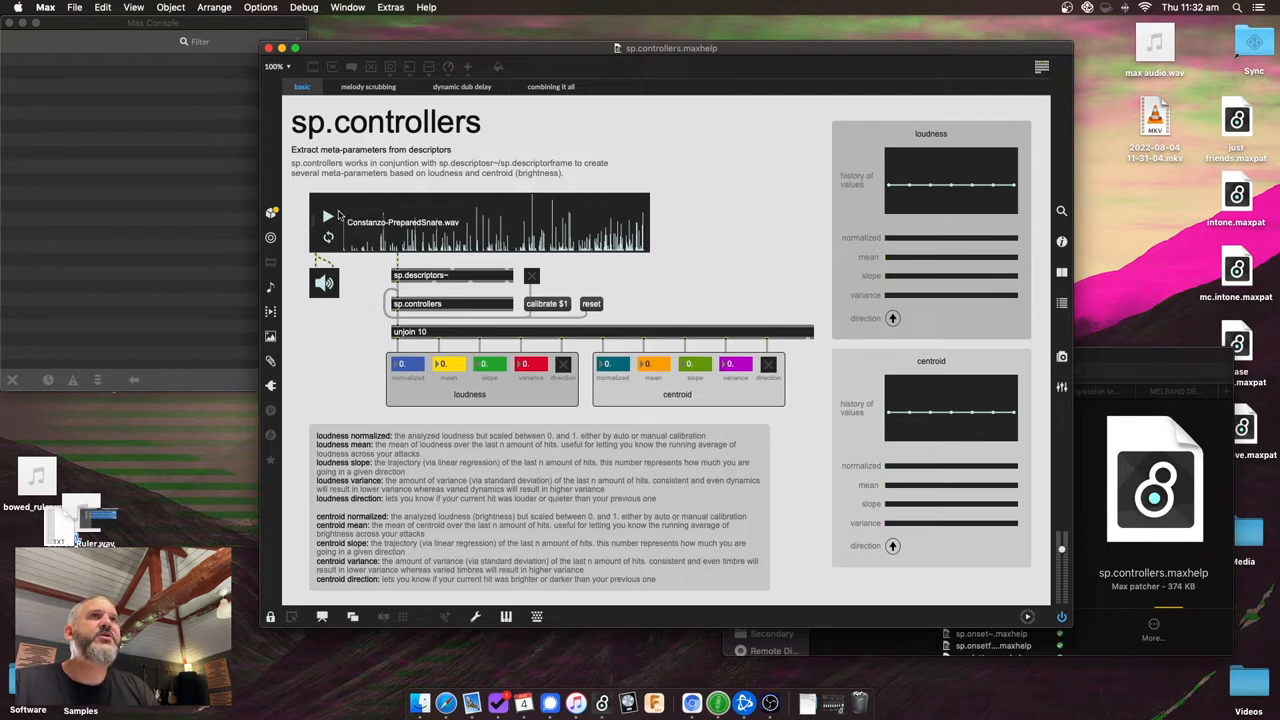
{"action": "left_click", "coordinate": [328, 216]}
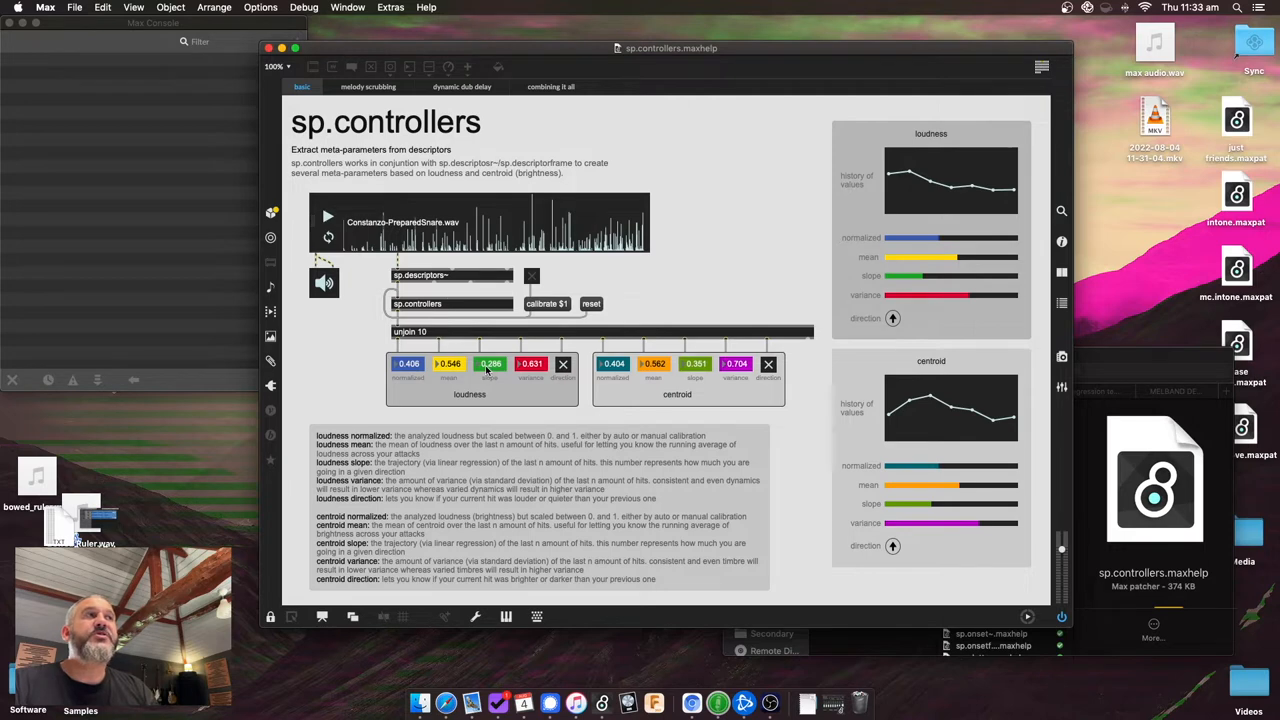
{"action": "mouse_move", "coordinate": [922, 160]}
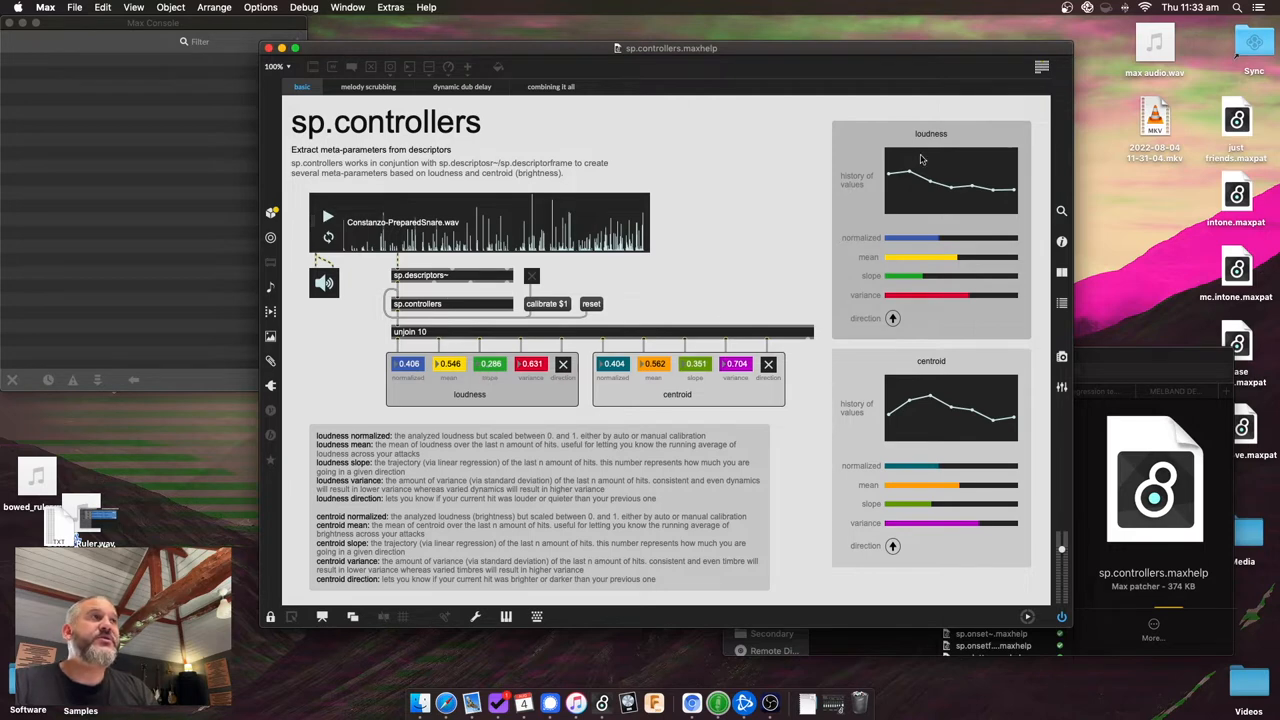
{"action": "mouse_move", "coordinate": [976, 198]}
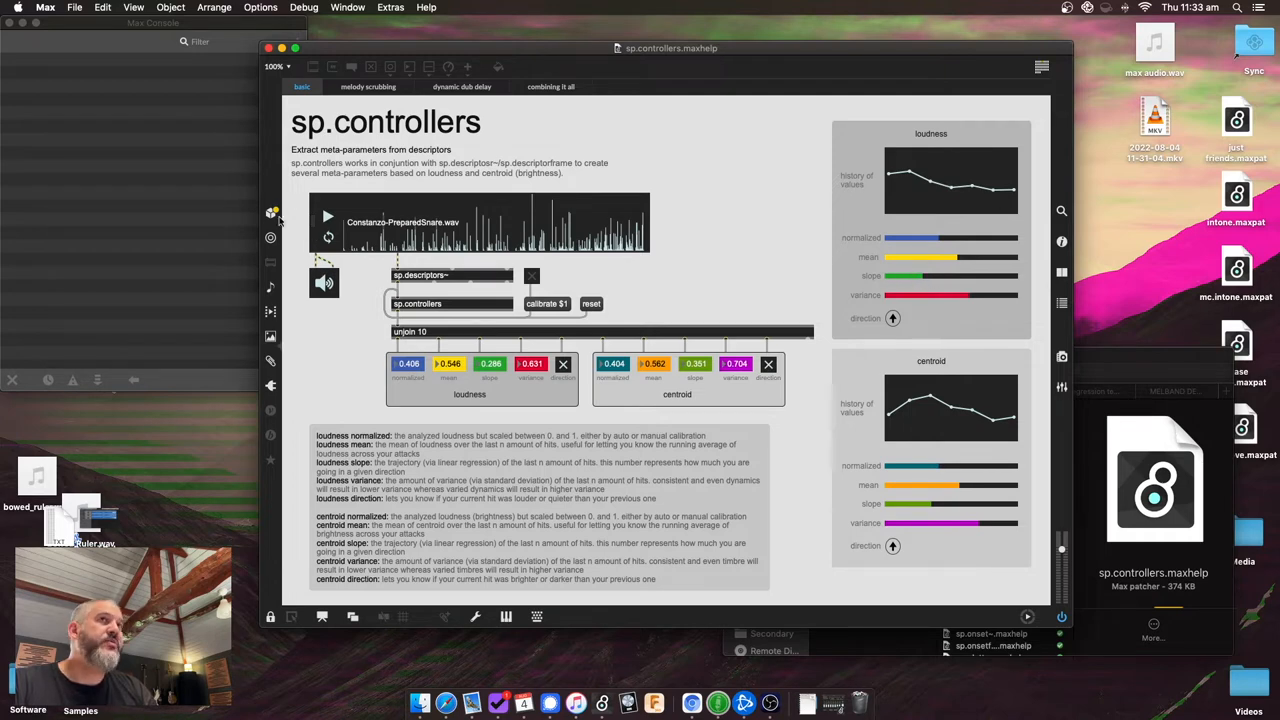
Play the snare sample again to refresh loudness and centroid readouts
{"action": "left_click", "coordinate": [328, 216]}
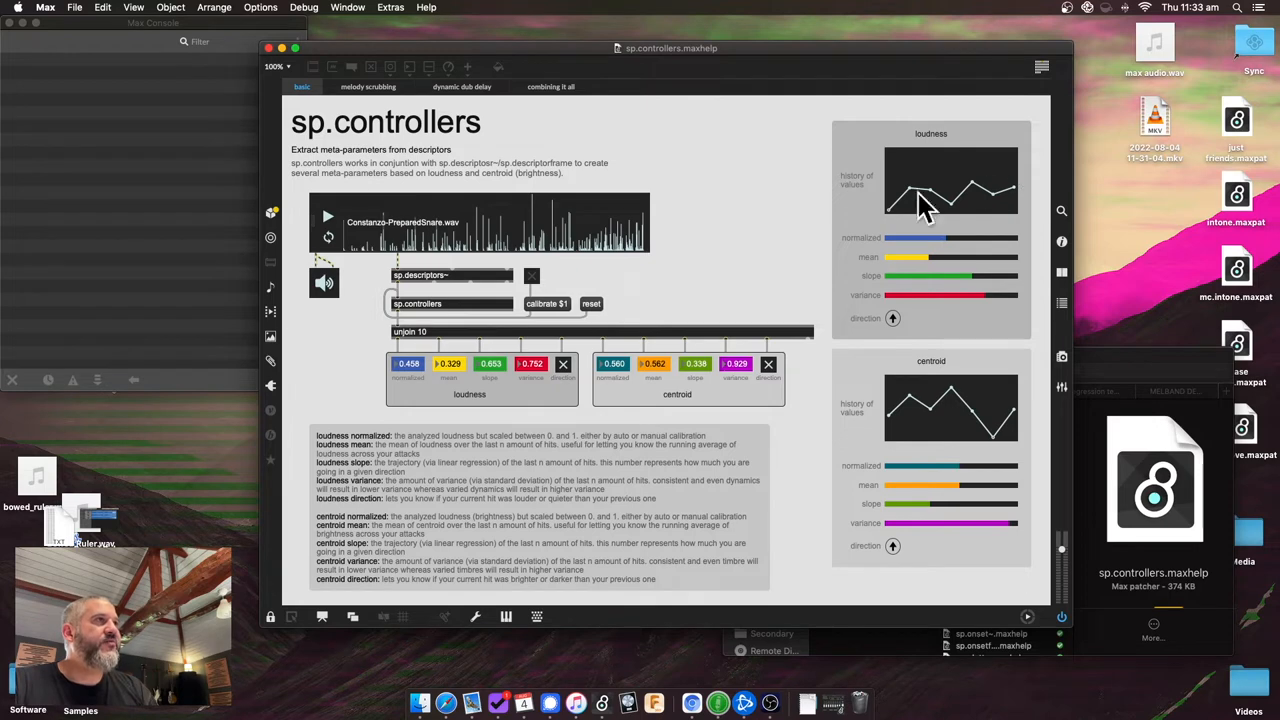
{"action": "mouse_move", "coordinate": [1080, 148]}
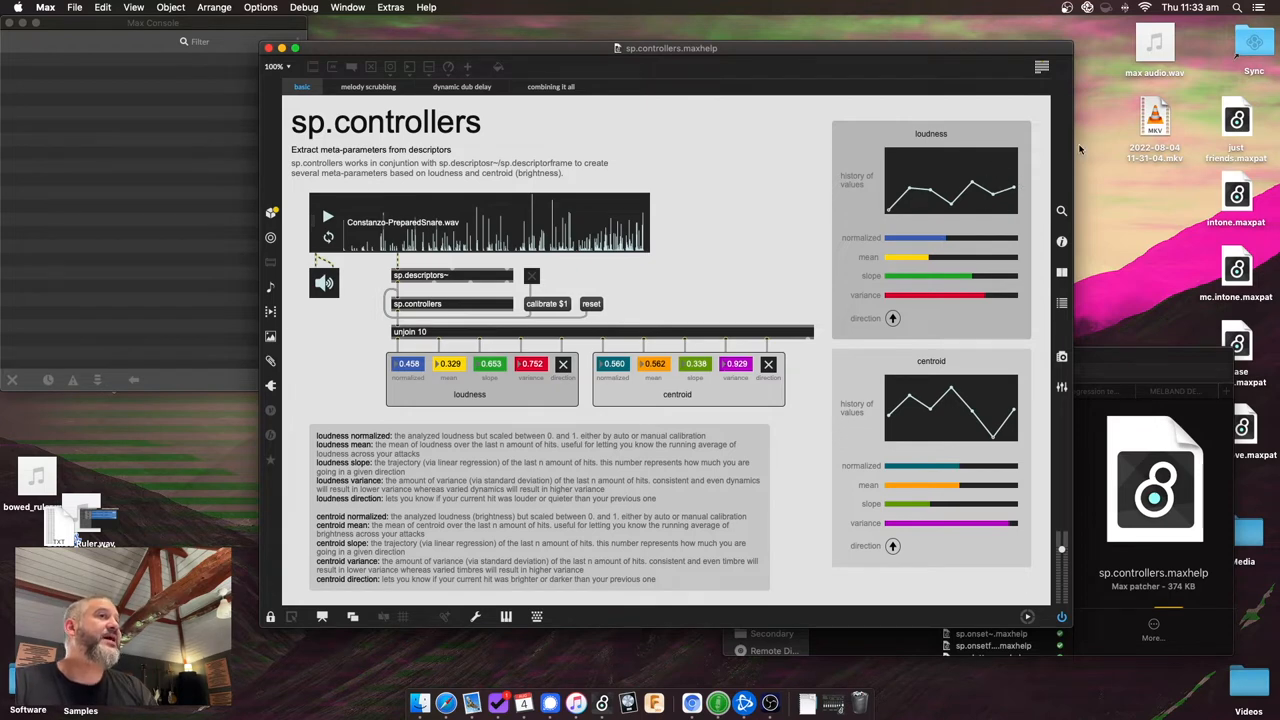
{"action": "mouse_move", "coordinate": [1056, 152]}
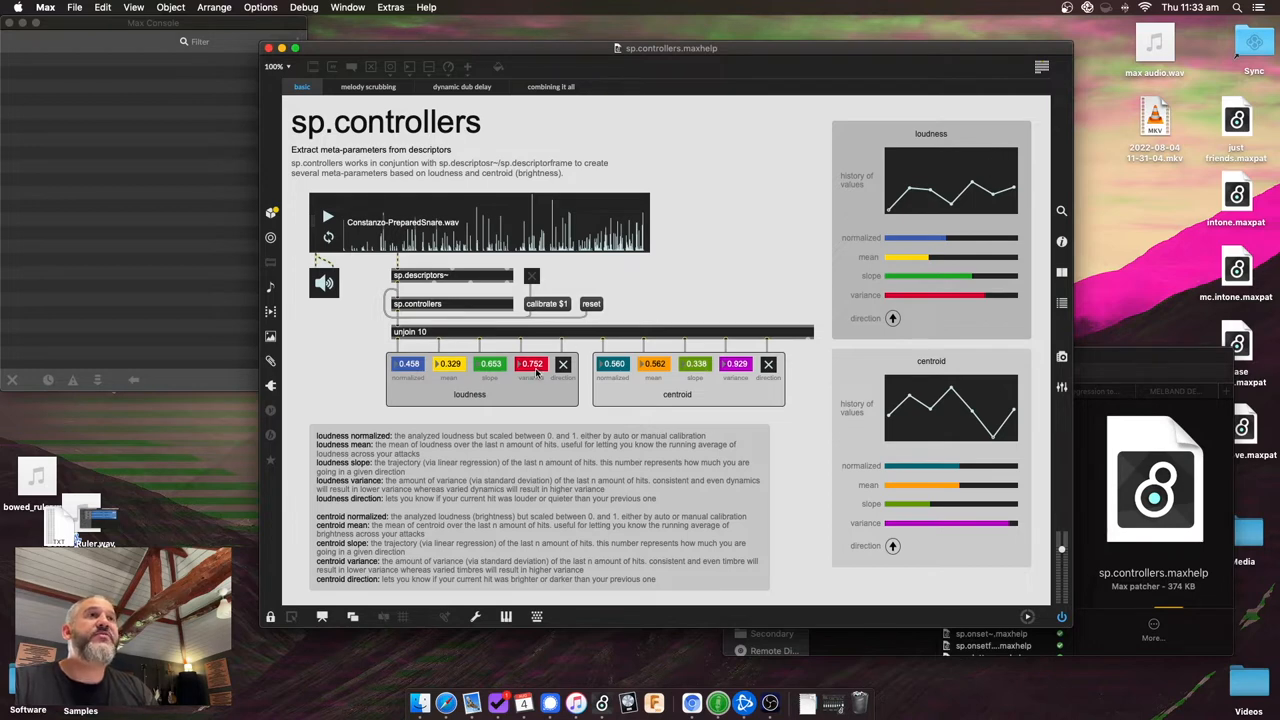
{"action": "mouse_move", "coordinate": [904, 212]}
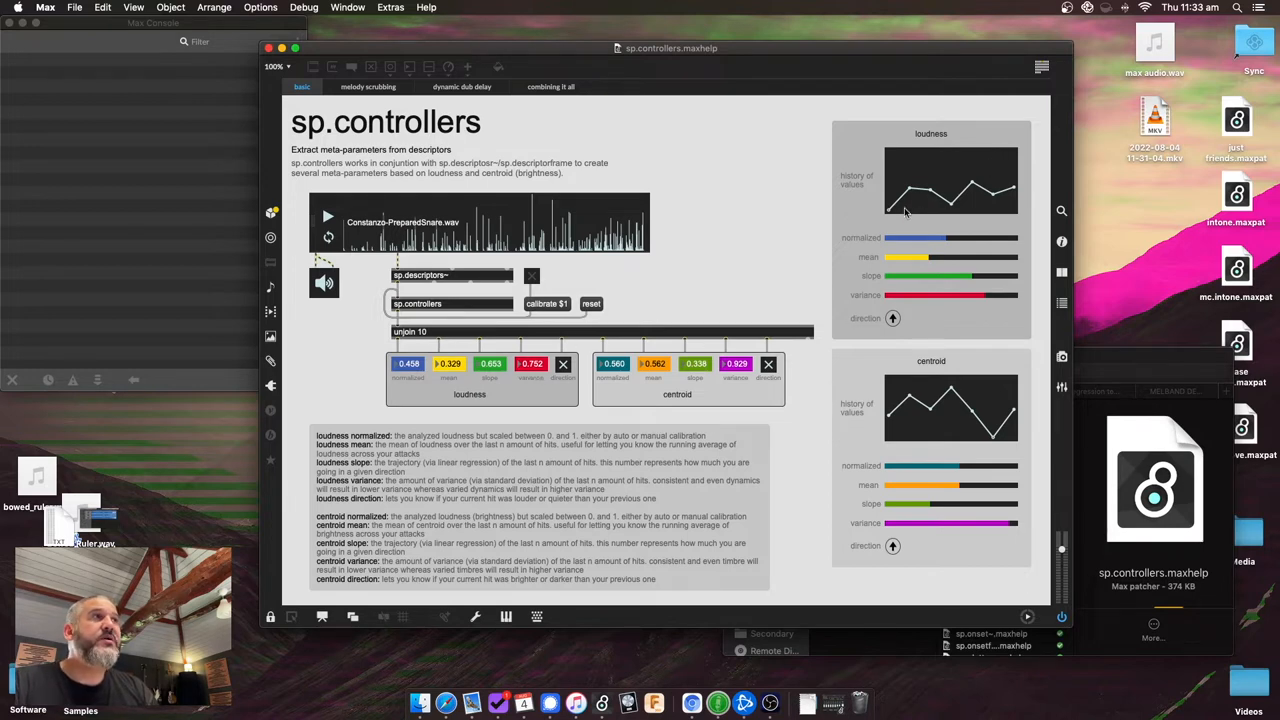
{"action": "mouse_move", "coordinate": [1024, 168]}
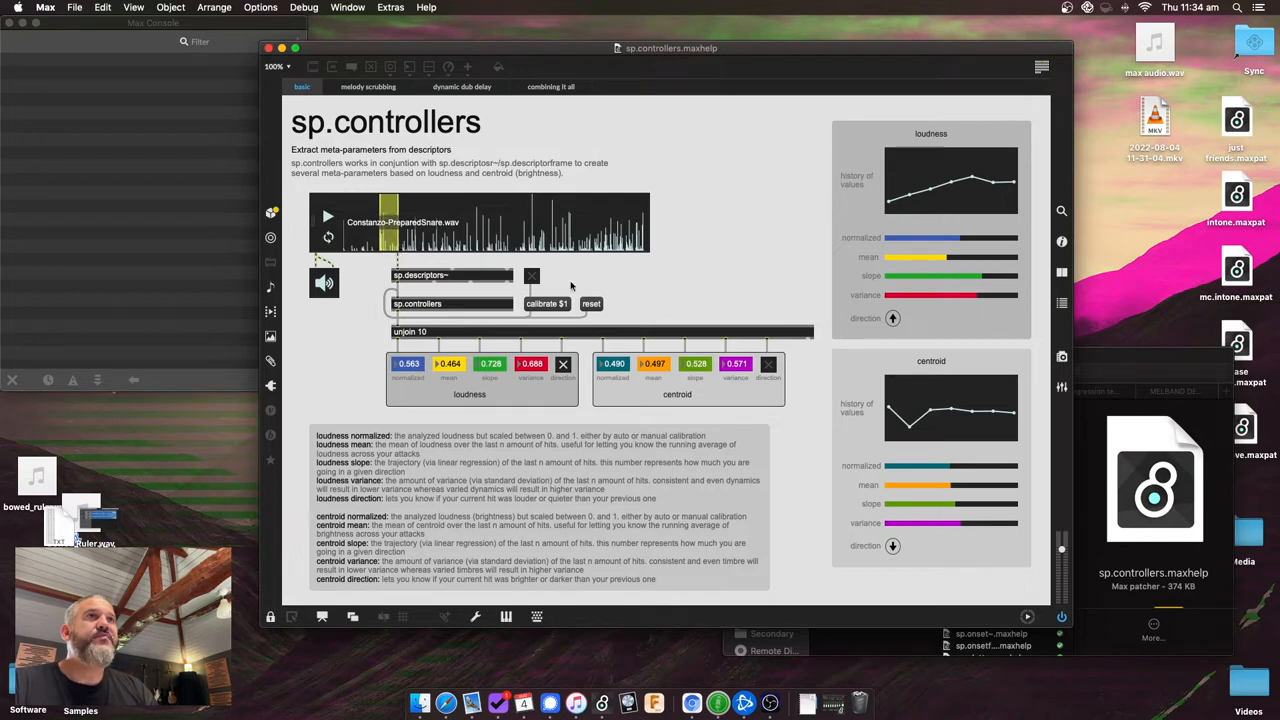
Toggle descriptor analysis on, play and stop the snare sample, then switch analysis off
{"action": "left_click", "coordinate": [328, 216]}
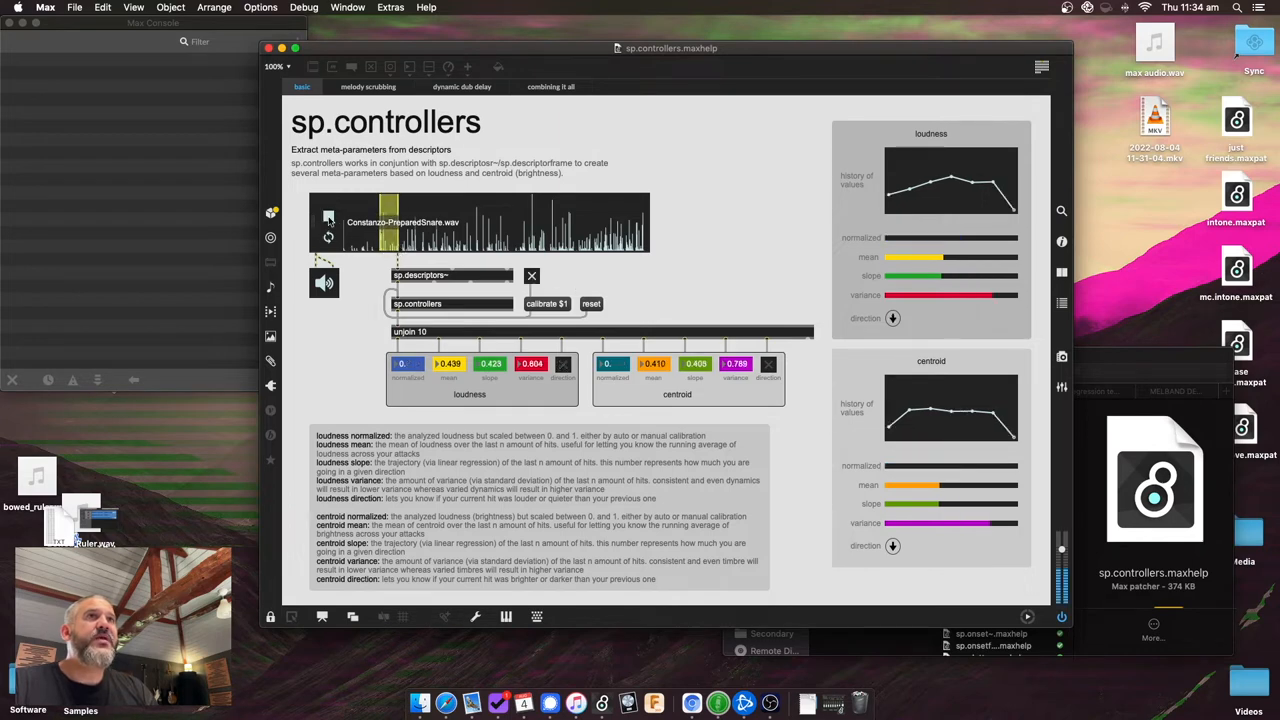
{"action": "left_click", "coordinate": [328, 218]}
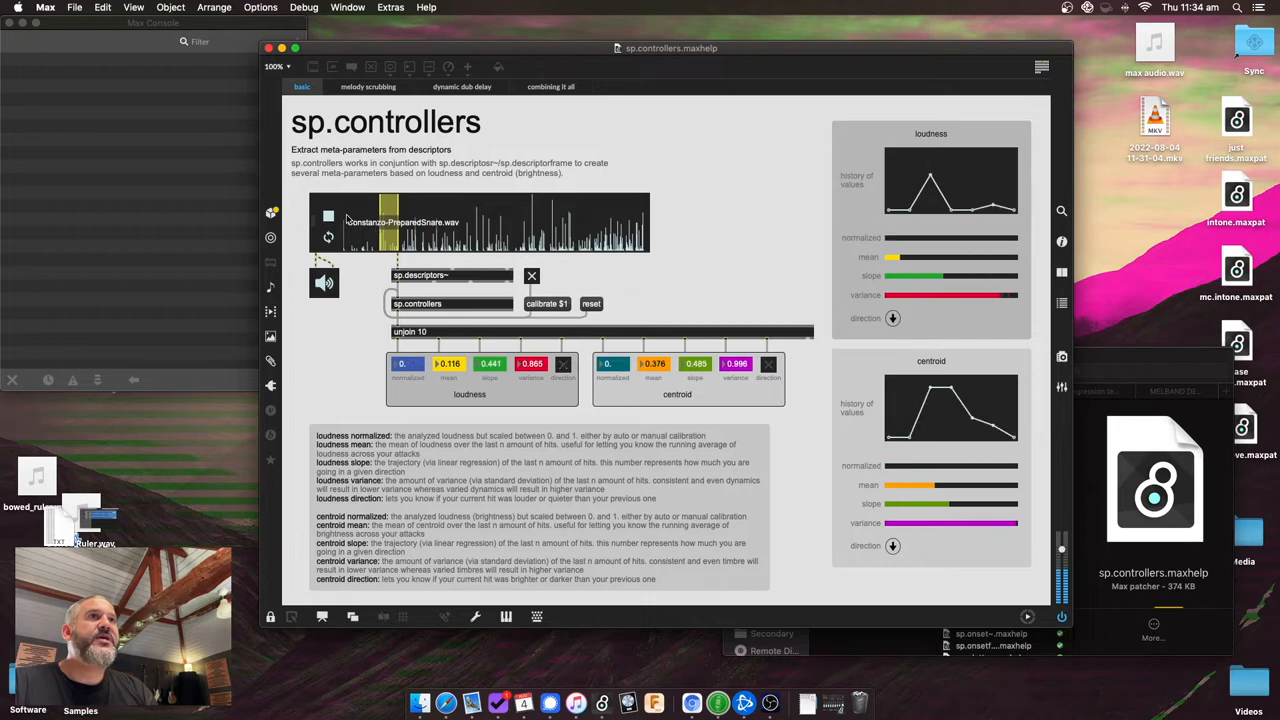
{"action": "left_click", "coordinate": [332, 216]}
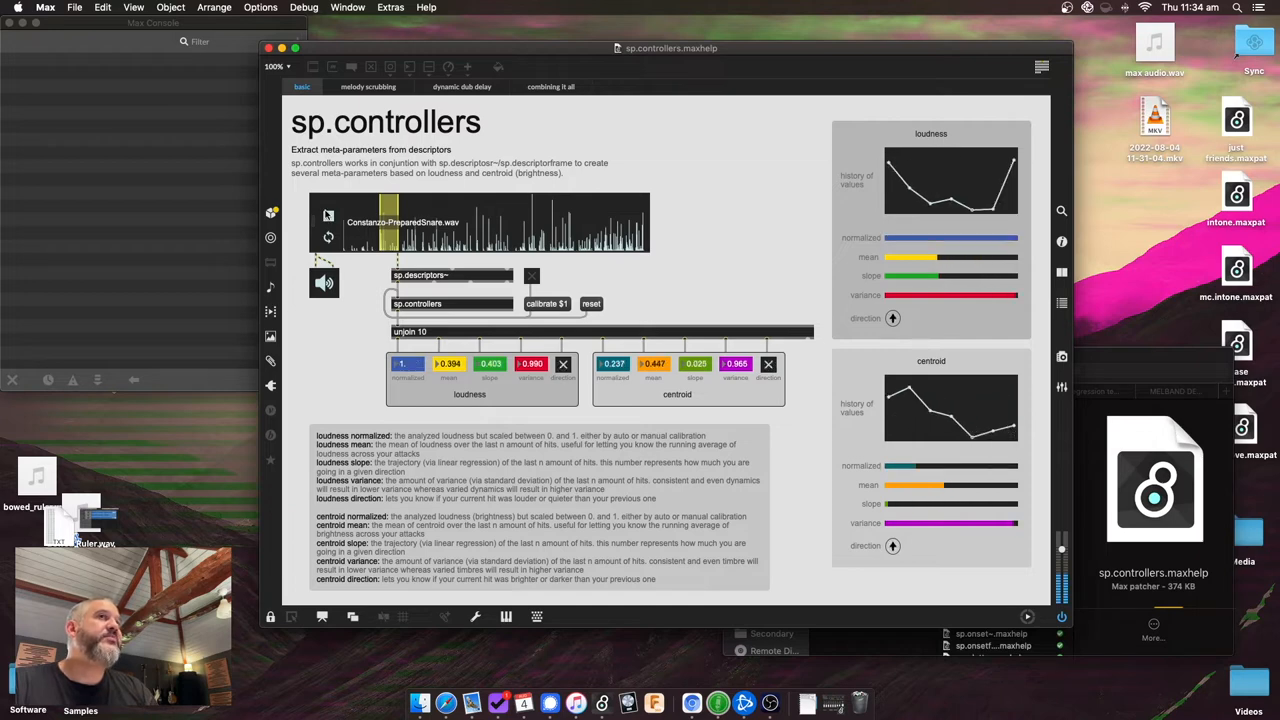
{"action": "left_click", "coordinate": [328, 216]}
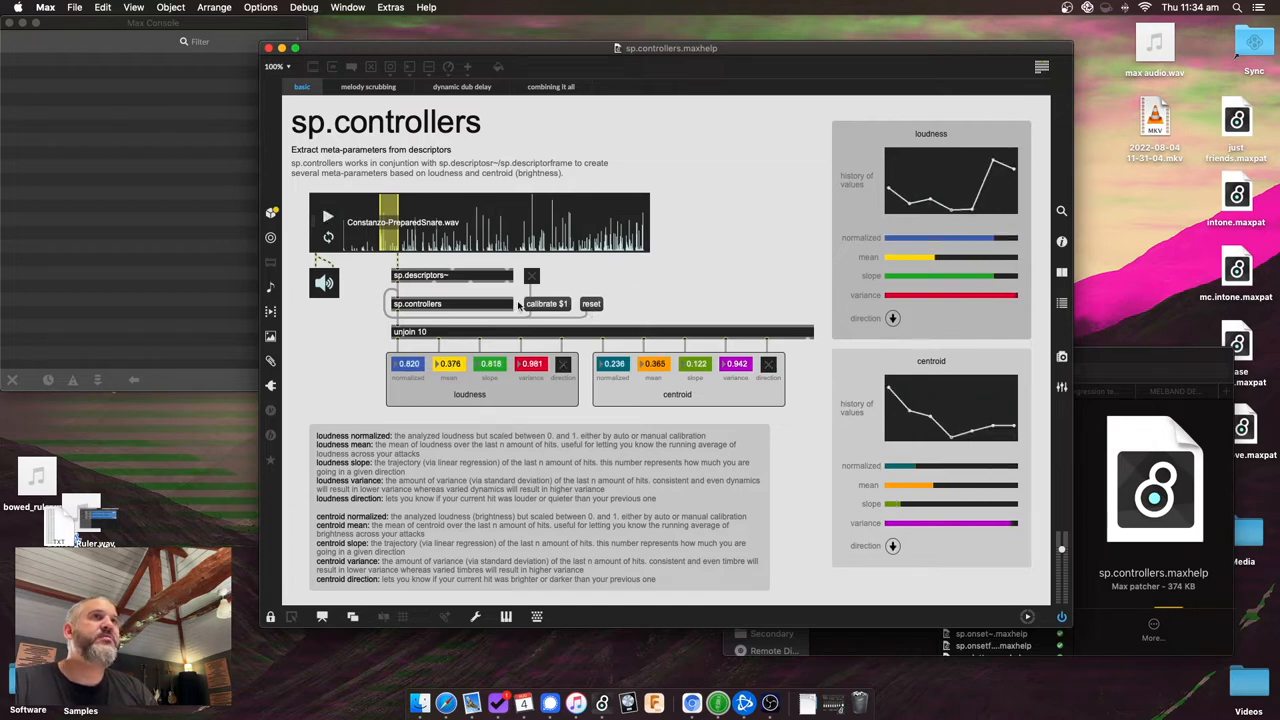
{"action": "mouse_move", "coordinate": [652, 312]}
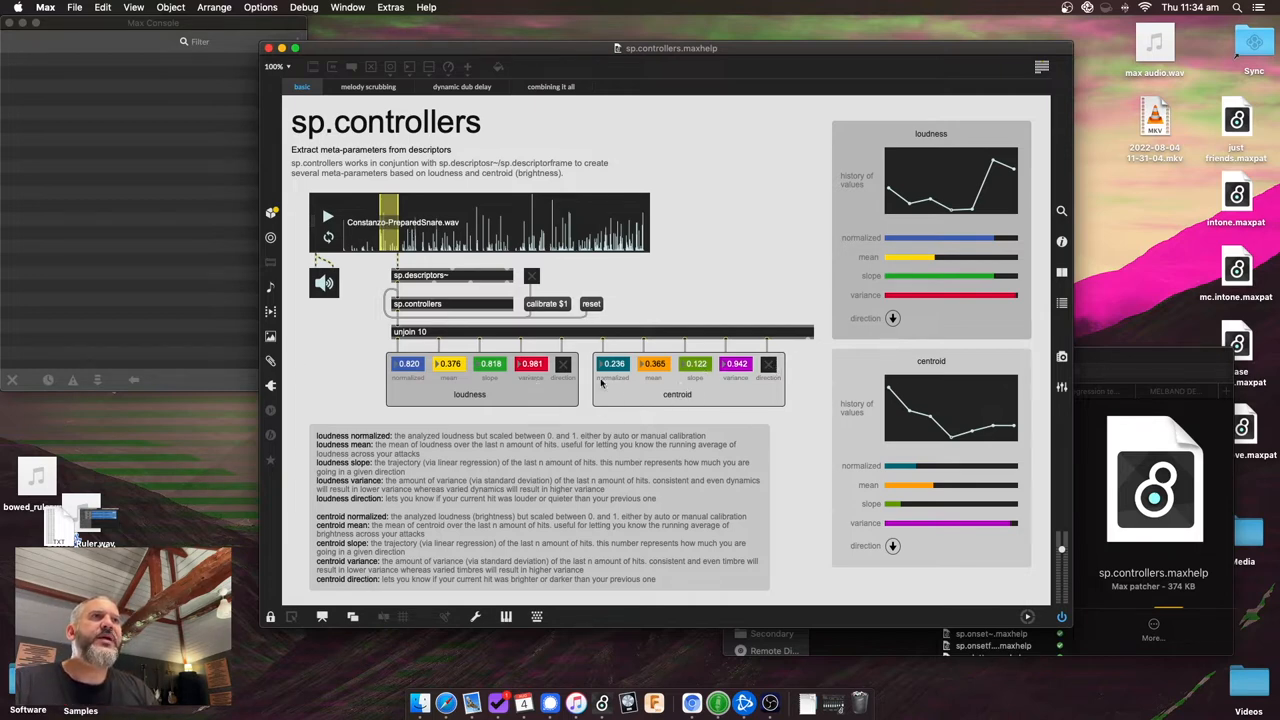
{"action": "mouse_move", "coordinate": [328, 218]}
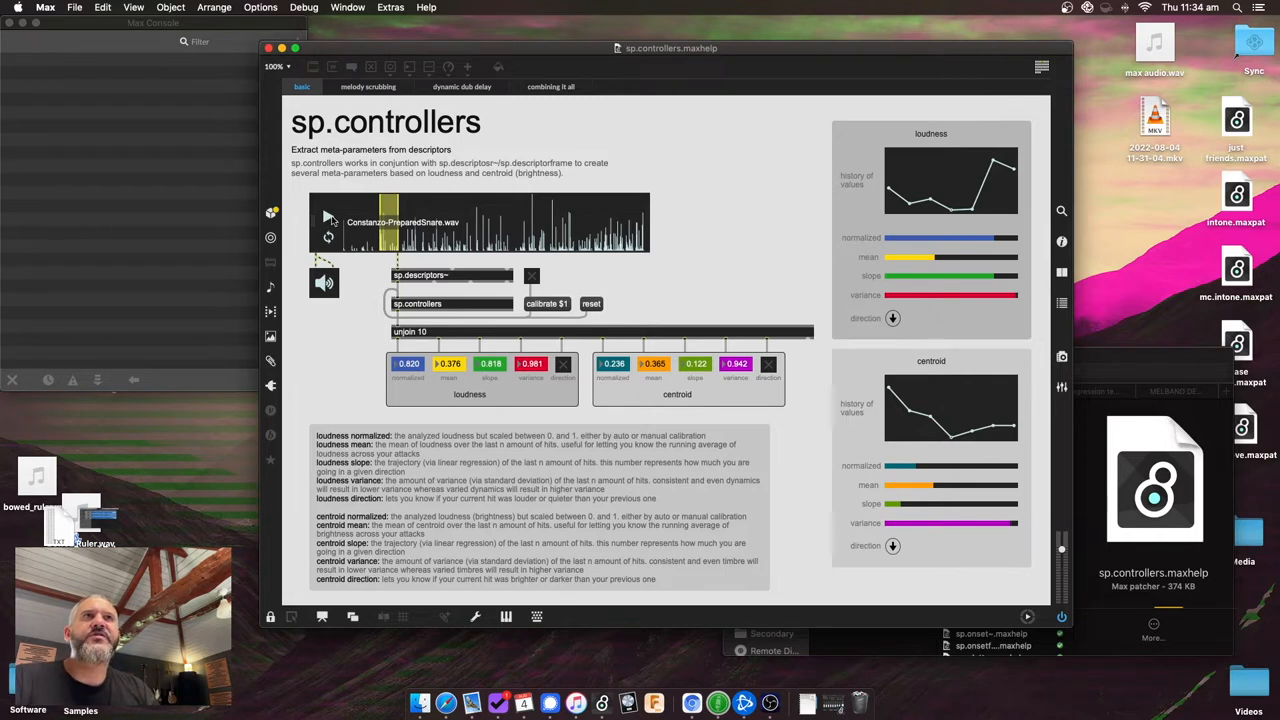
View the melodic scrubbing, dynamic dub delay and combining it all examples, then return to basic
{"action": "left_click", "coordinate": [368, 86]}
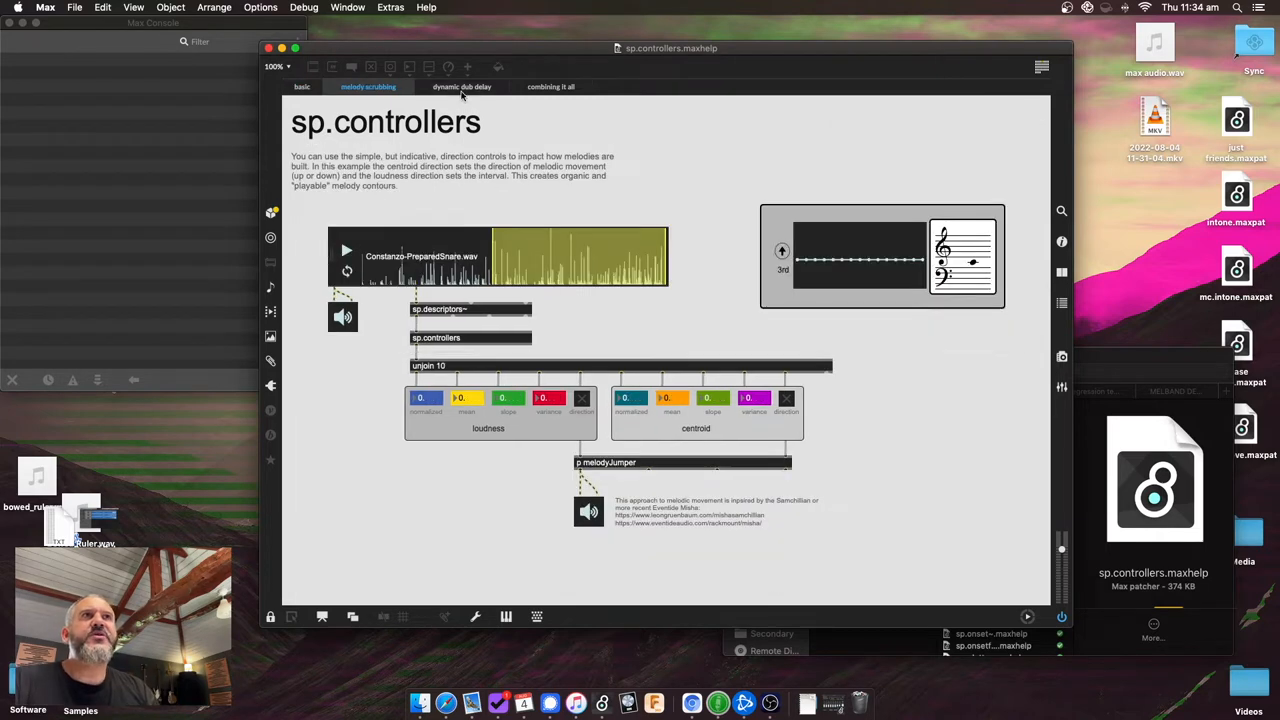
{"action": "left_click", "coordinate": [550, 86]}
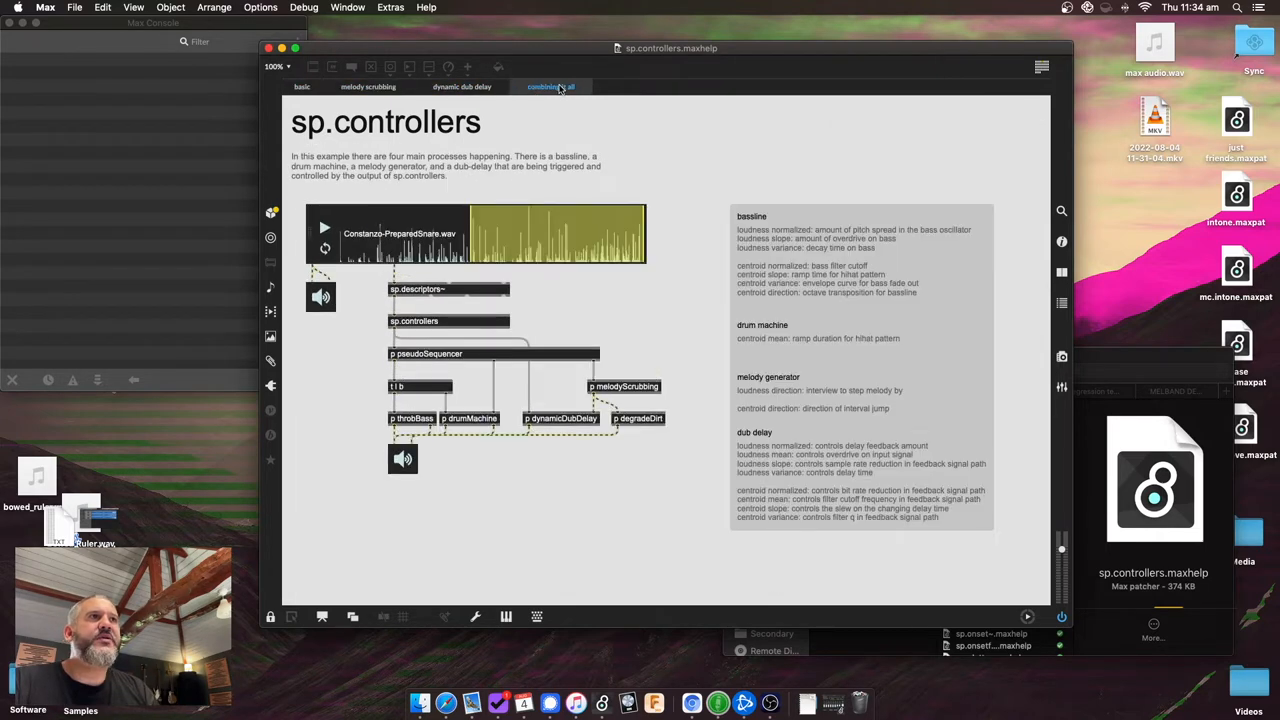
{"action": "left_click", "coordinate": [368, 86]}
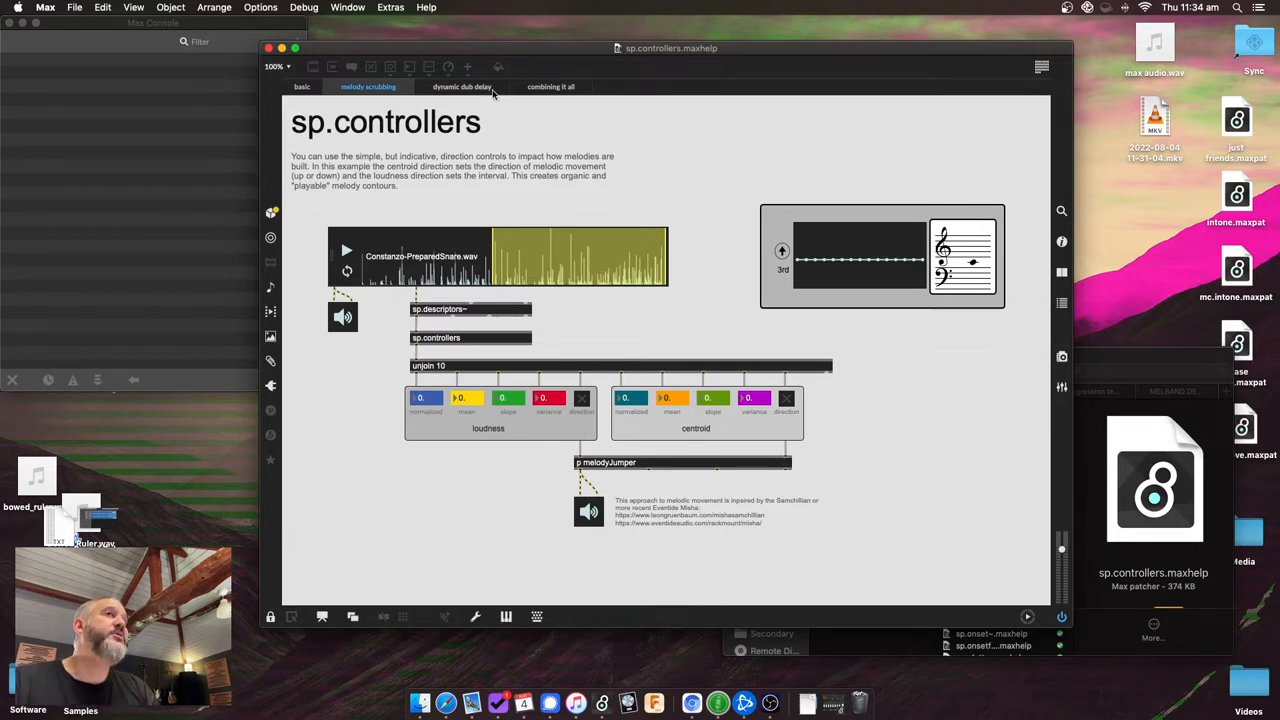
{"action": "left_click", "coordinate": [462, 86]}
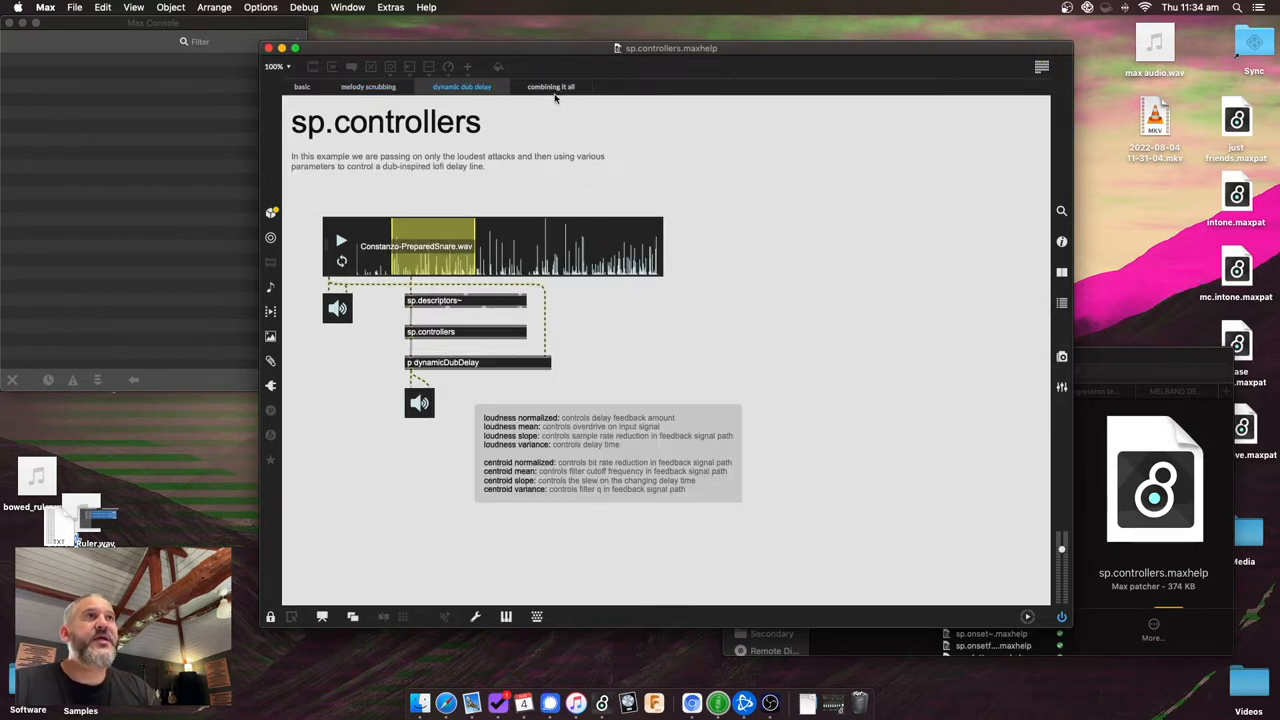
{"action": "left_click", "coordinate": [552, 86]}
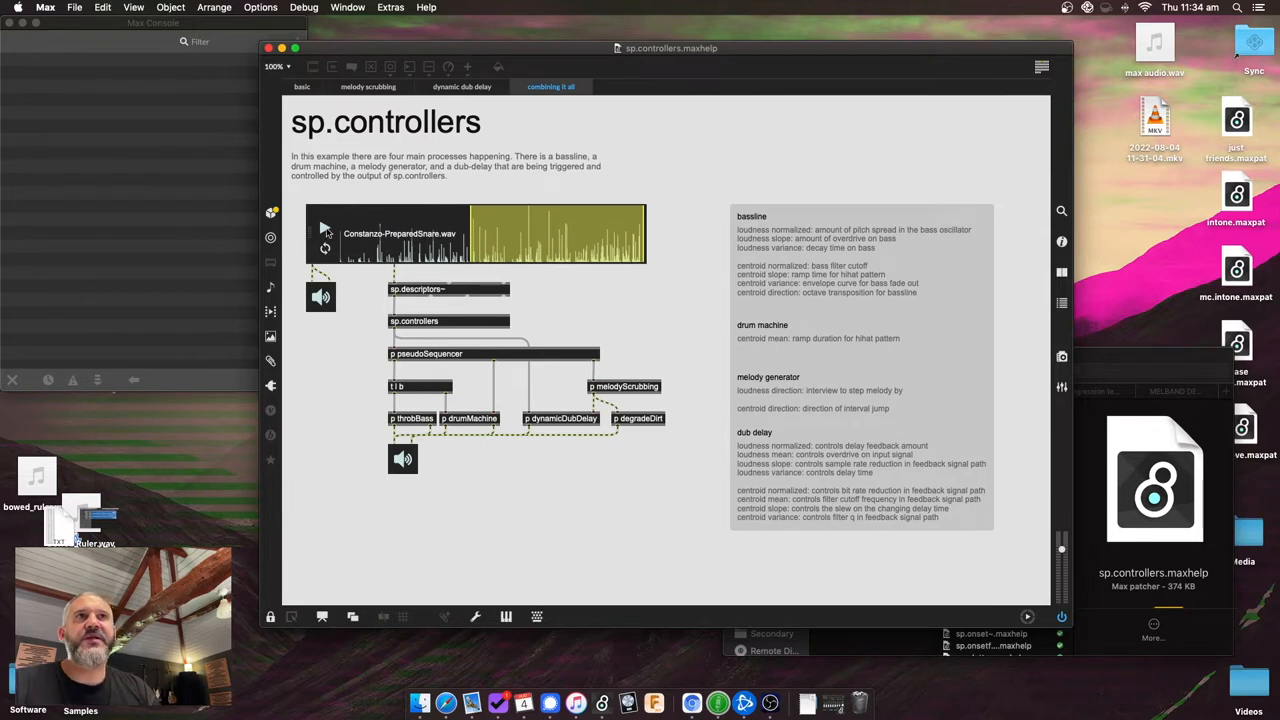
{"action": "mouse_move", "coordinate": [386, 318]}
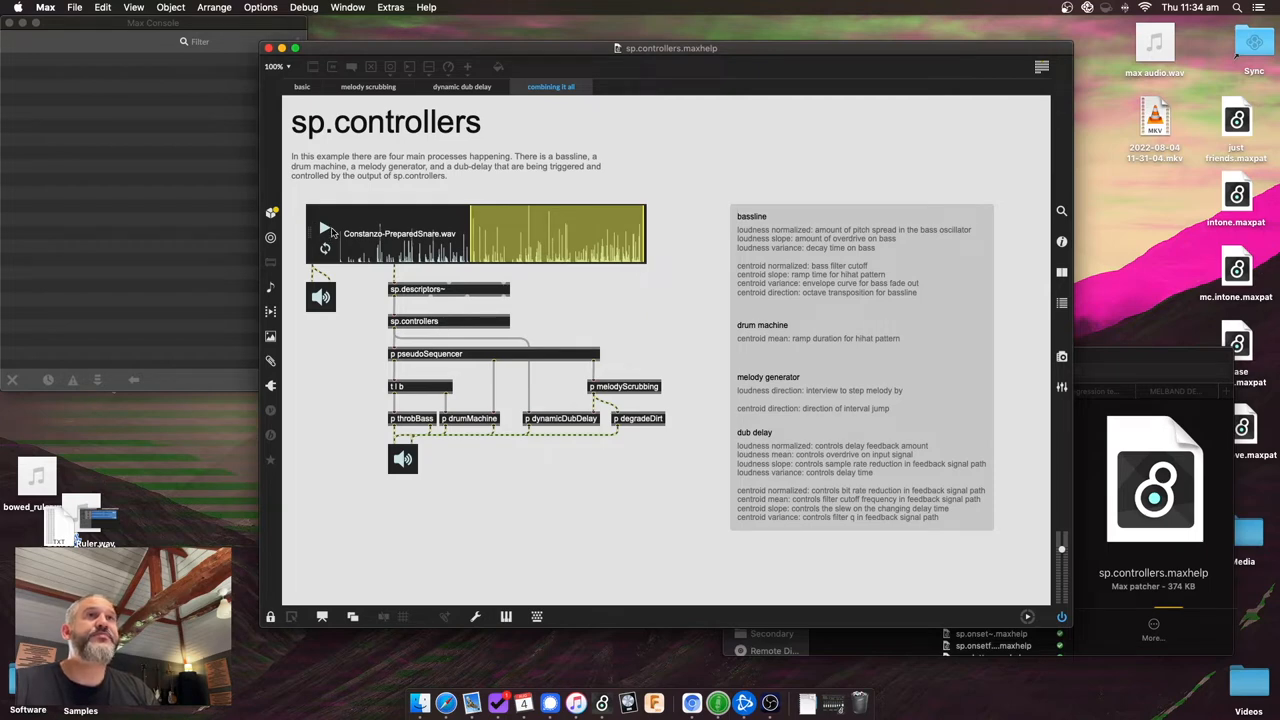
{"action": "left_click", "coordinate": [324, 228]}
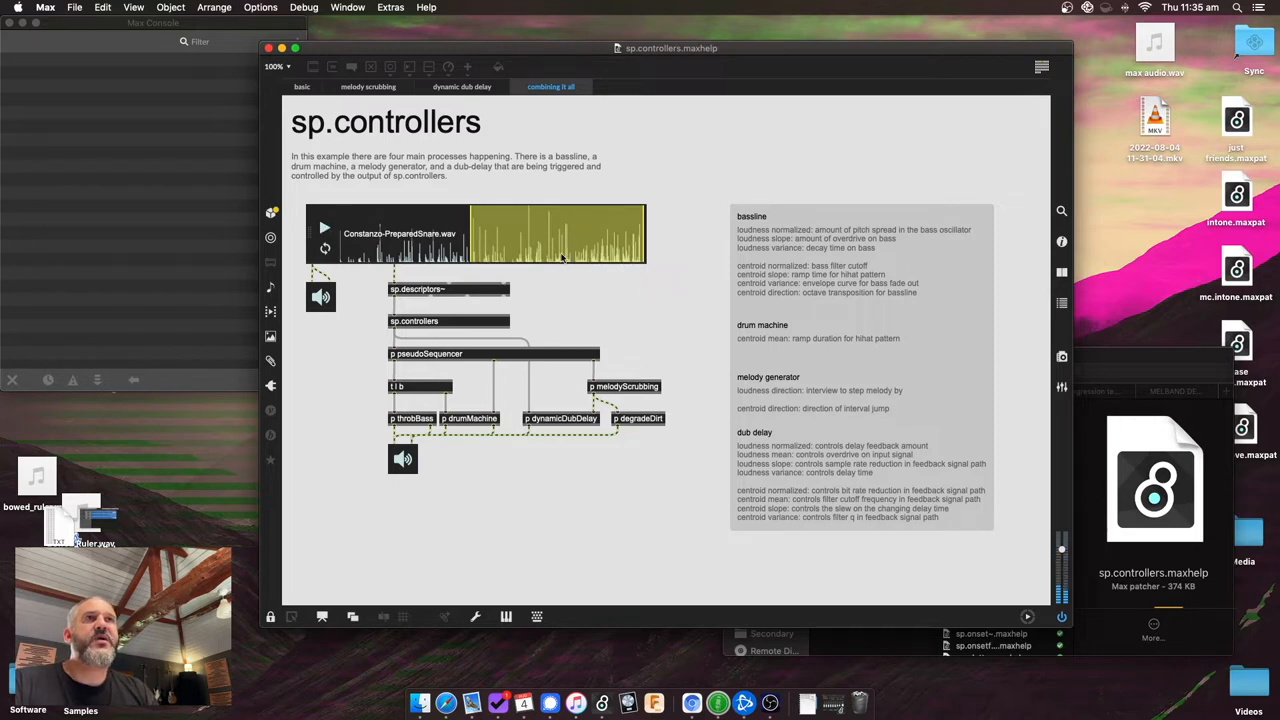
{"action": "left_click", "coordinate": [302, 86]}
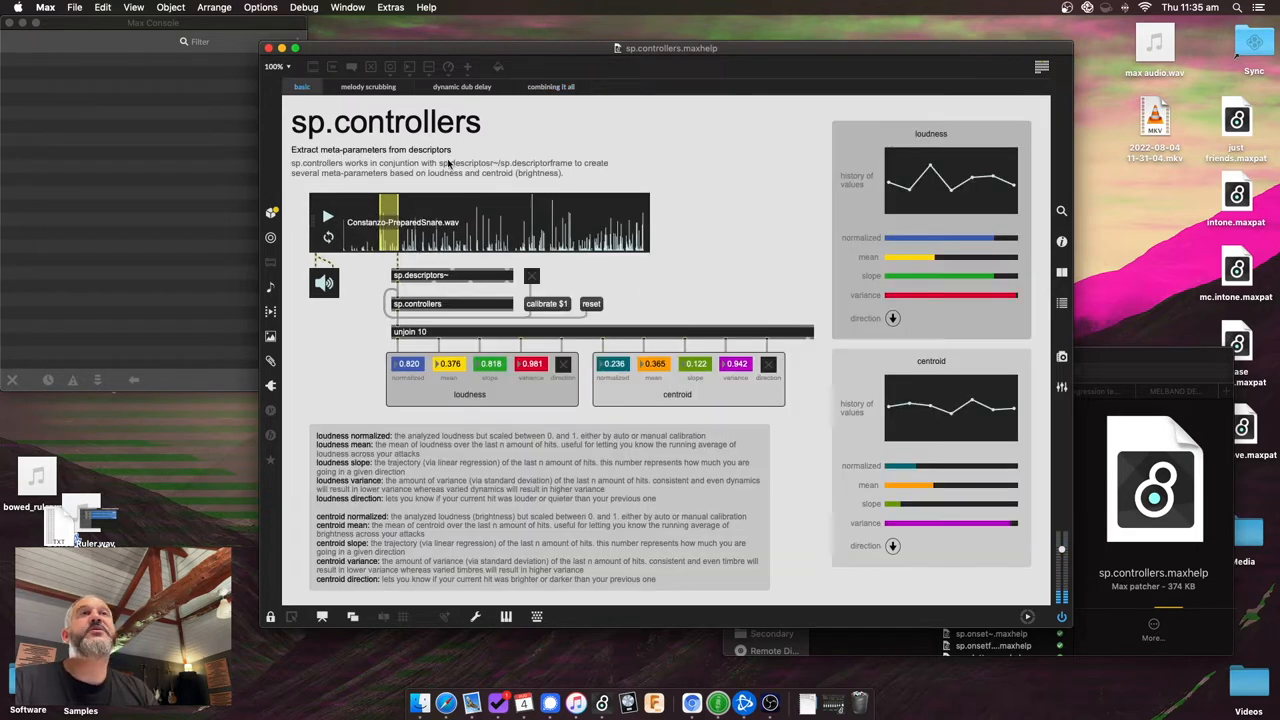
{"action": "mouse_move", "coordinate": [374, 584]}
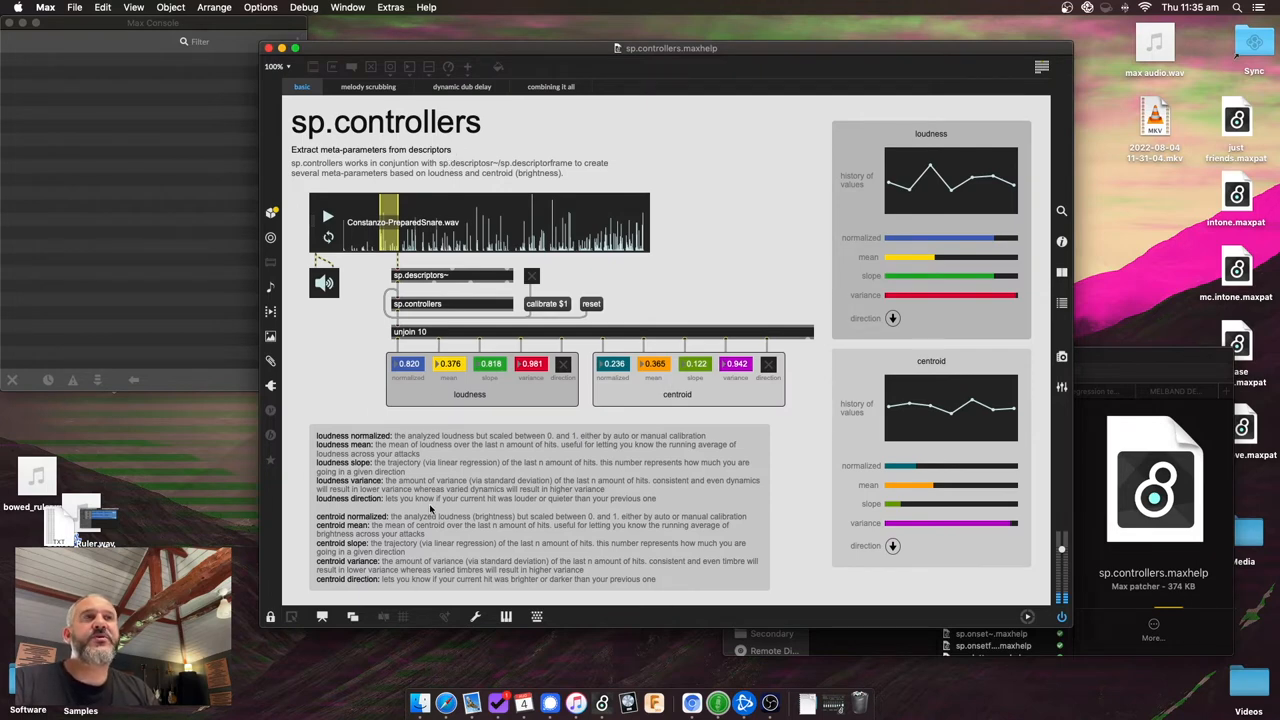
{"action": "mouse_move", "coordinate": [428, 502]}
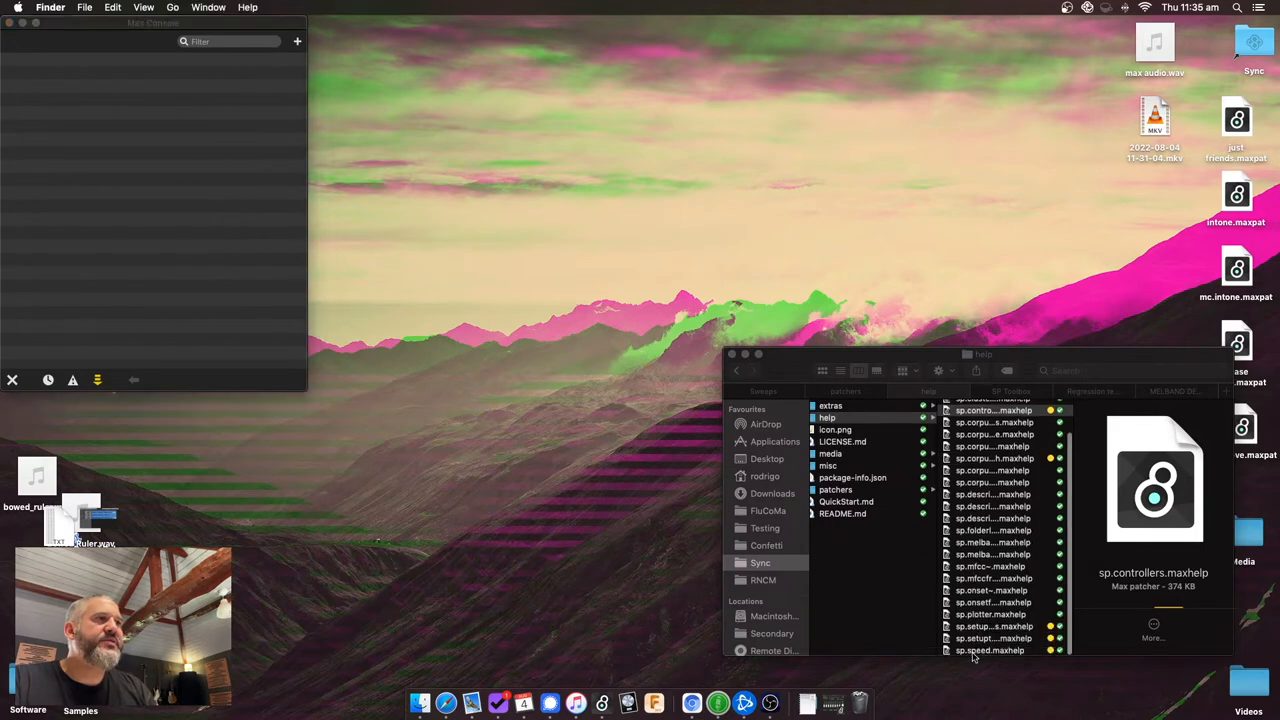
Open the sp.speed help patch from the Finder help folder
{"action": "left_click", "coordinate": [990, 650]}
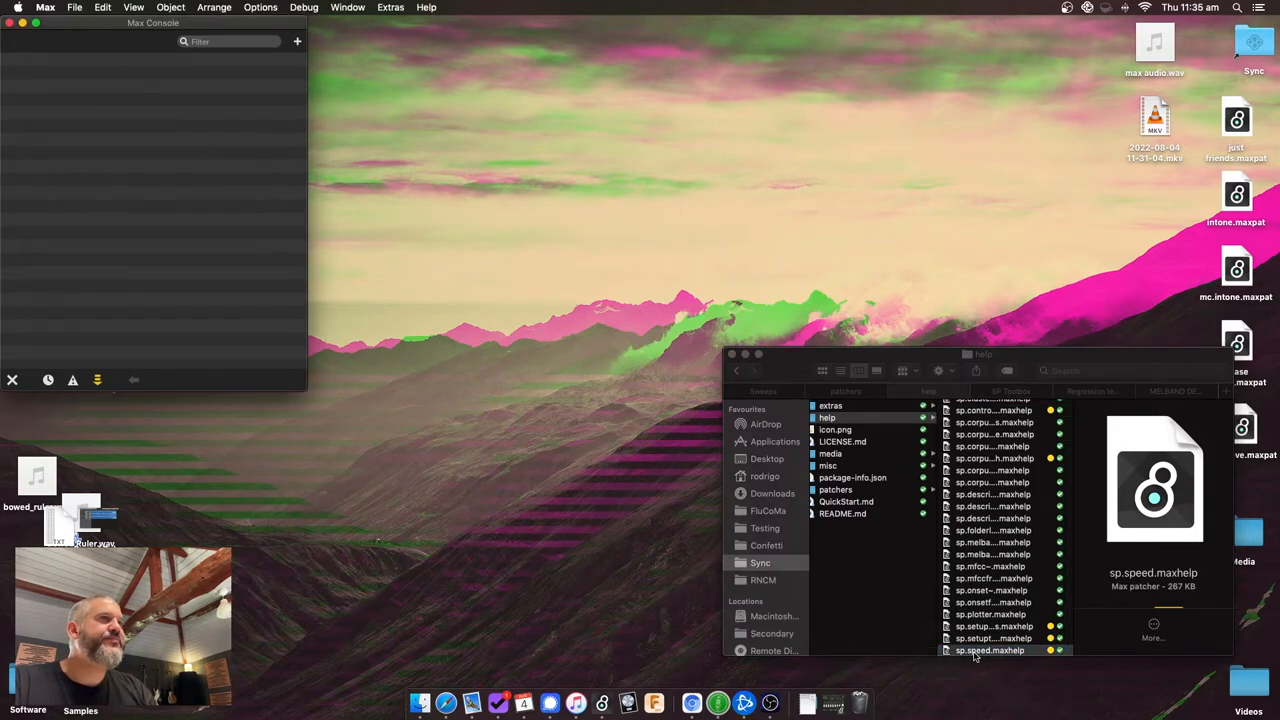
{"action": "double_click", "coordinate": [992, 650]}
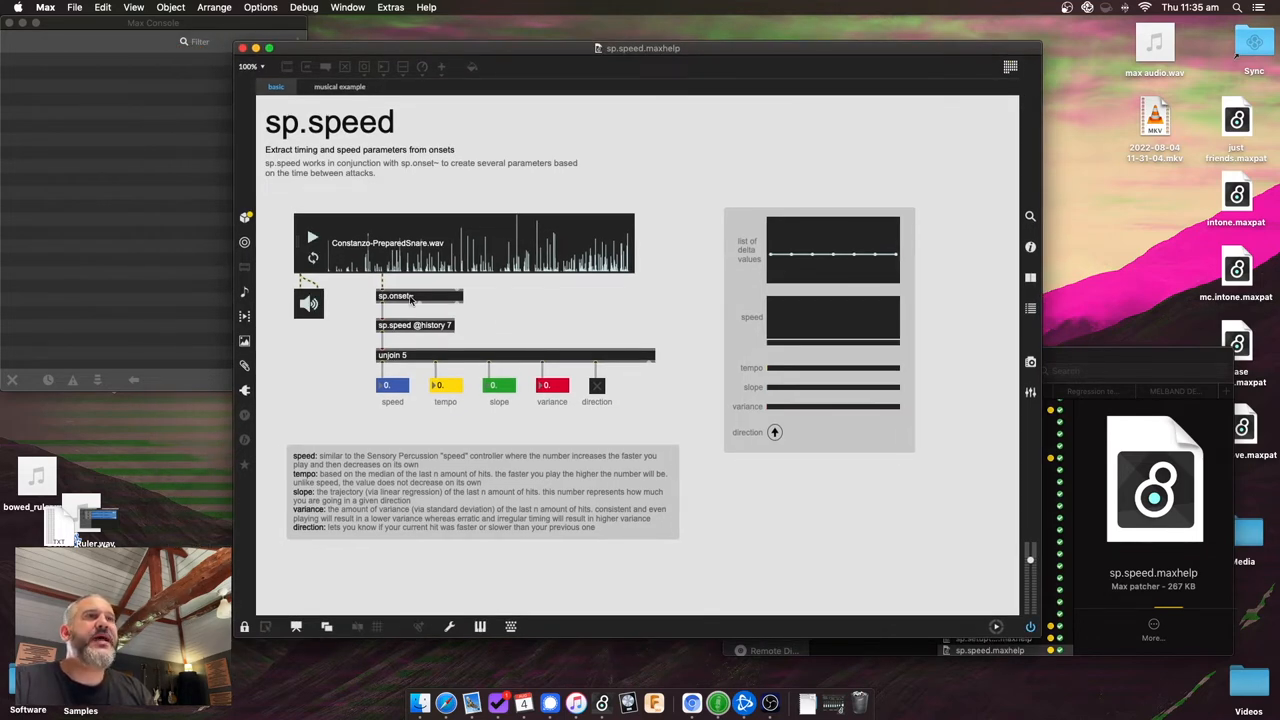
{"action": "mouse_move", "coordinate": [454, 328]}
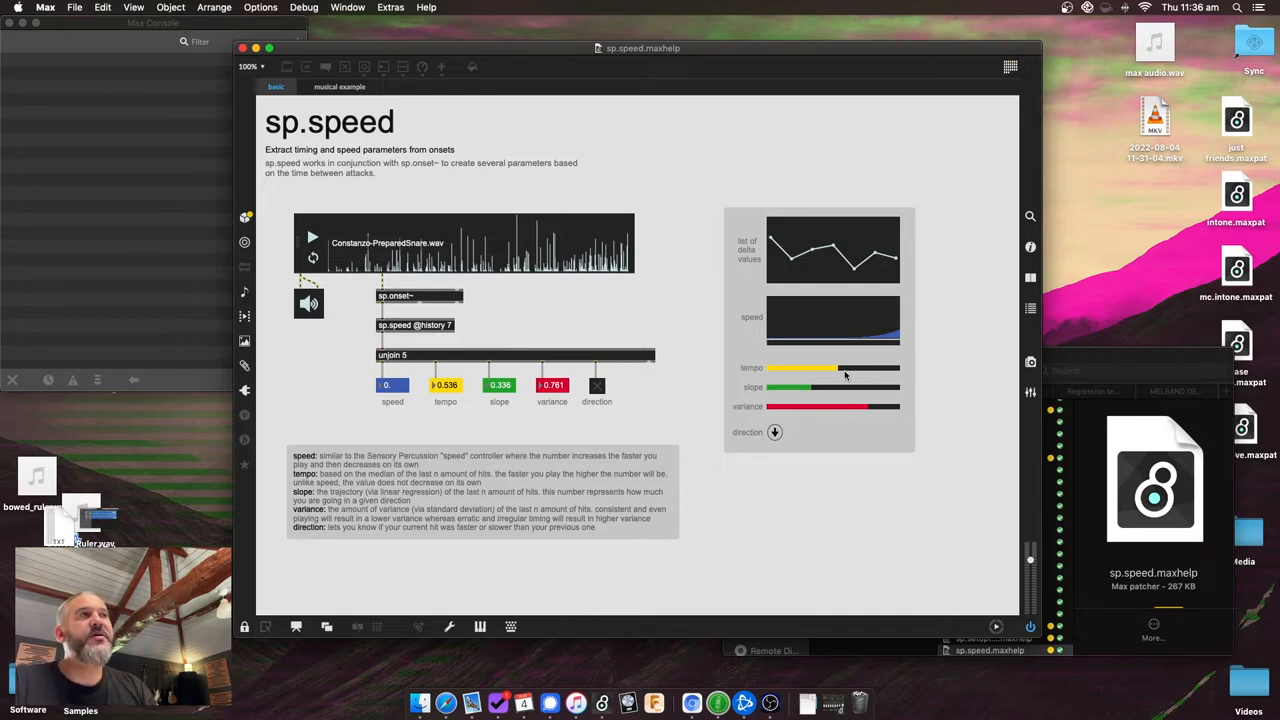
{"action": "mouse_move", "coordinate": [840, 376]}
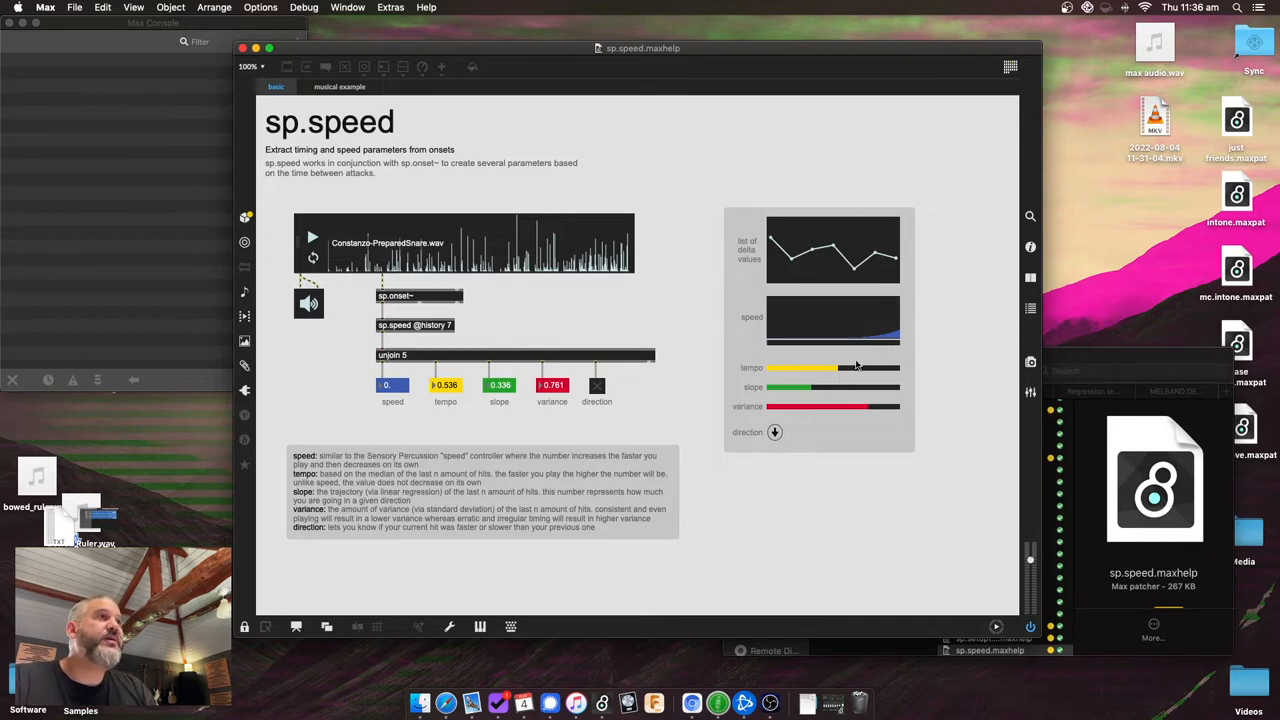
{"action": "mouse_move", "coordinate": [816, 372]}
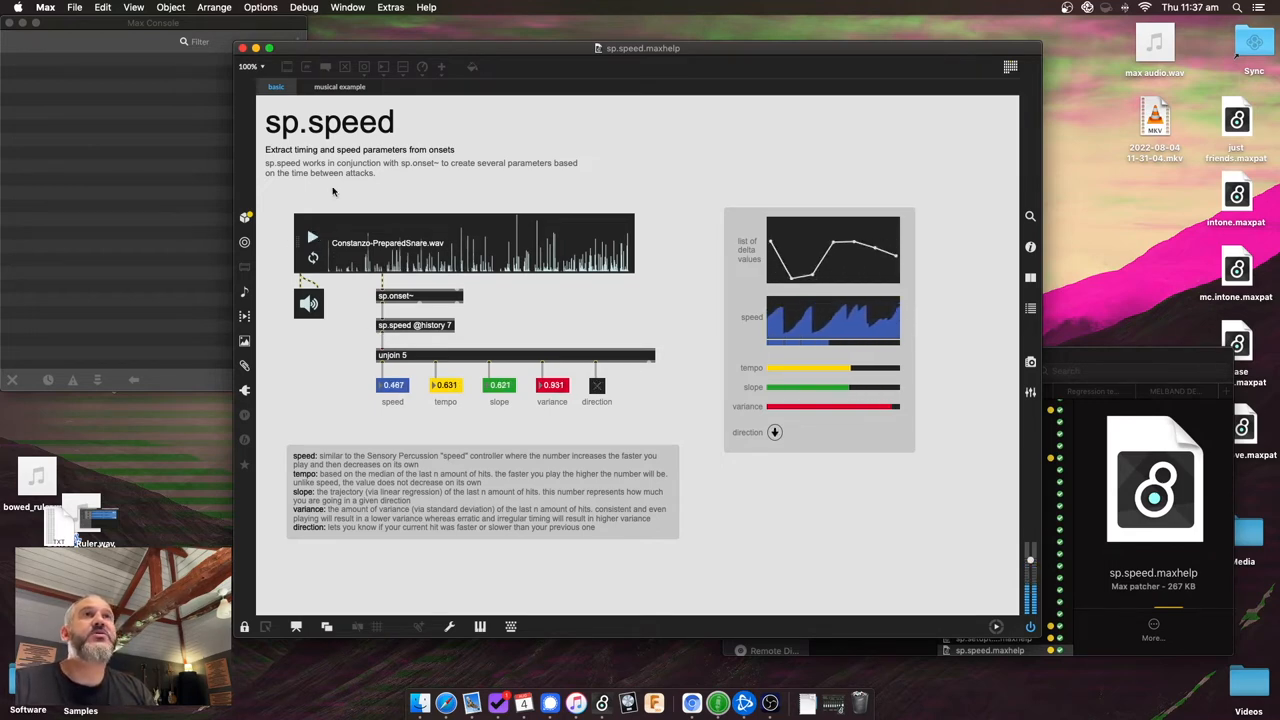
Switch to the sp.speed musical example with the onset-driven oscillator
{"action": "left_click", "coordinate": [340, 86]}
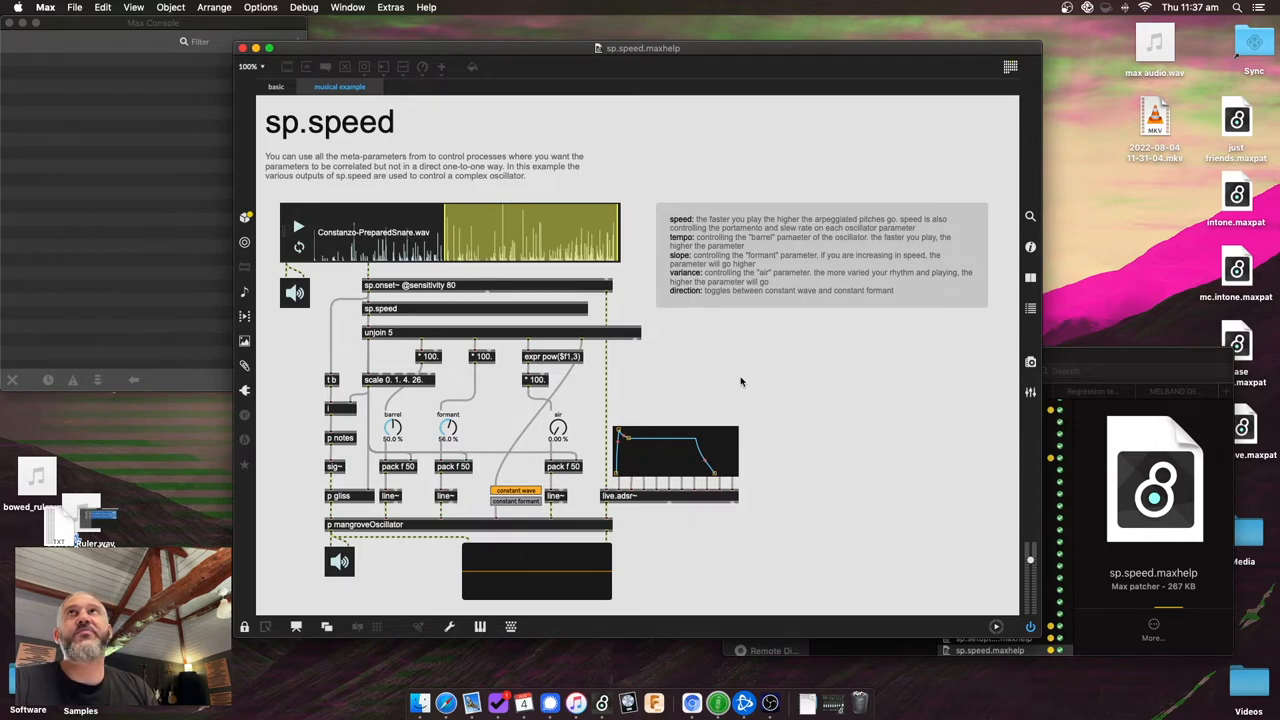
{"action": "mouse_move", "coordinate": [754, 352]}
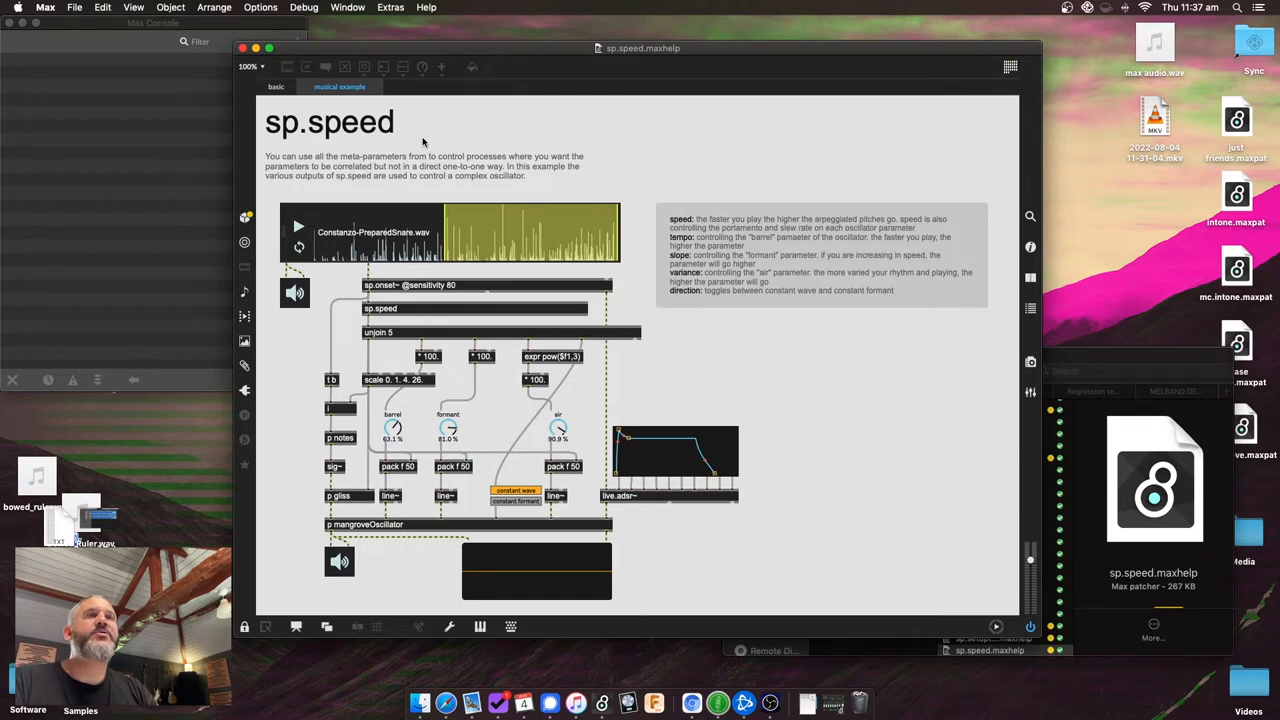
Return to the basic sp.speed example
{"action": "left_click", "coordinate": [274, 86]}
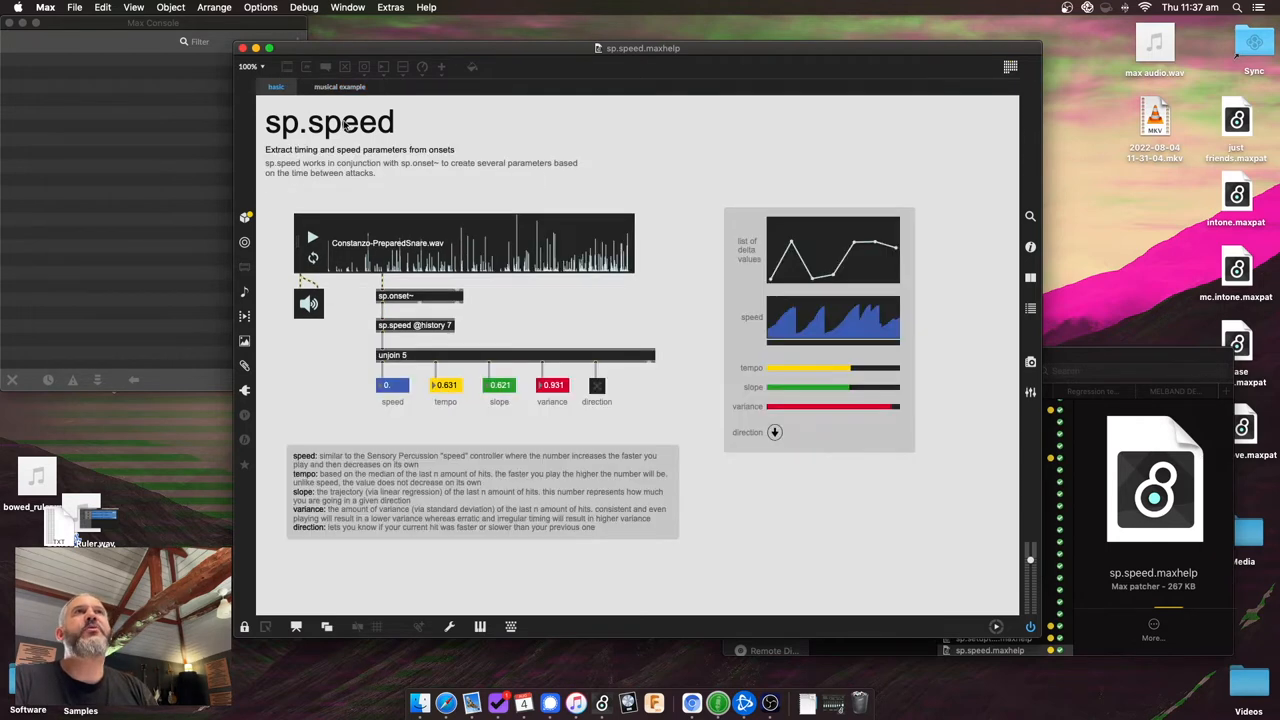
{"action": "mouse_move", "coordinate": [370, 162]}
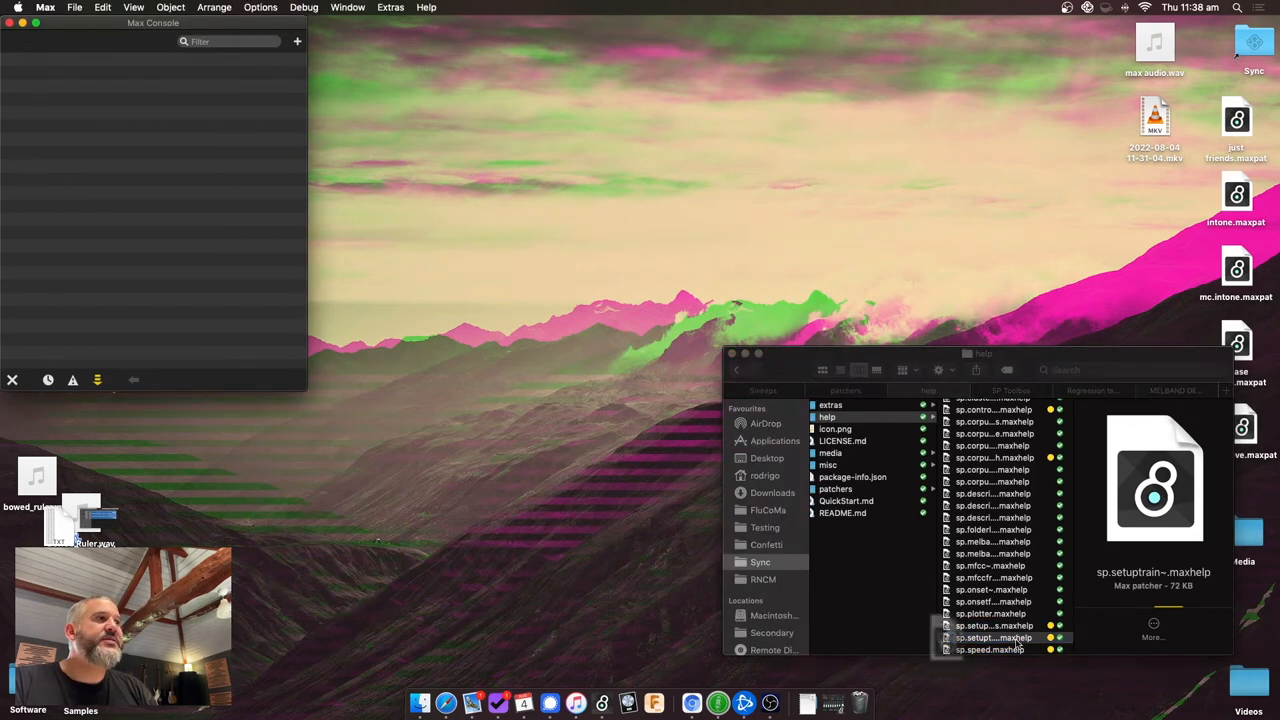
Open the sp.setuptrain~ help patch and reposition its window
{"action": "double_click", "coordinate": [988, 638]}
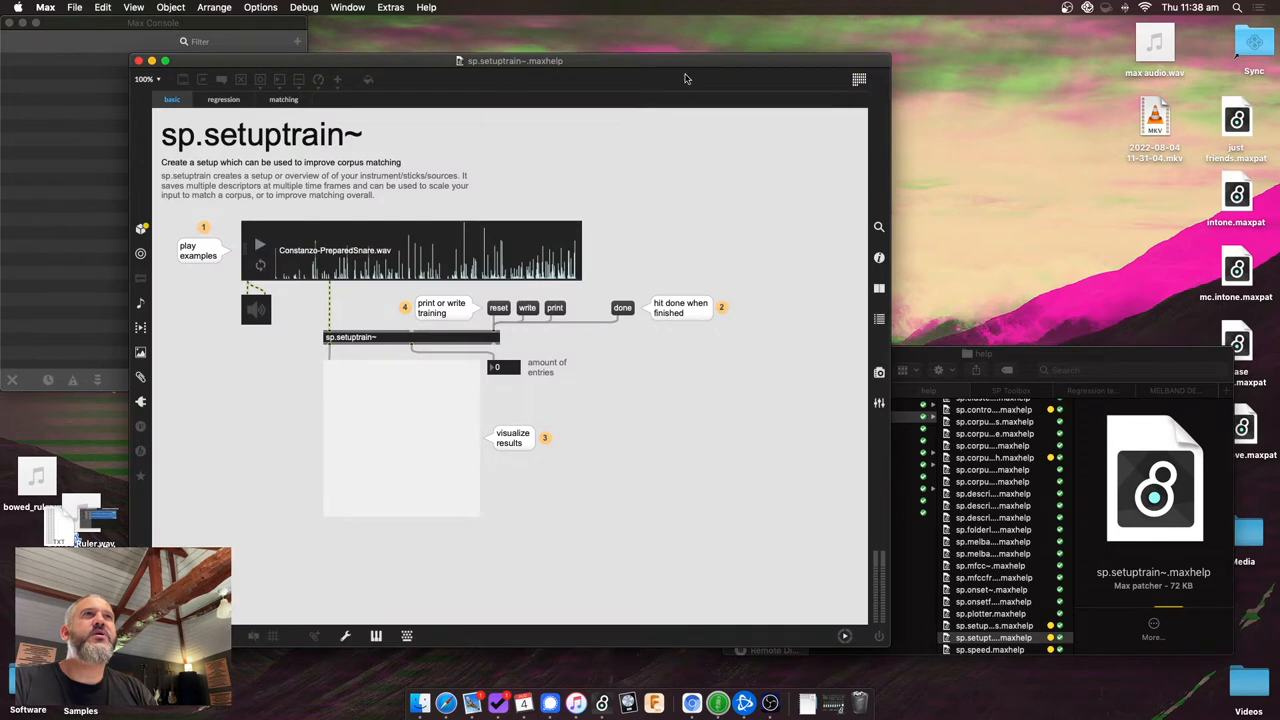
{"action": "left_click_drag", "start_coordinate": [516, 60], "coordinate": [644, 72]}
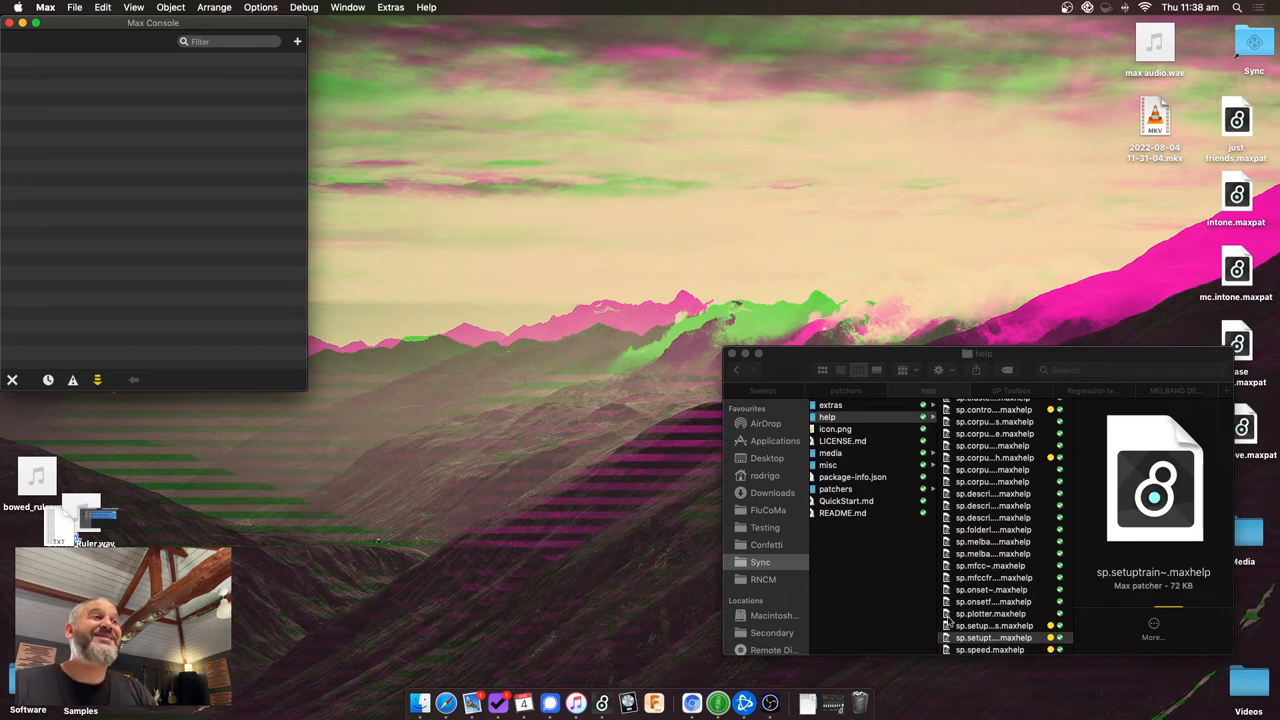
{"action": "mouse_move", "coordinate": [784, 210]}
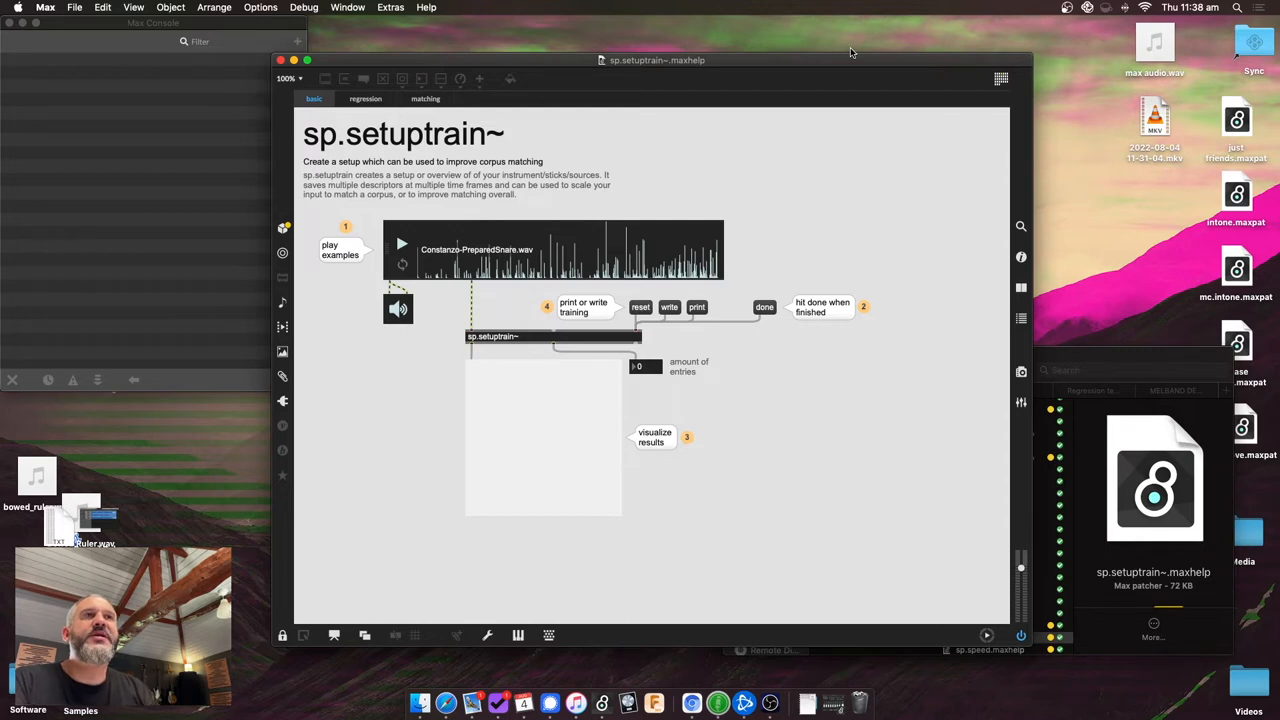
{"action": "mouse_move", "coordinate": [416, 216]}
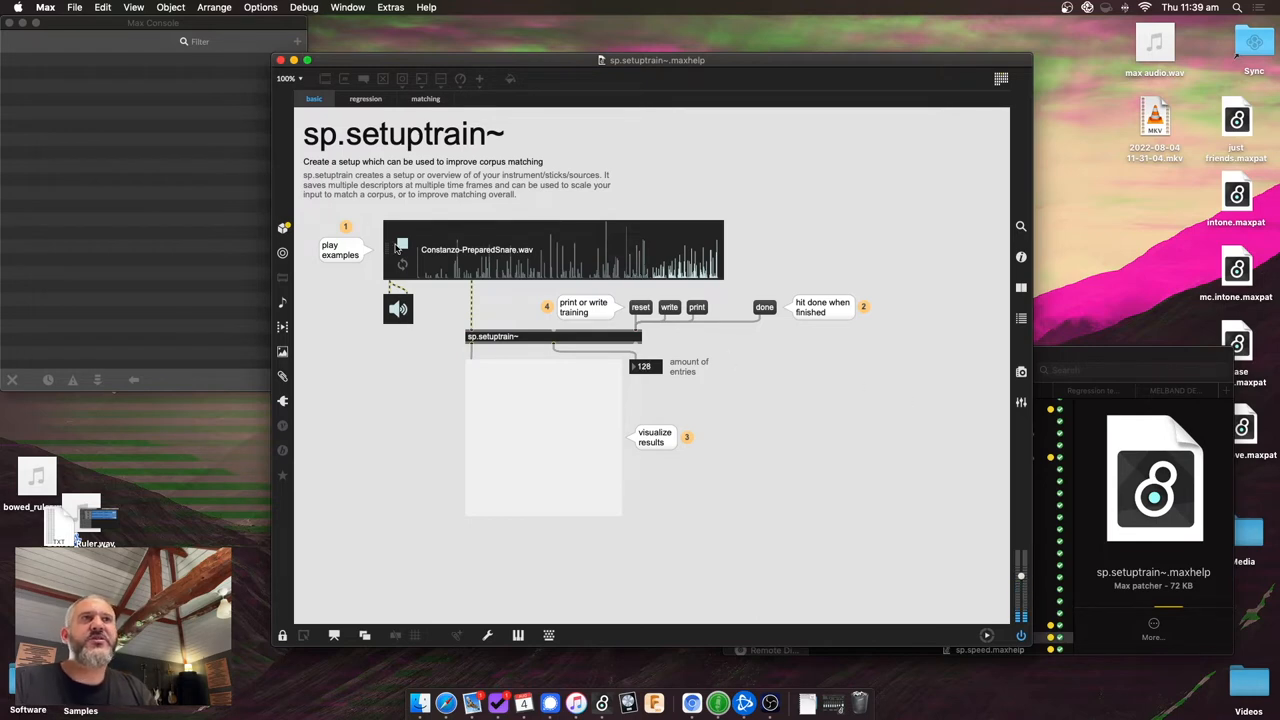
Finish collecting to plot the 130 setup entries, then bring up the regression example
{"action": "left_click", "coordinate": [400, 244]}
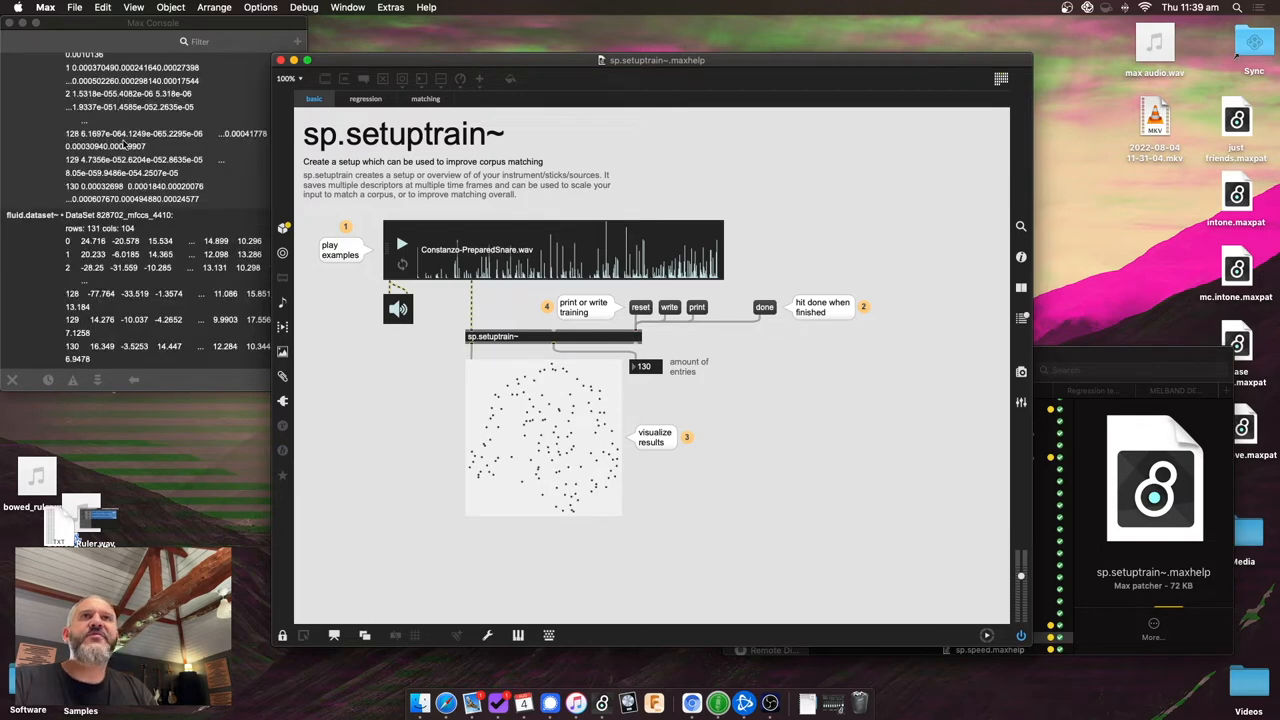
{"action": "mouse_move", "coordinate": [556, 424]}
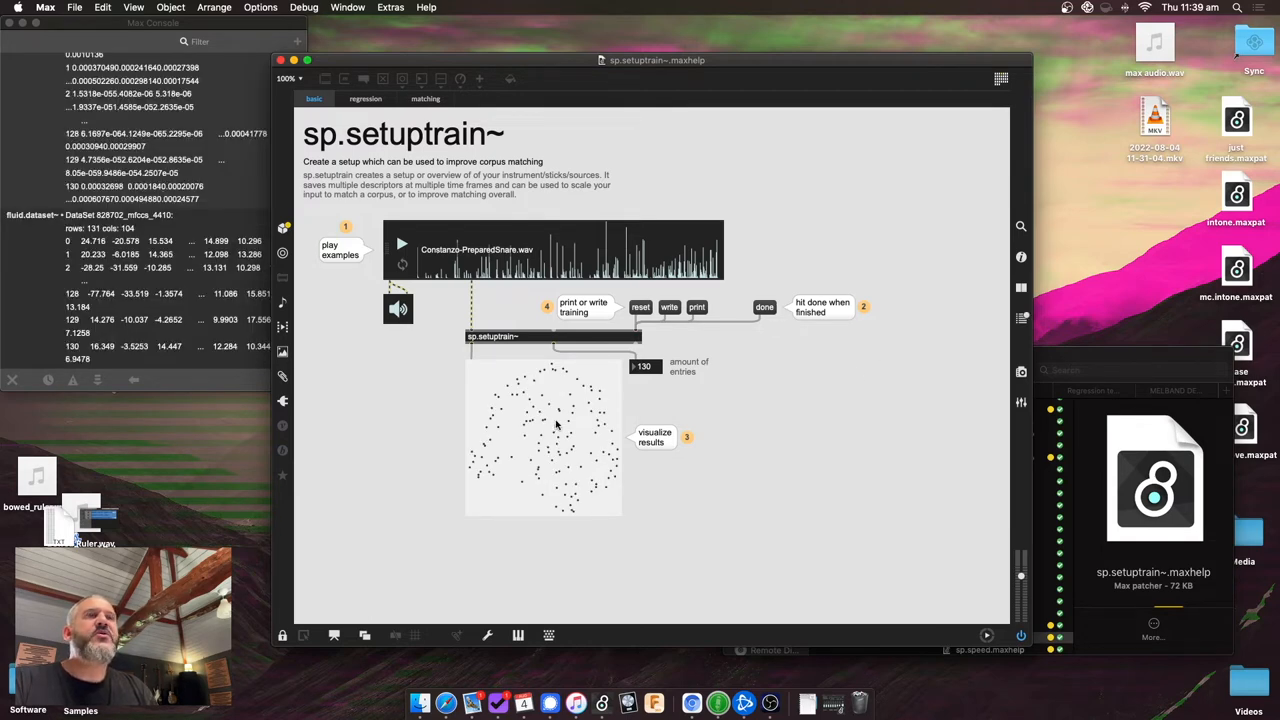
{"action": "mouse_move", "coordinate": [546, 418]}
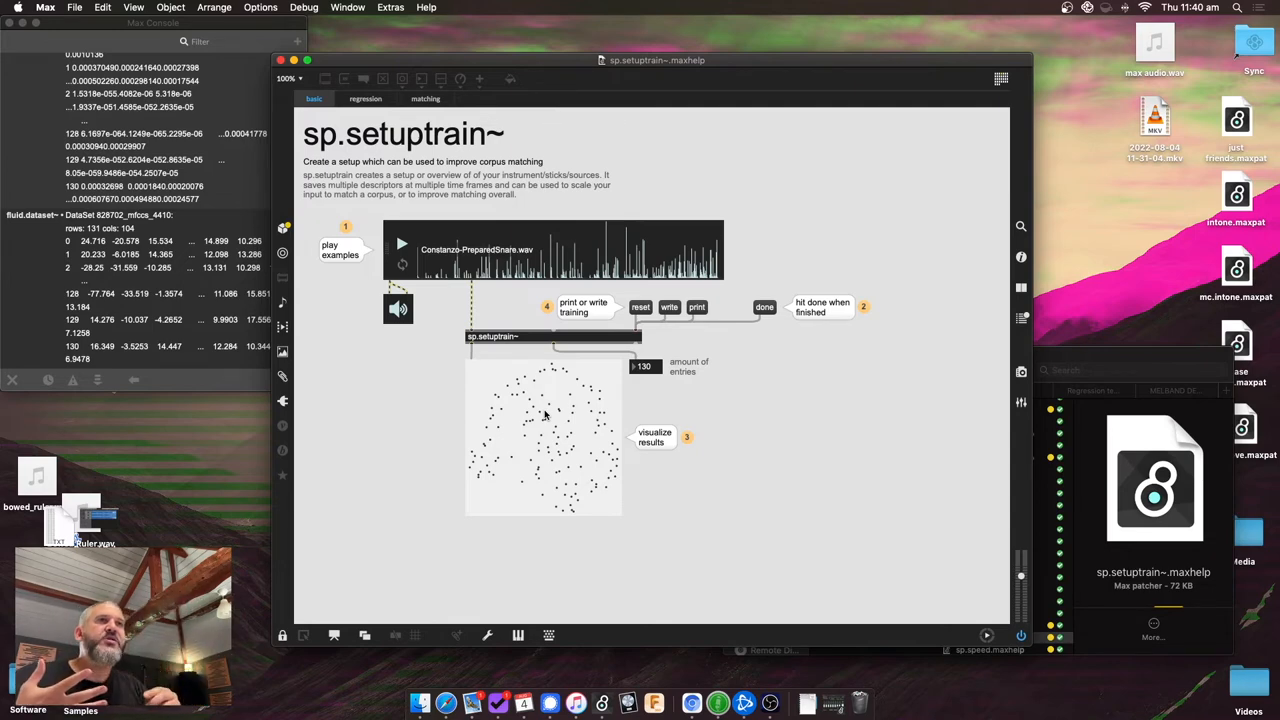
{"action": "mouse_move", "coordinate": [592, 452]}
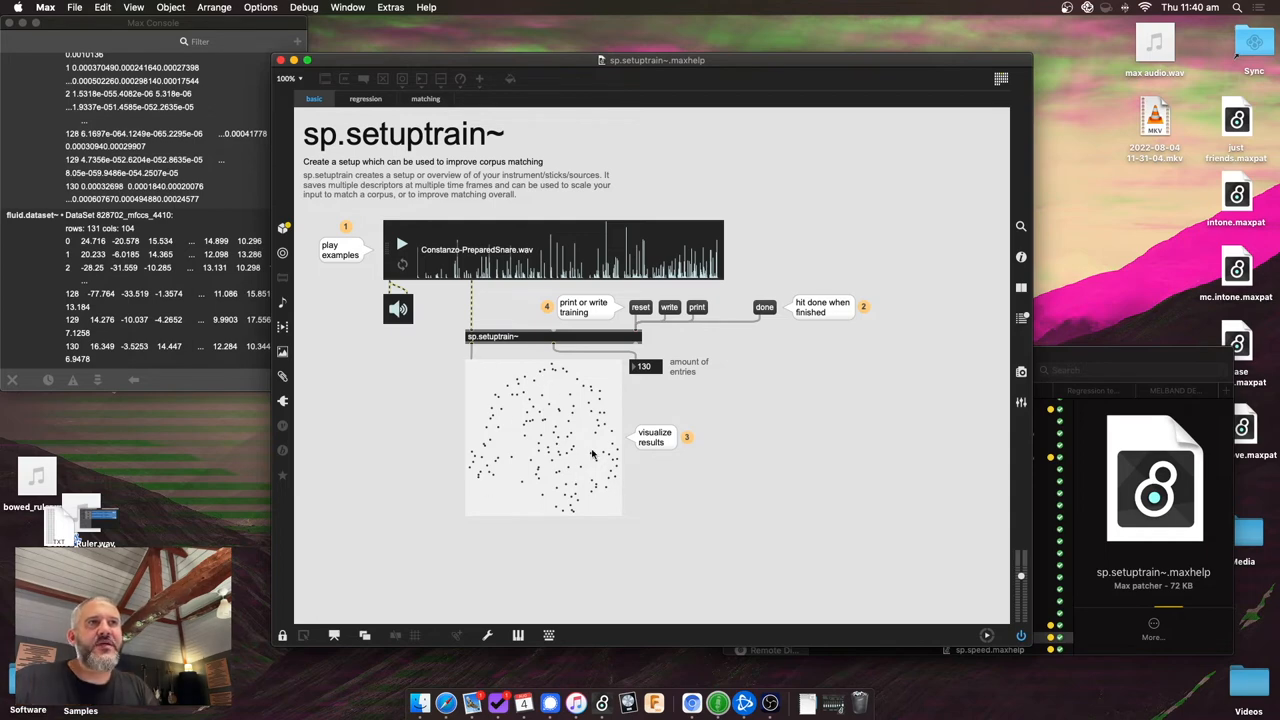
{"action": "mouse_move", "coordinate": [568, 448]}
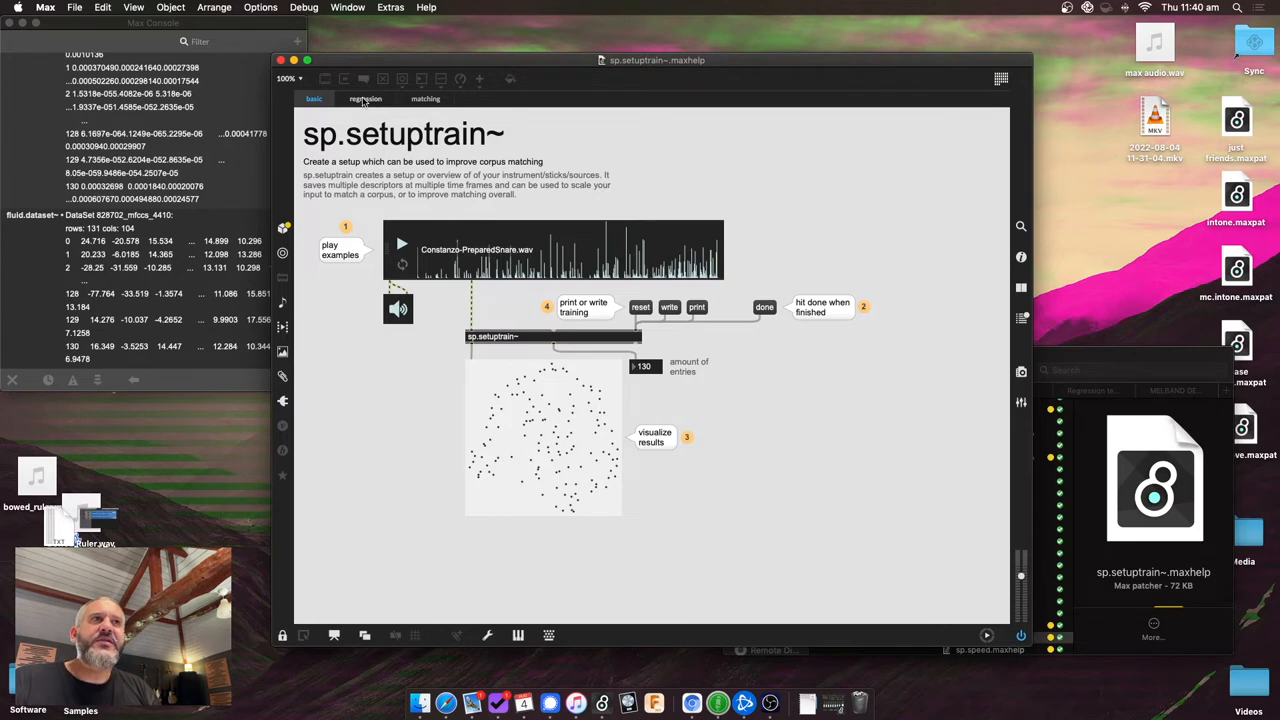
{"action": "left_click", "coordinate": [366, 98]}
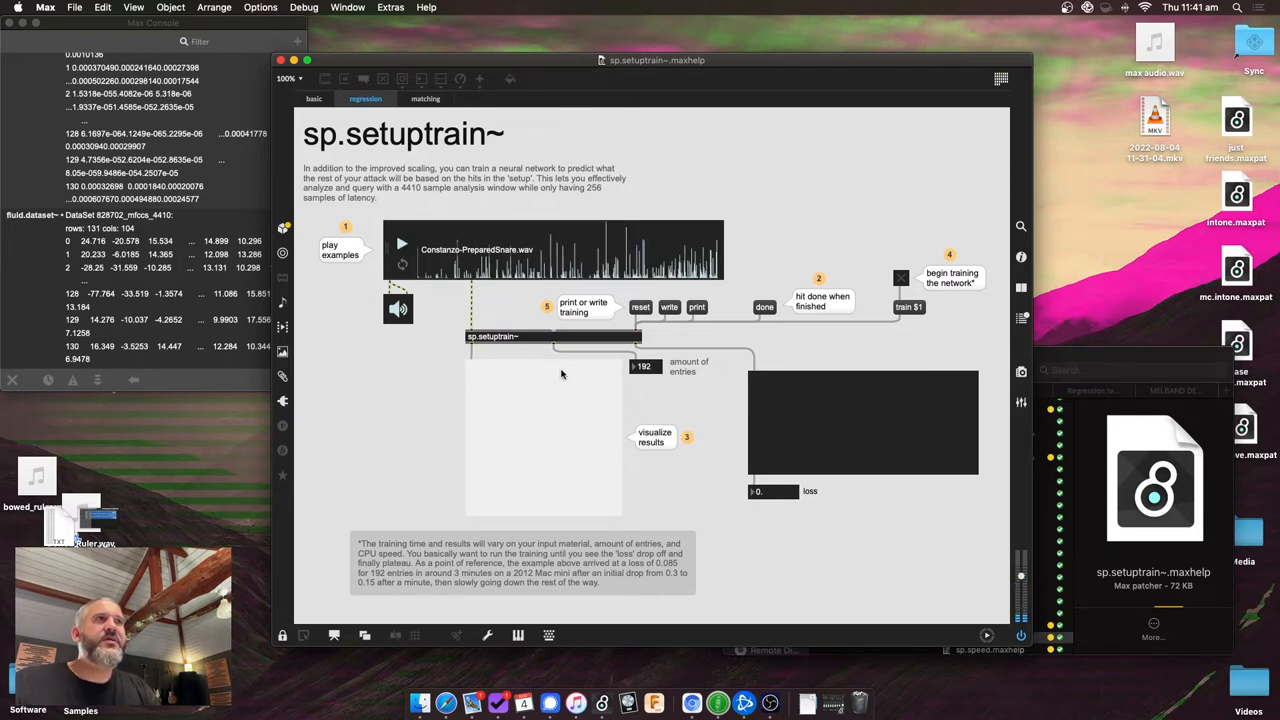
Mark collection done so the 182 gathered entries are plotted before training
{"action": "left_click", "coordinate": [652, 436]}
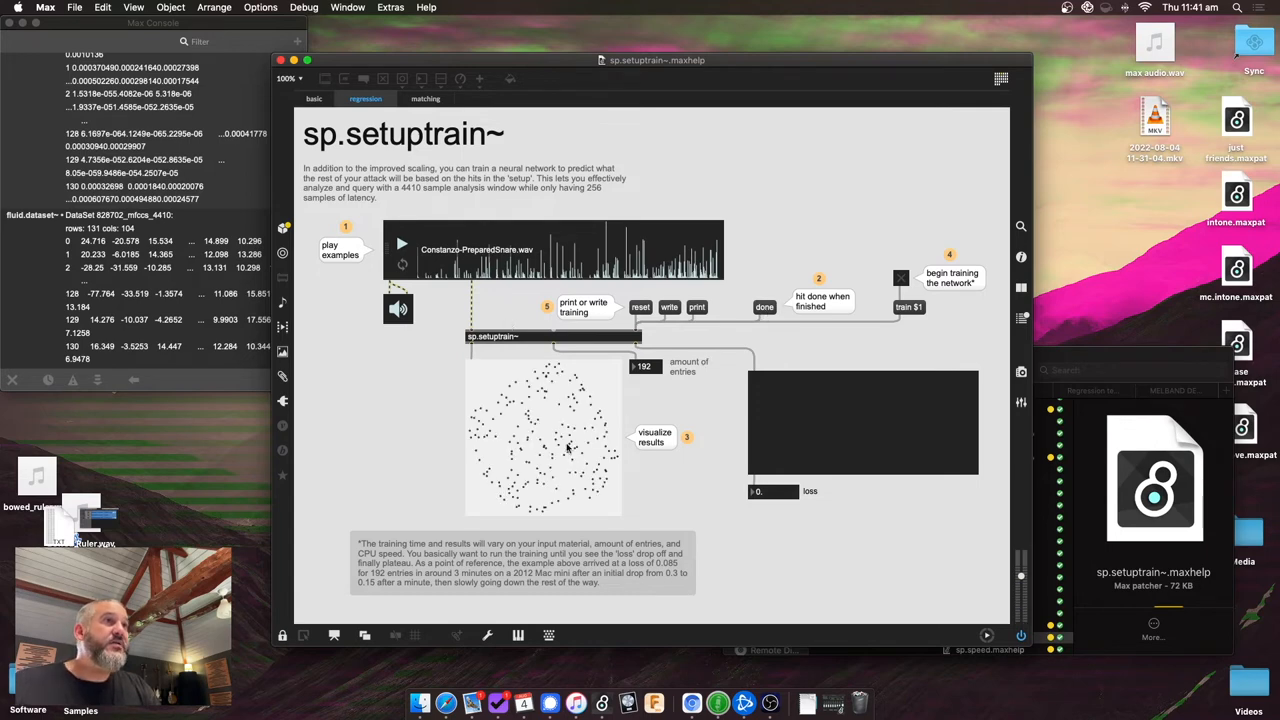
{"action": "mouse_move", "coordinate": [534, 404]}
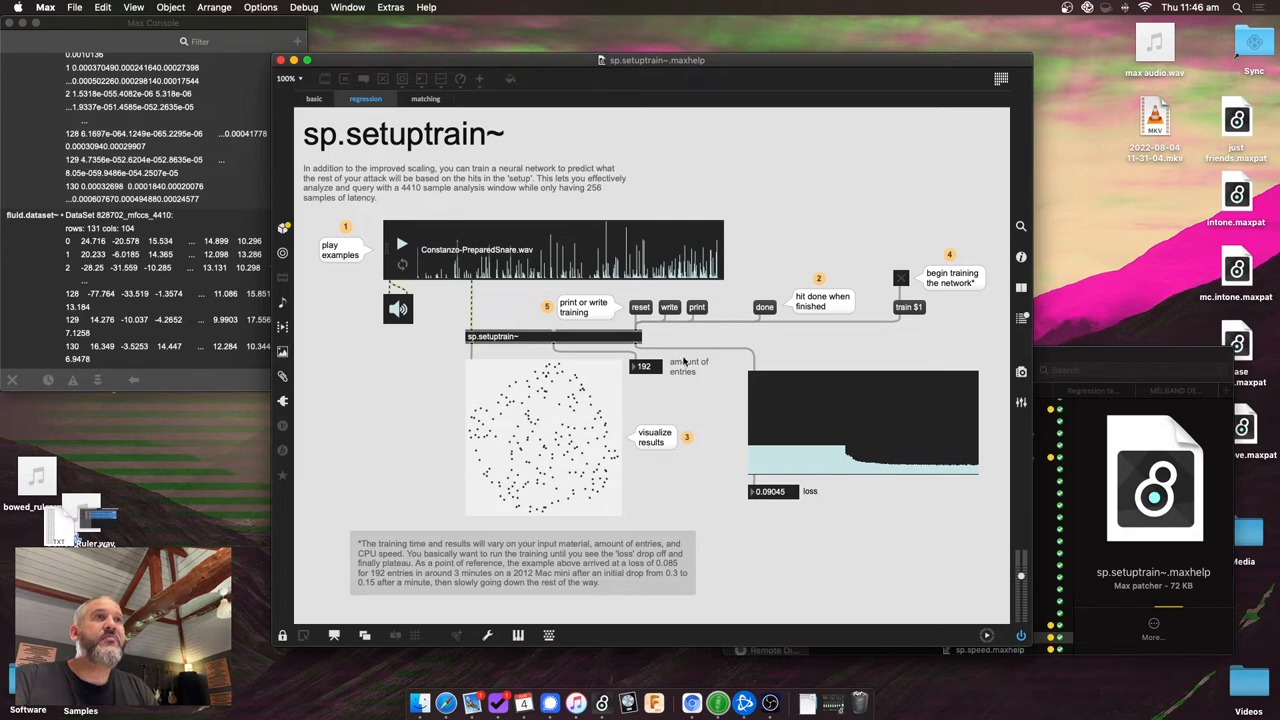
{"action": "mouse_move", "coordinate": [686, 344]}
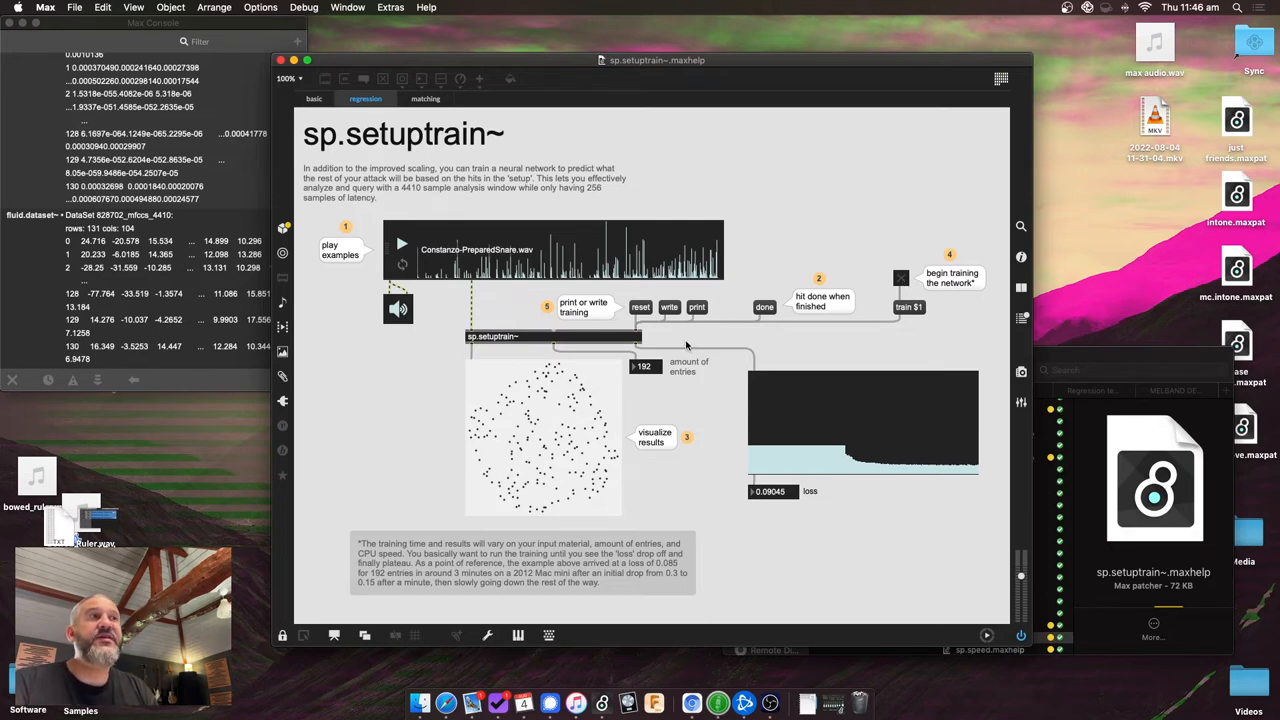
{"action": "mouse_move", "coordinate": [444, 148]}
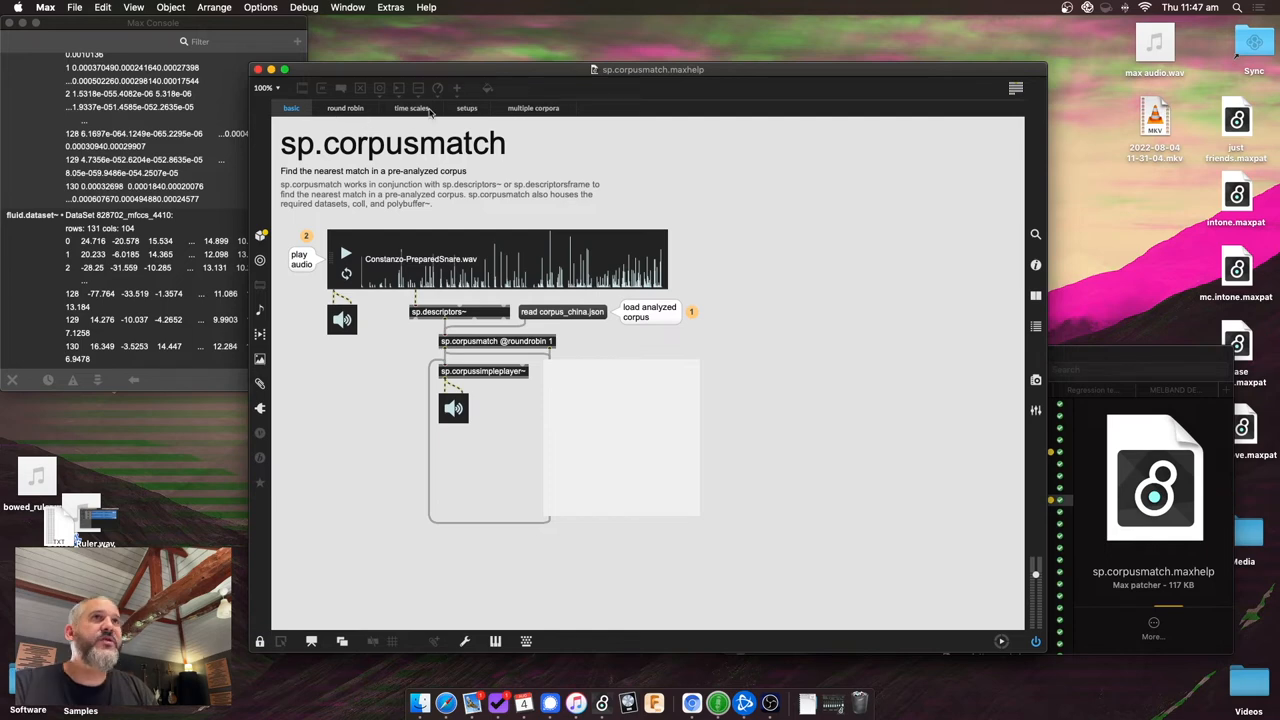
{"action": "mouse_move", "coordinate": [576, 124]}
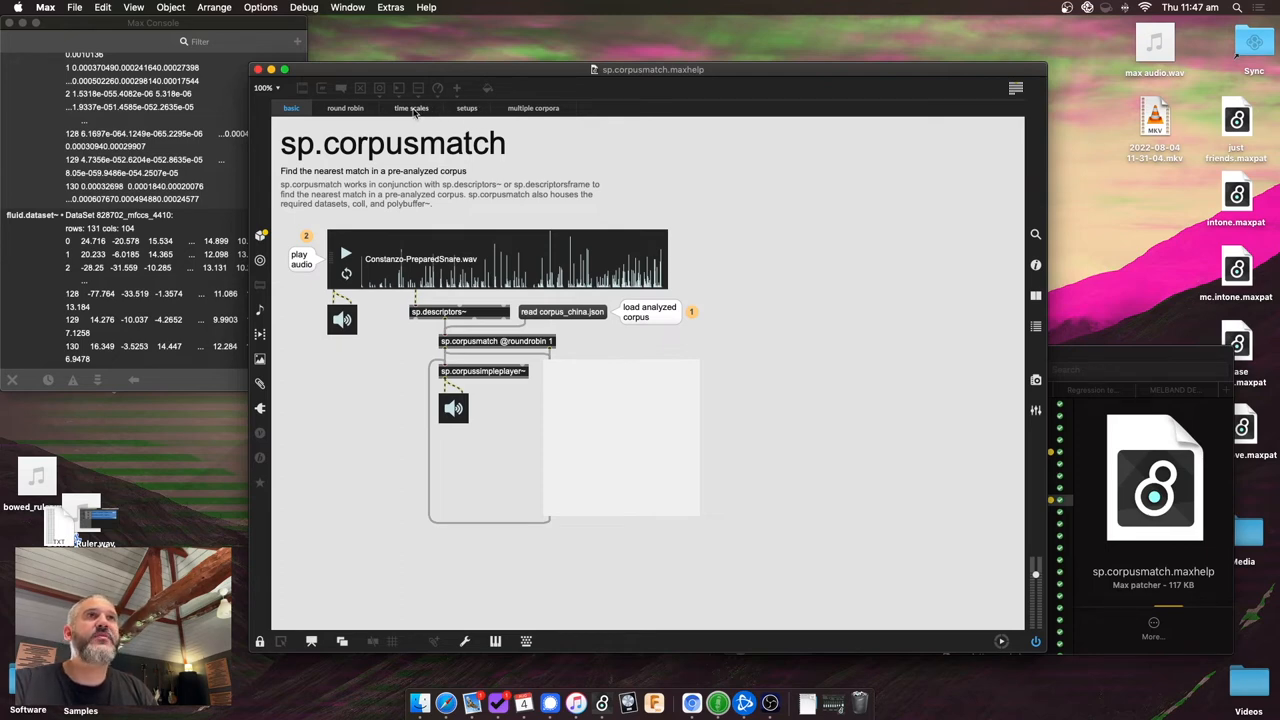
Switch the sp.corpusmatch help patch to its time scales matching example
{"action": "left_click", "coordinate": [414, 108]}
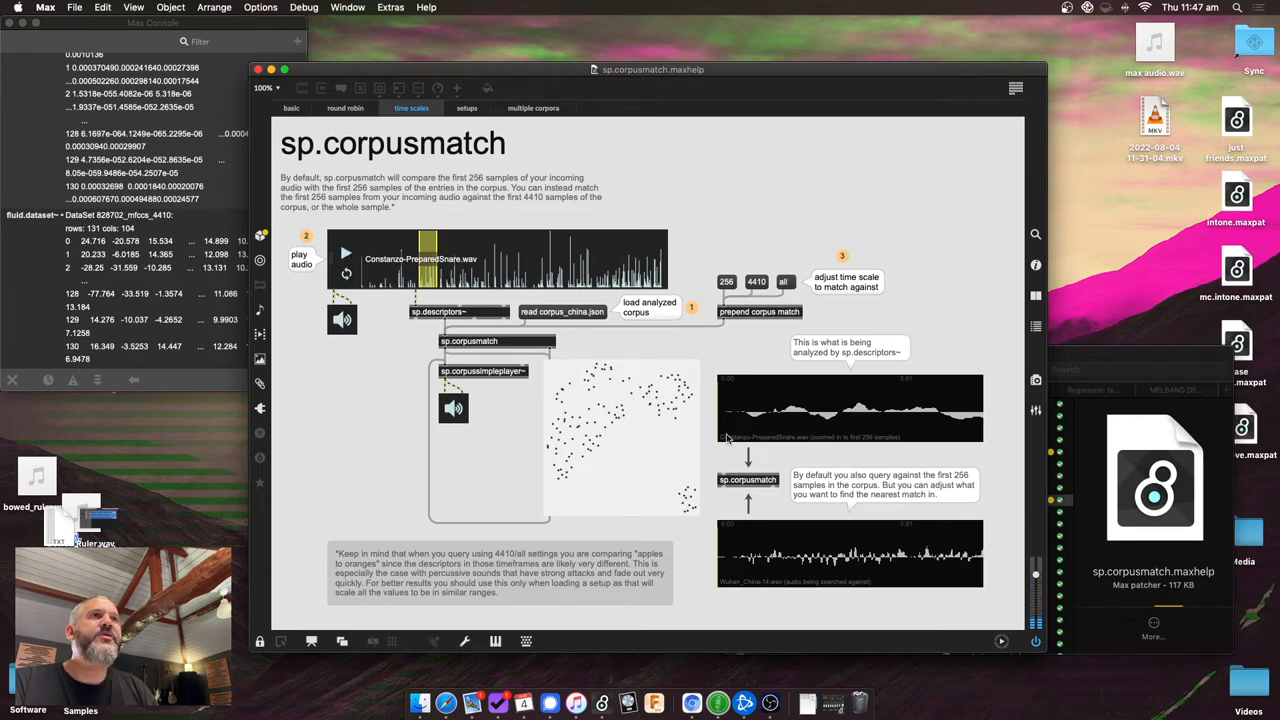
{"action": "mouse_move", "coordinate": [580, 420]}
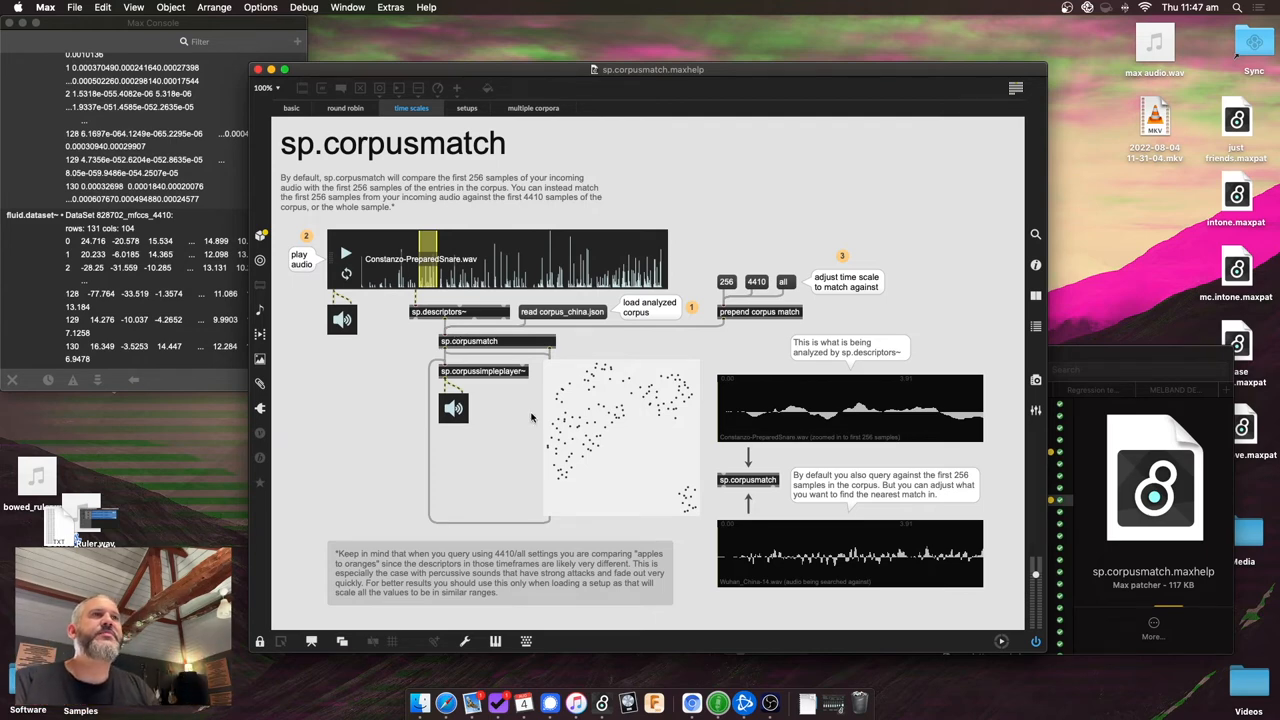
{"action": "mouse_move", "coordinate": [810, 452]}
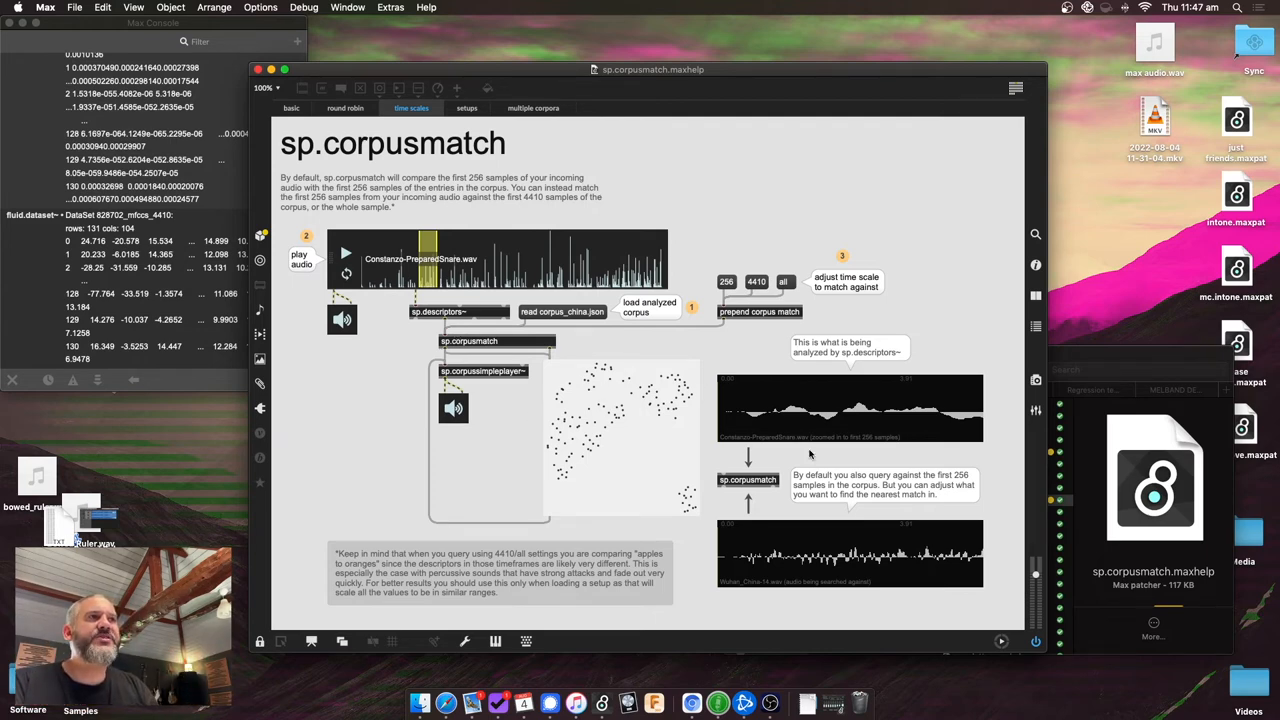
{"action": "mouse_move", "coordinate": [722, 440]}
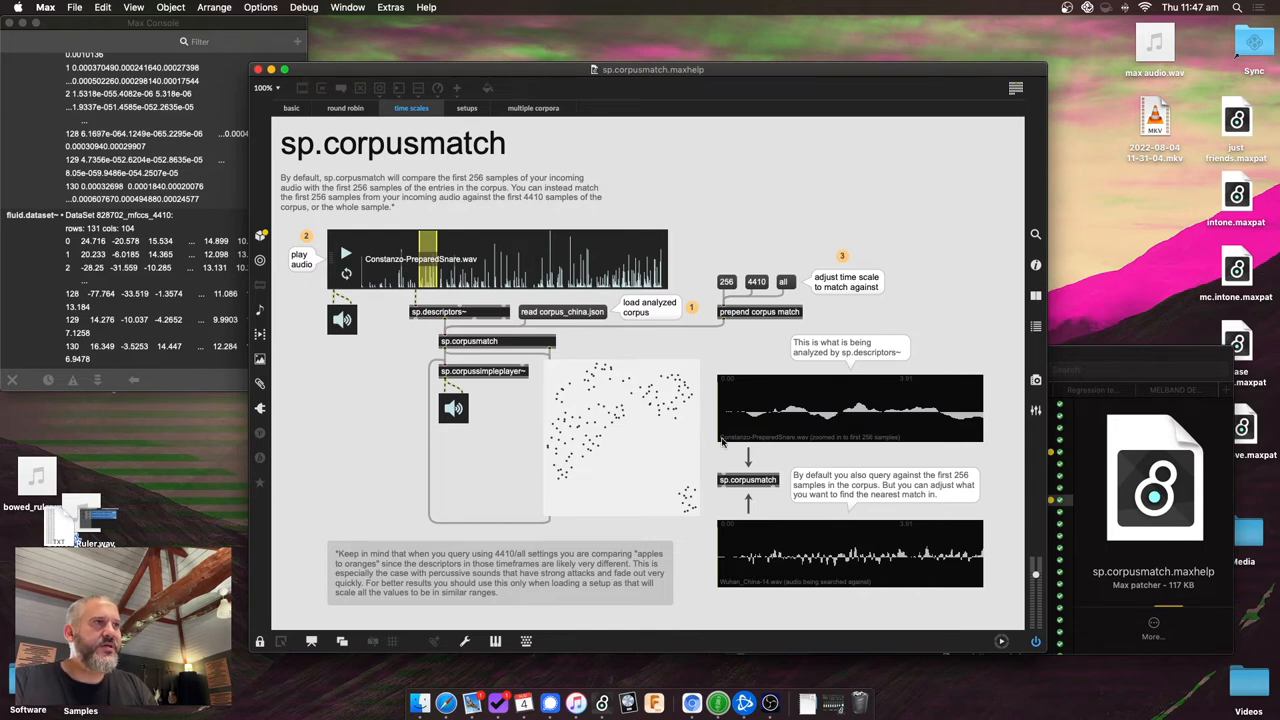
{"action": "mouse_move", "coordinate": [364, 258]}
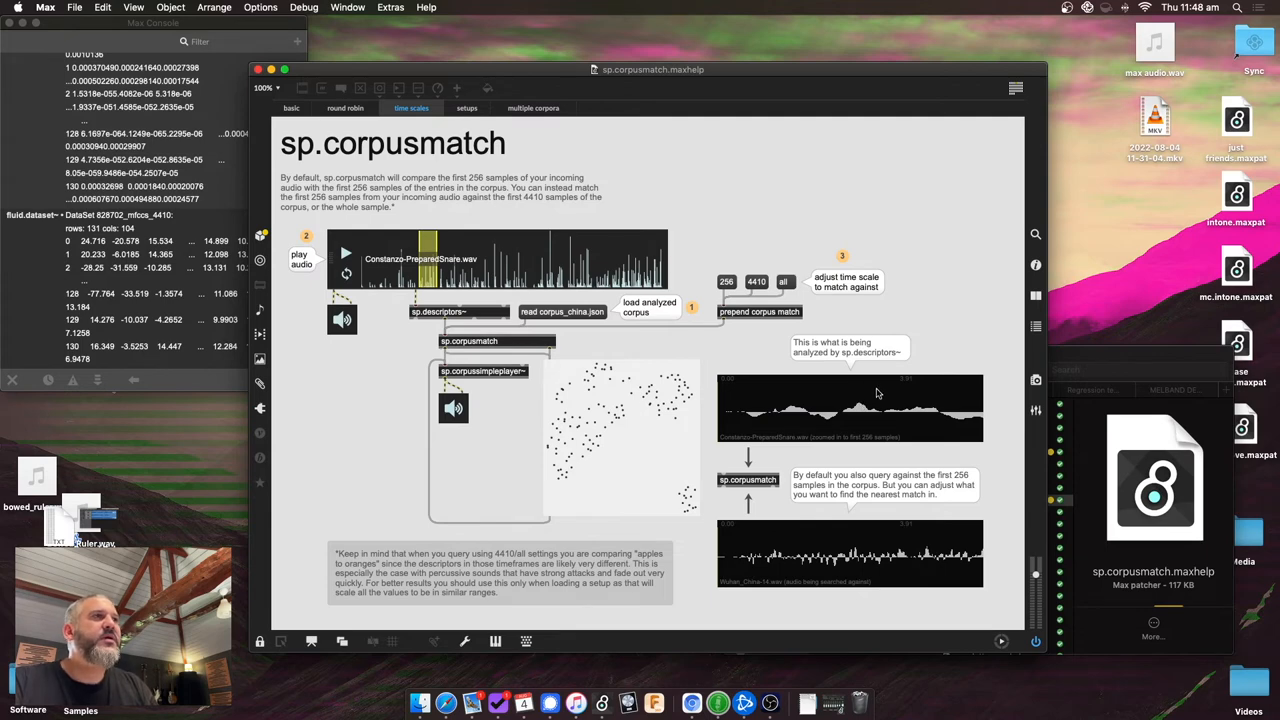
{"action": "mouse_move", "coordinate": [966, 388]}
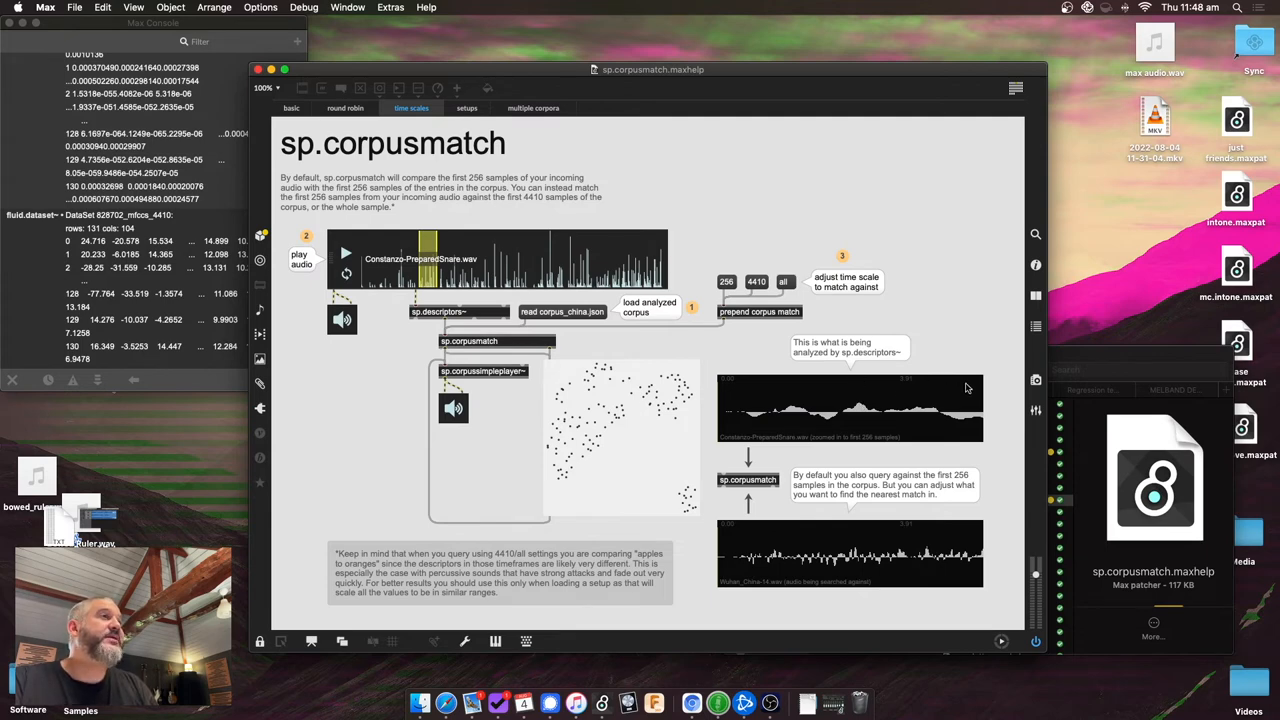
{"action": "mouse_move", "coordinate": [824, 404]}
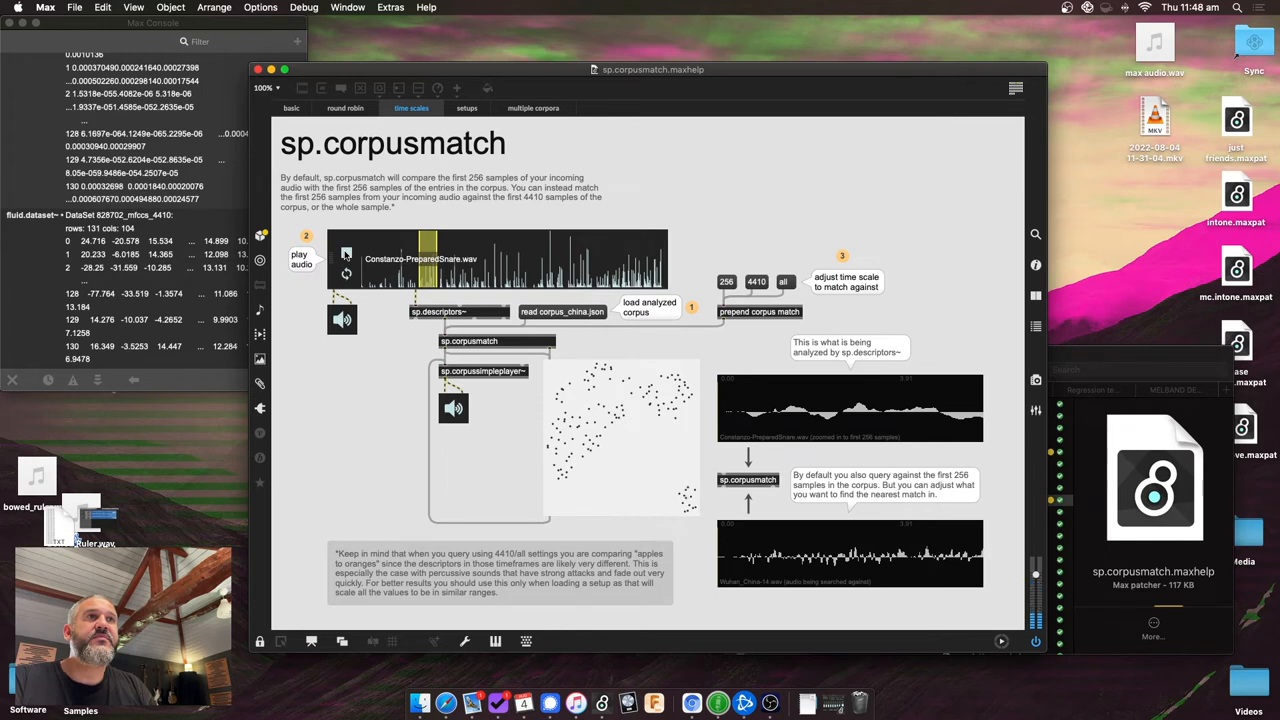
{"action": "mouse_move", "coordinate": [476, 314]}
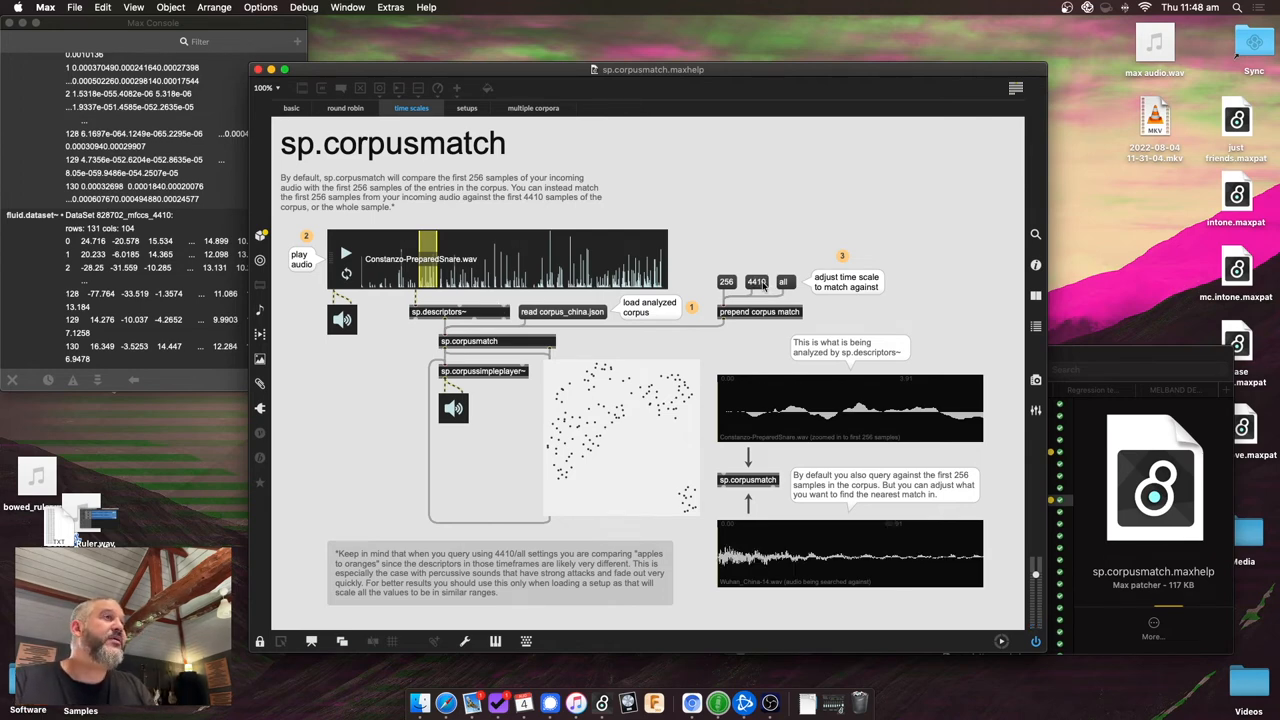
{"action": "mouse_move", "coordinate": [816, 418]}
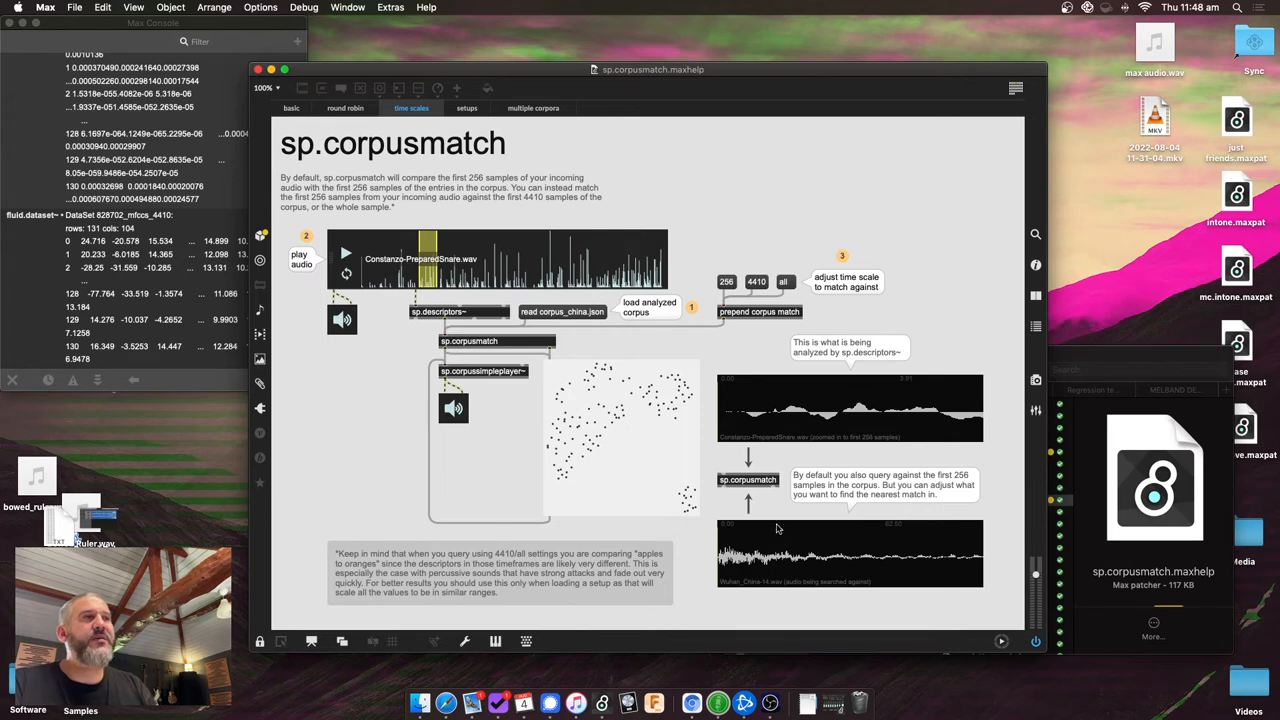
{"action": "mouse_move", "coordinate": [866, 564]}
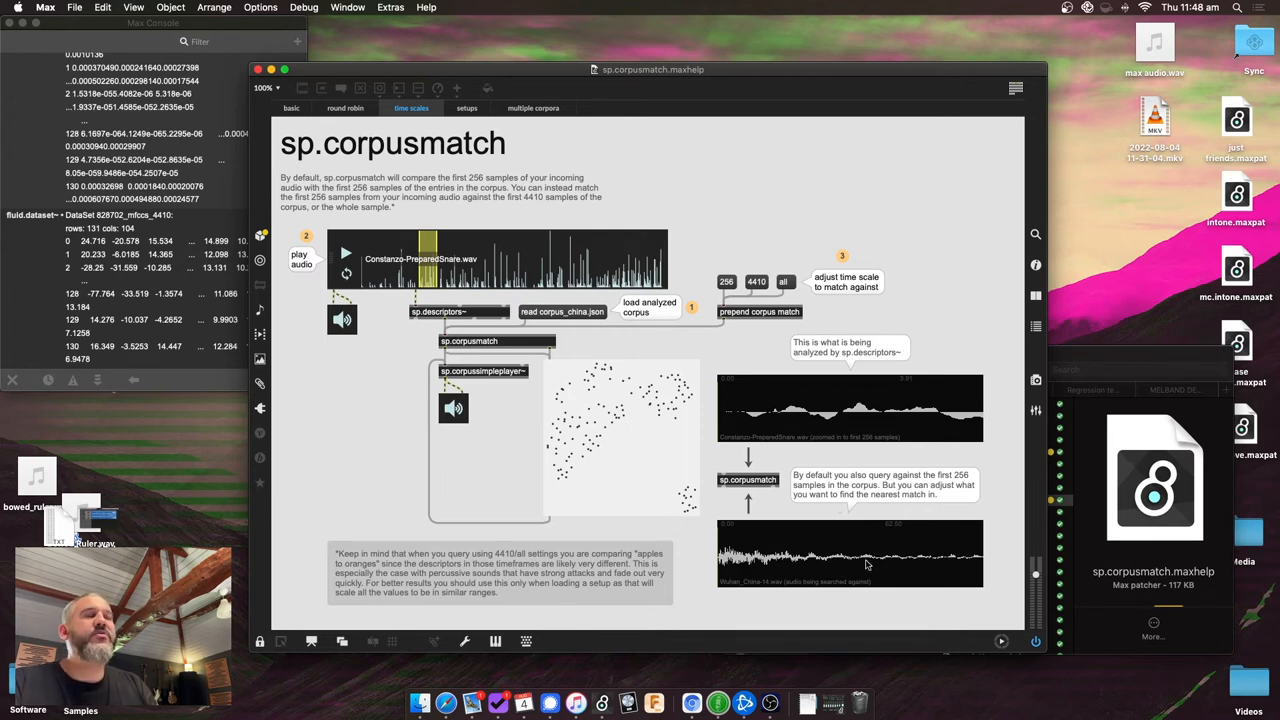
{"action": "mouse_move", "coordinate": [888, 568]}
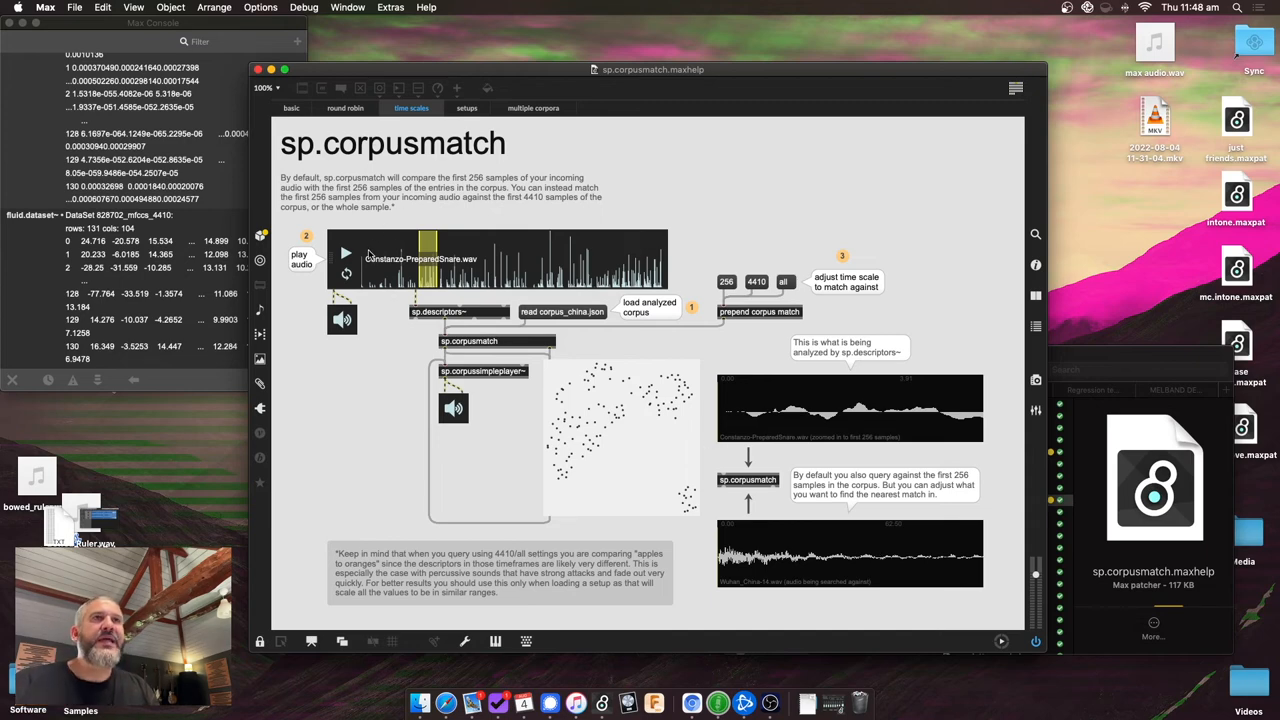
Trigger a time scale message to rerun matching for a fresh corpus sample
{"action": "left_click", "coordinate": [344, 252]}
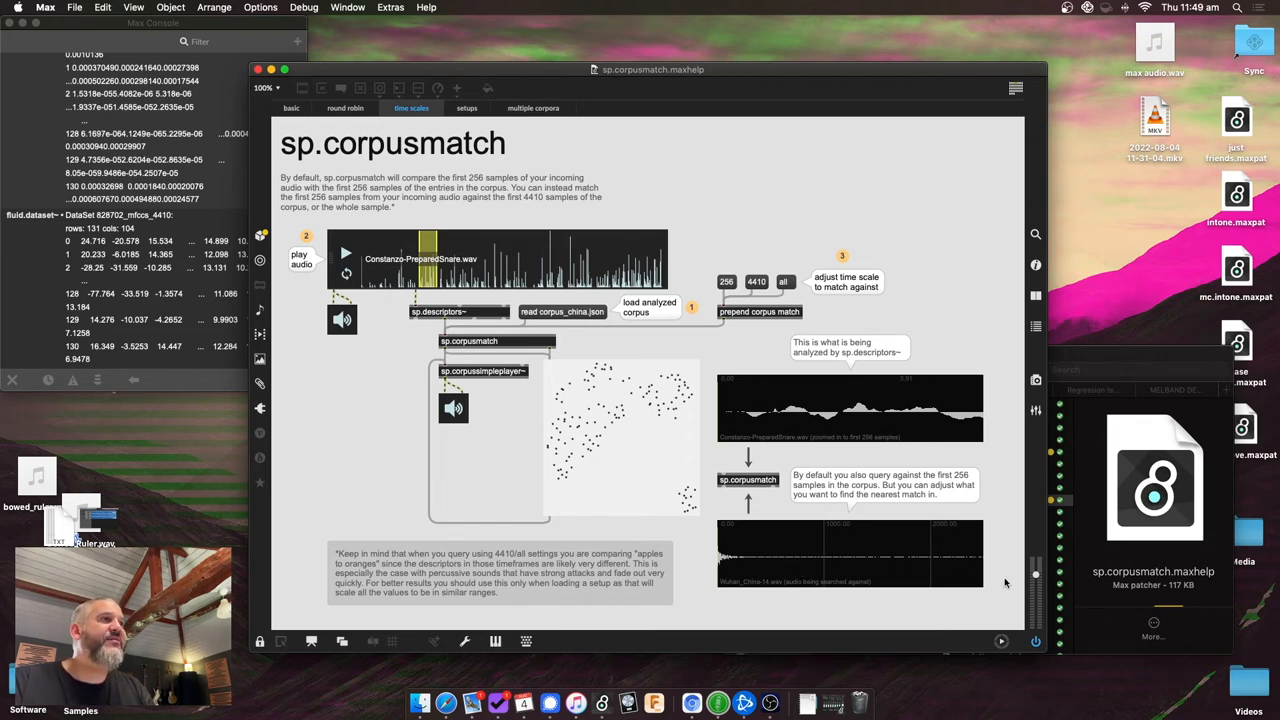
{"action": "mouse_move", "coordinate": [680, 528]}
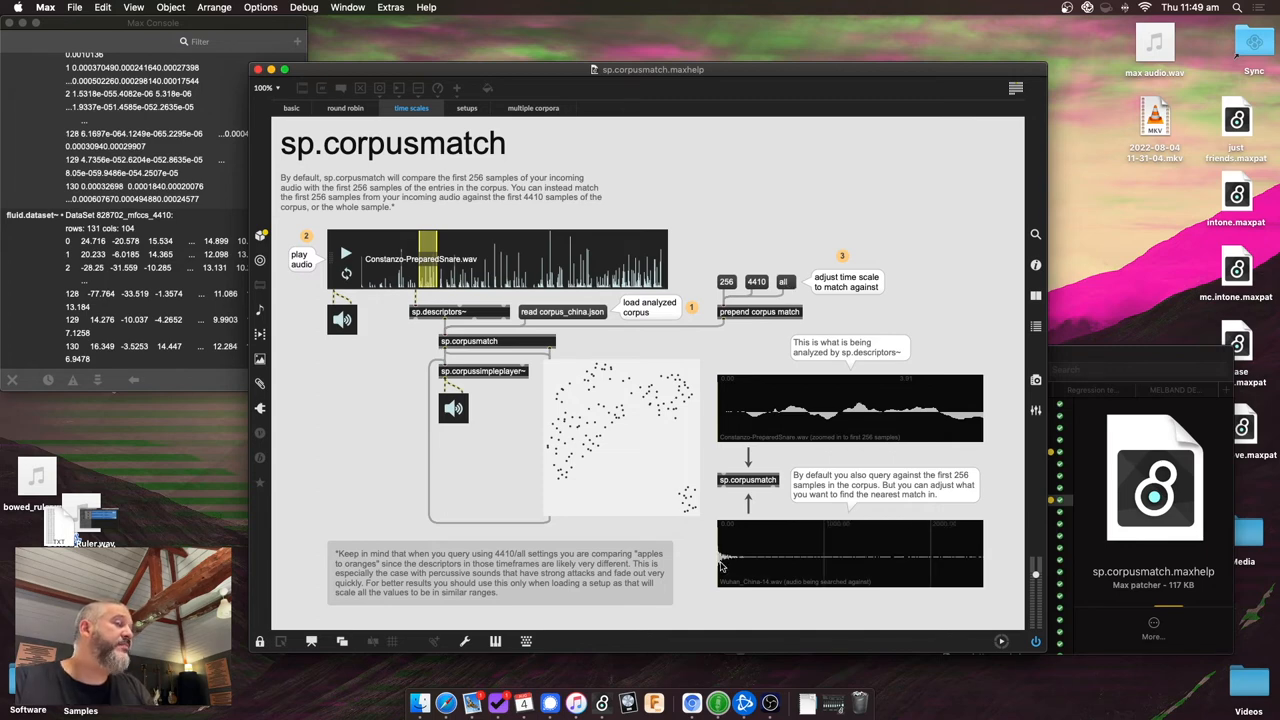
{"action": "mouse_move", "coordinate": [996, 550]}
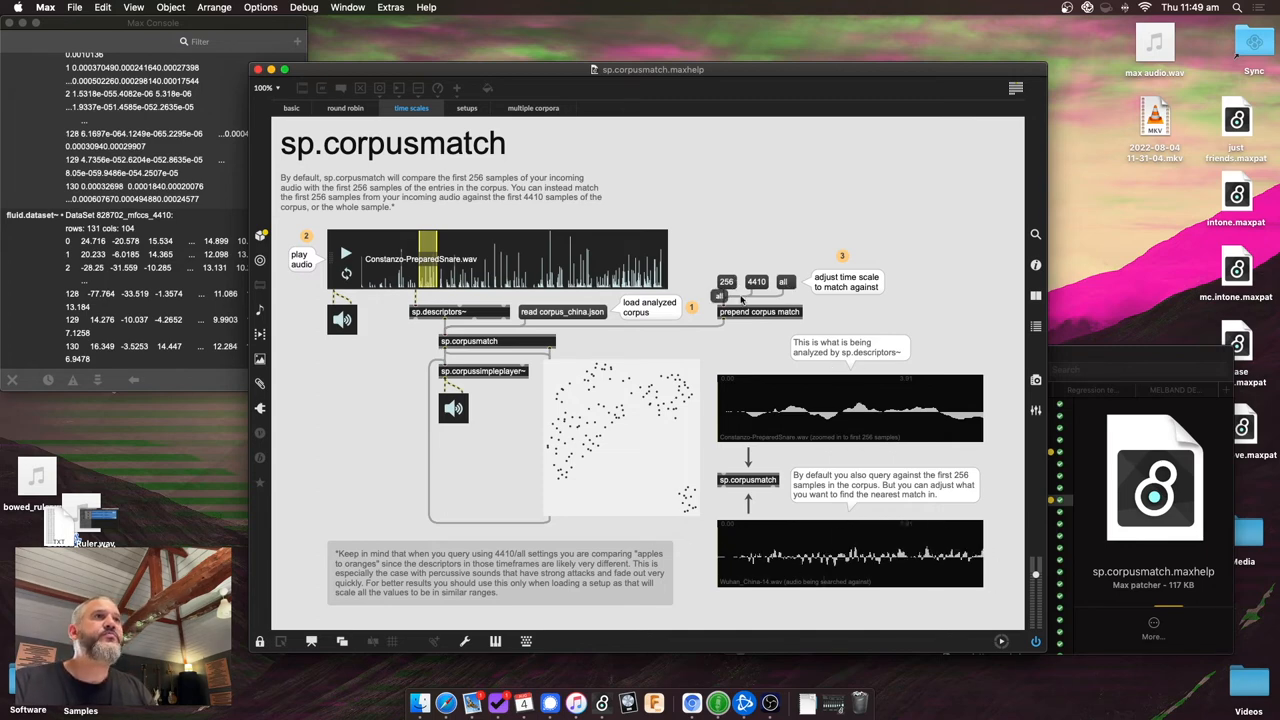
Switch the sp.corpusmatch help patch to its setups example
{"action": "left_click", "coordinate": [466, 108]}
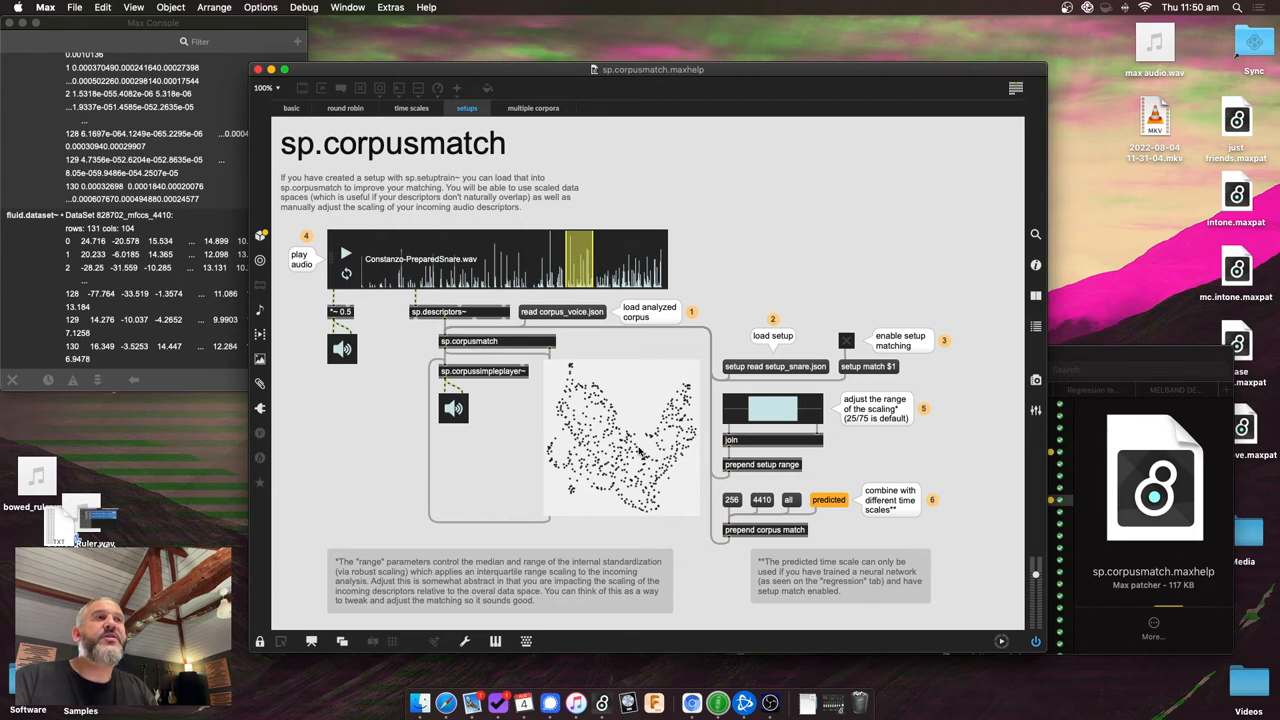
{"action": "mouse_move", "coordinate": [670, 468]}
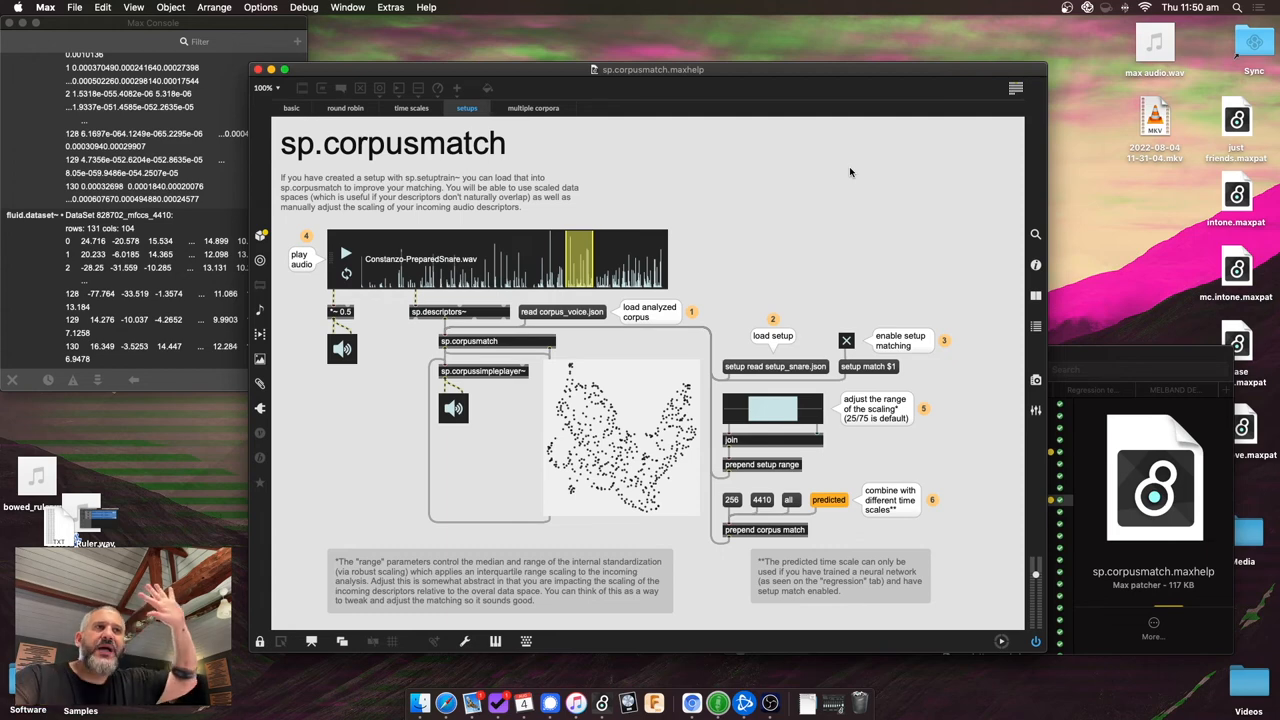
{"action": "mouse_move", "coordinate": [724, 272]}
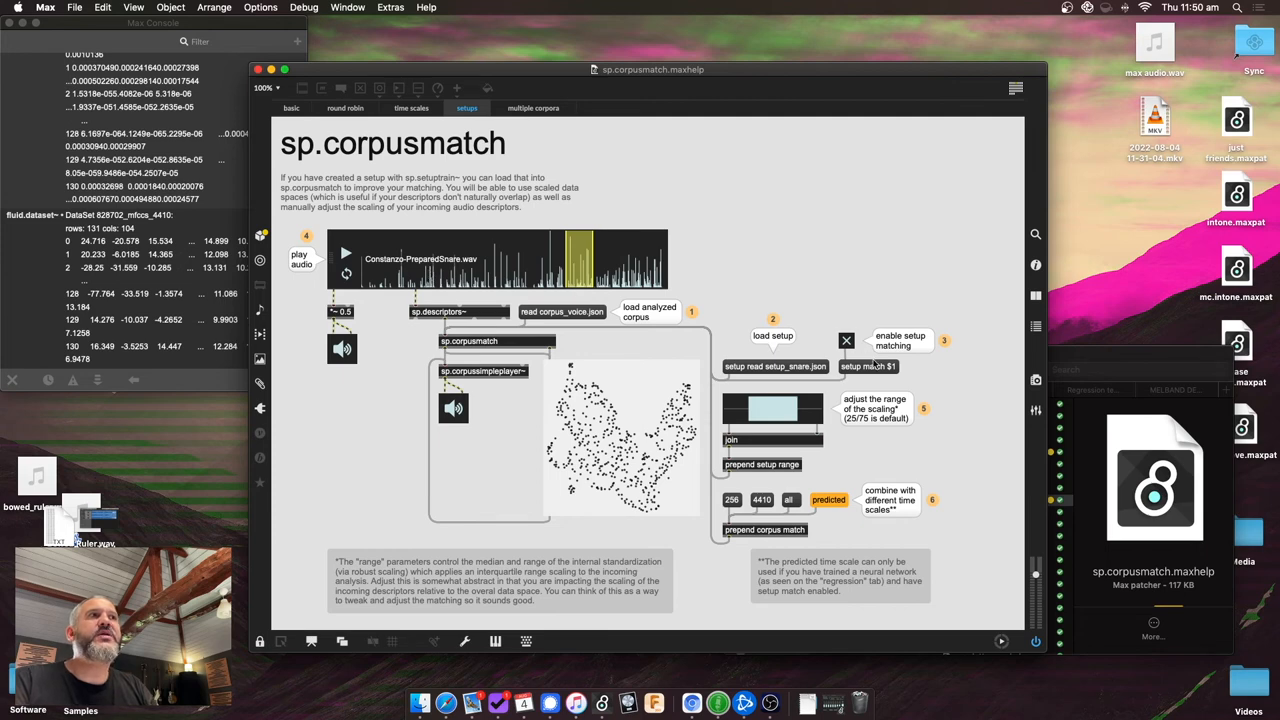
{"action": "mouse_move", "coordinate": [792, 388]}
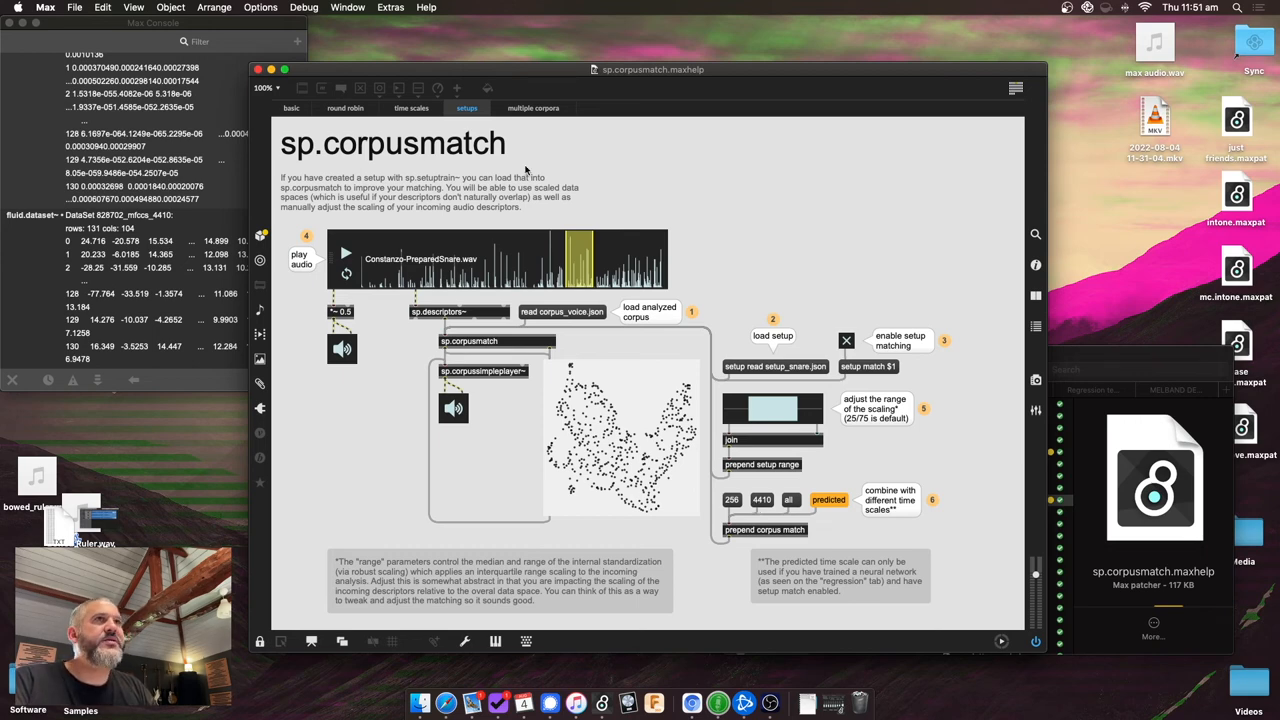
Glance at the time scales example and return to the setups example
{"action": "left_click", "coordinate": [412, 108]}
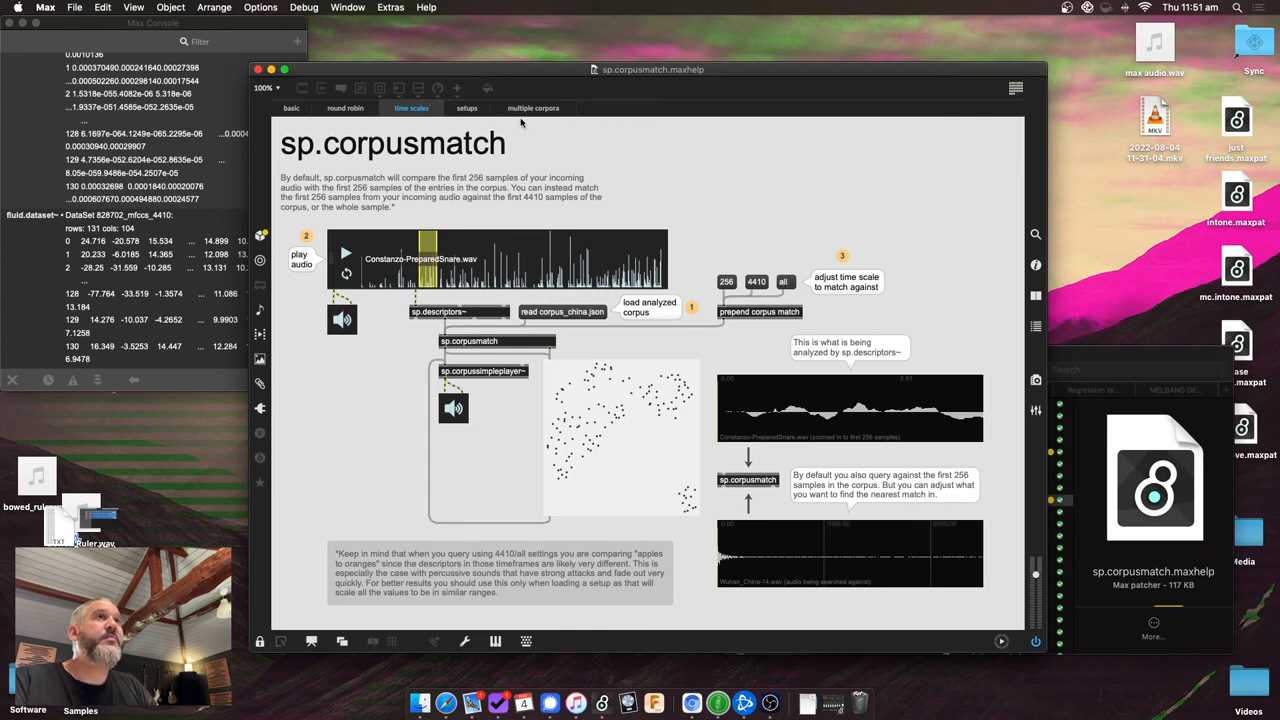
{"action": "left_click", "coordinate": [466, 108]}
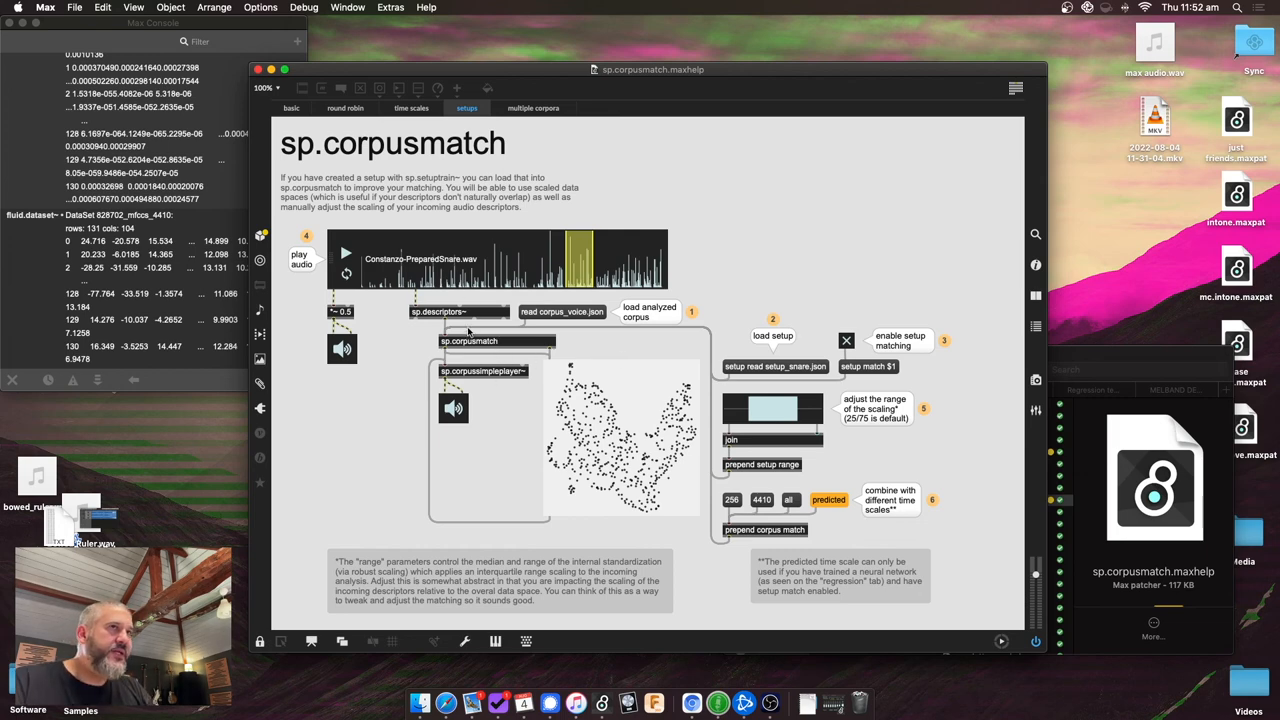
{"action": "mouse_move", "coordinate": [856, 234]}
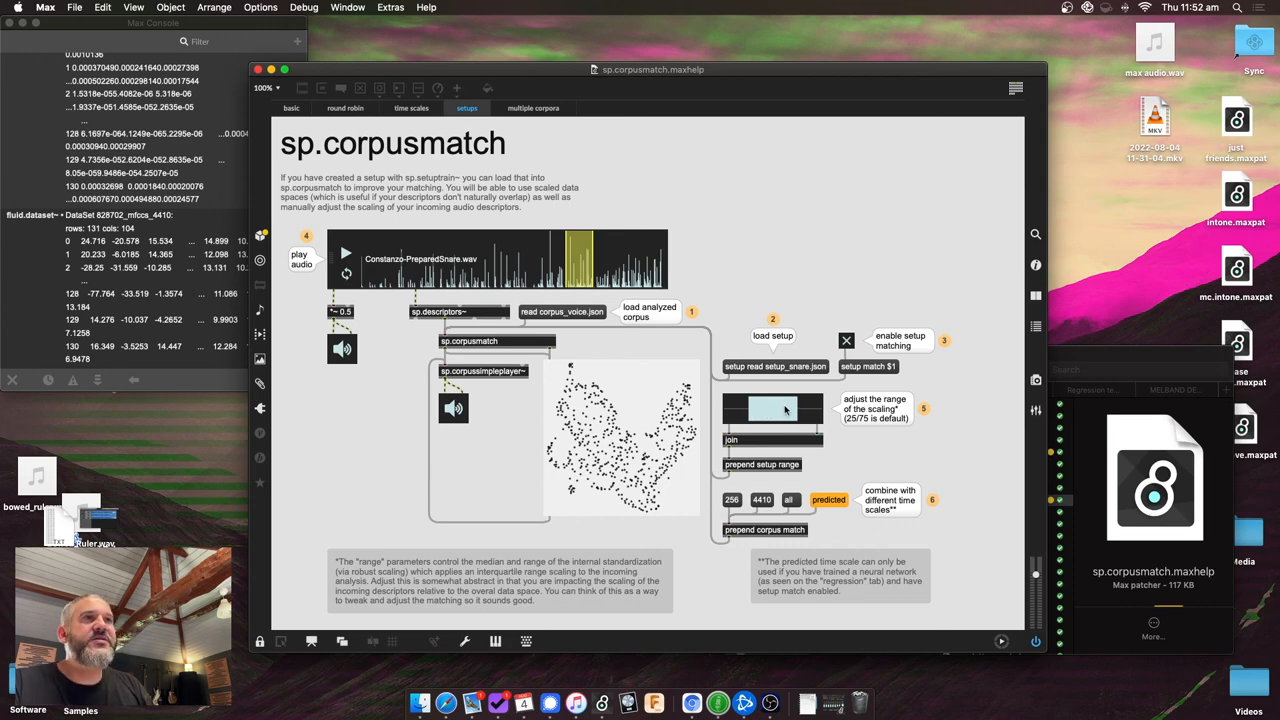
{"action": "mouse_move", "coordinate": [464, 570]}
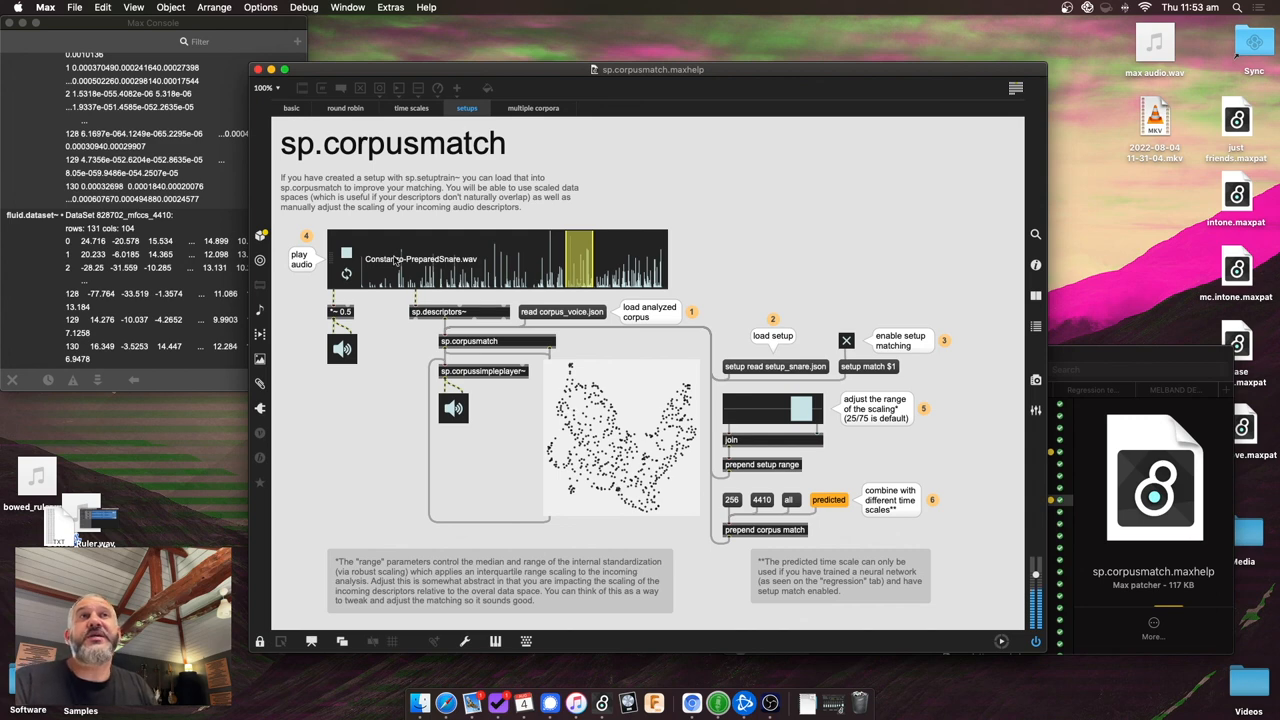
Step back through multiple corpora, time scales and round robin to the basic matching example
{"action": "left_click", "coordinate": [348, 252]}
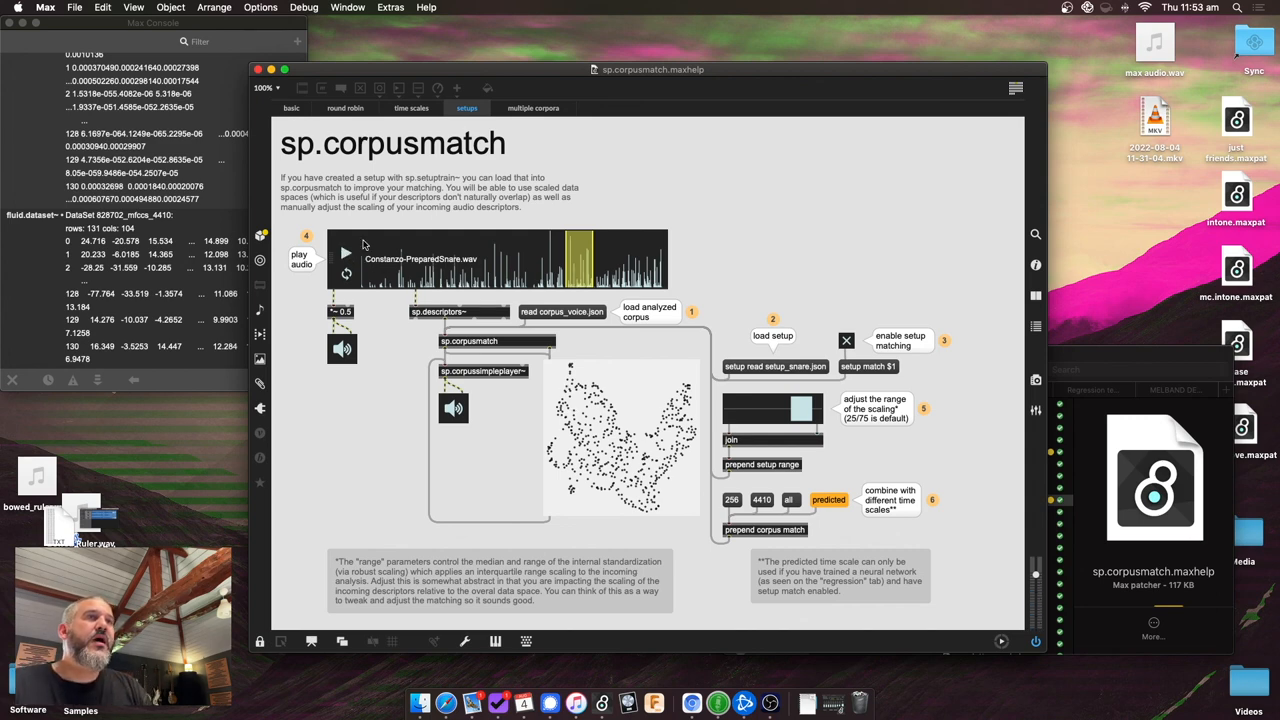
{"action": "mouse_move", "coordinate": [548, 124]}
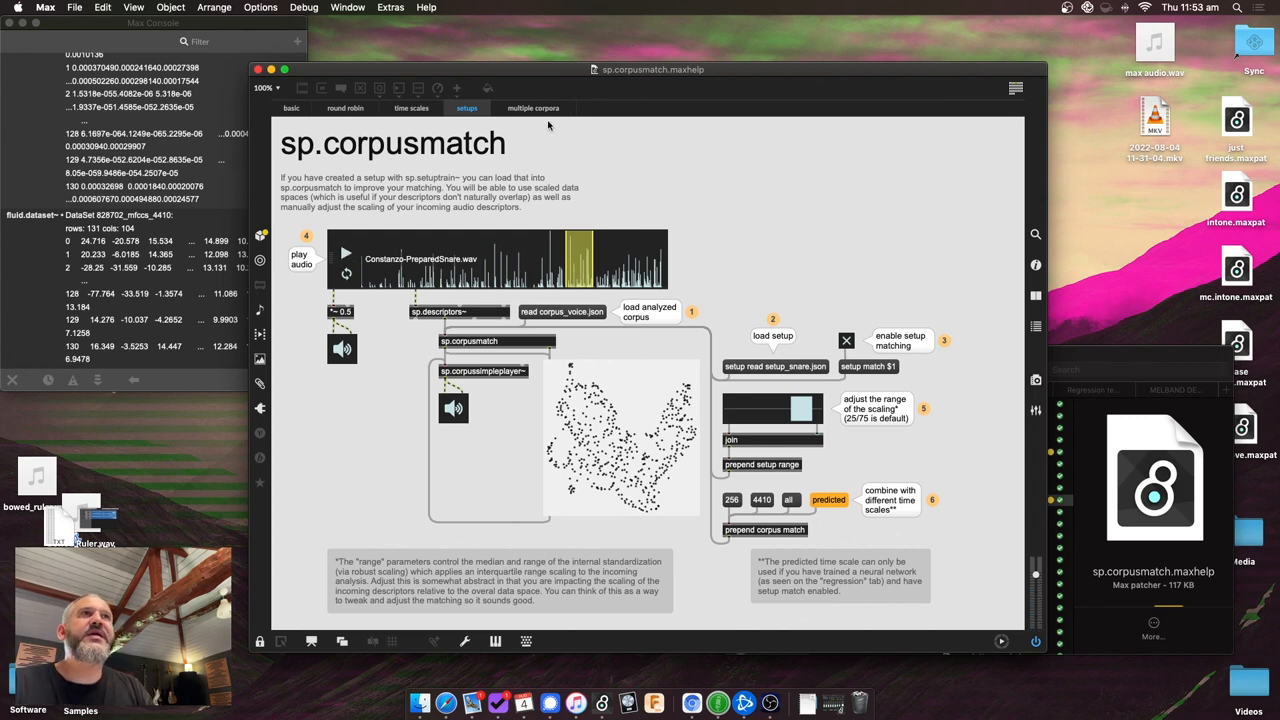
{"action": "left_click", "coordinate": [532, 108]}
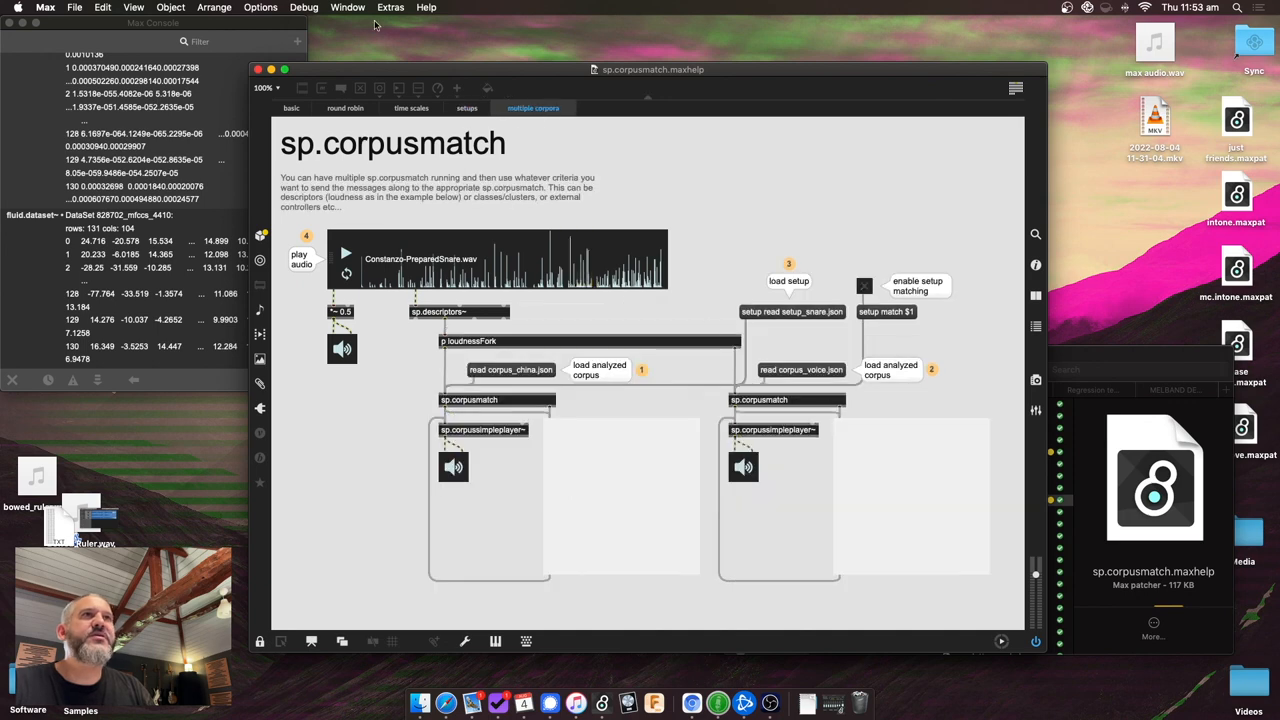
{"action": "left_click", "coordinate": [424, 108]}
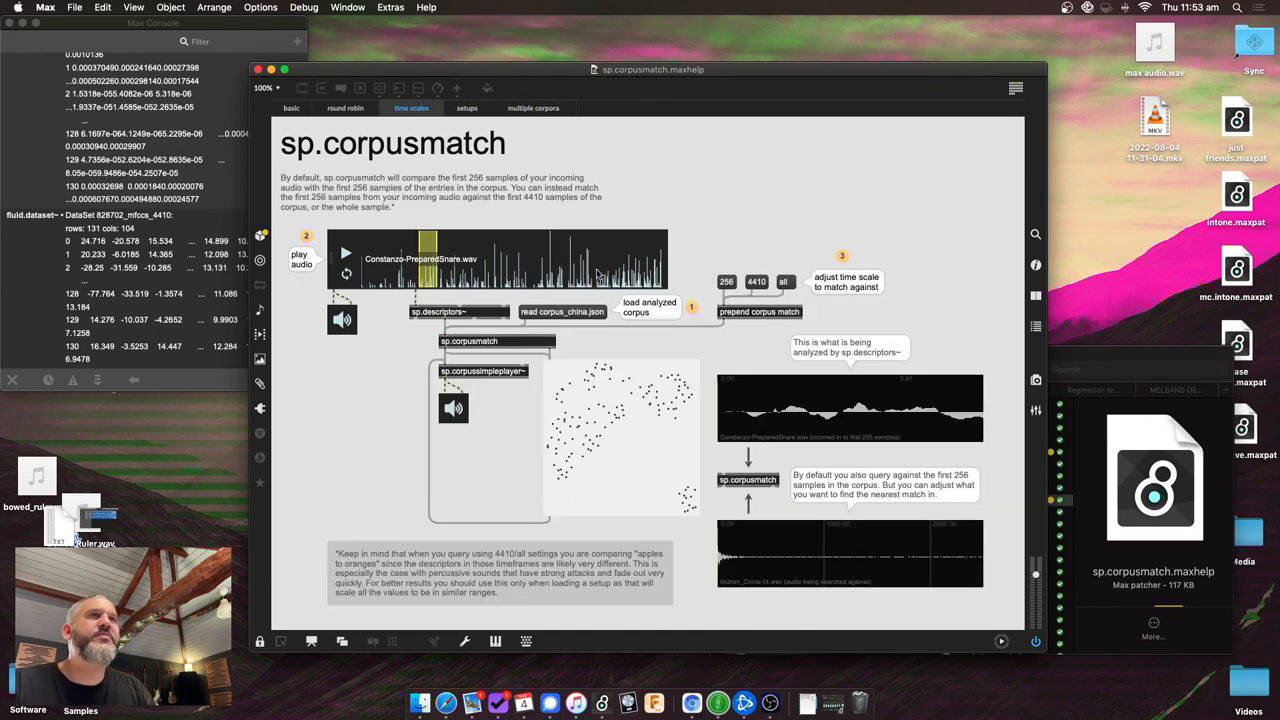
{"action": "left_click", "coordinate": [344, 108]}
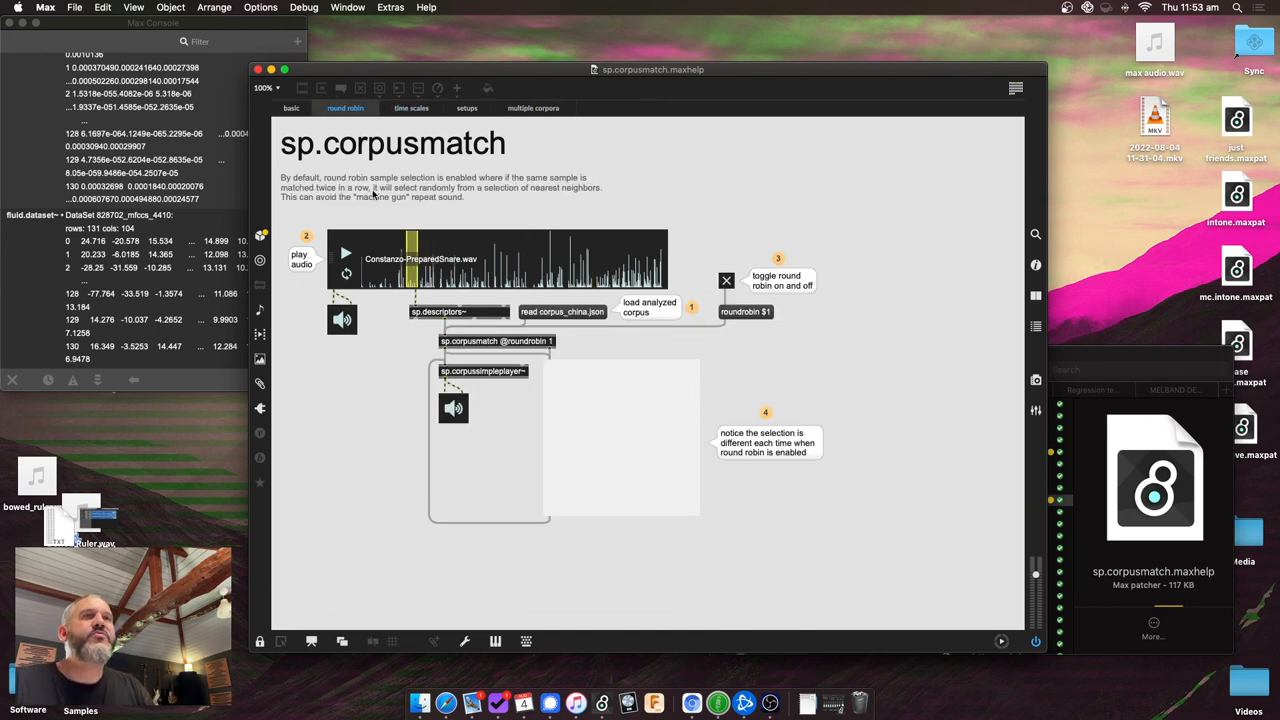
{"action": "left_click", "coordinate": [296, 108]}
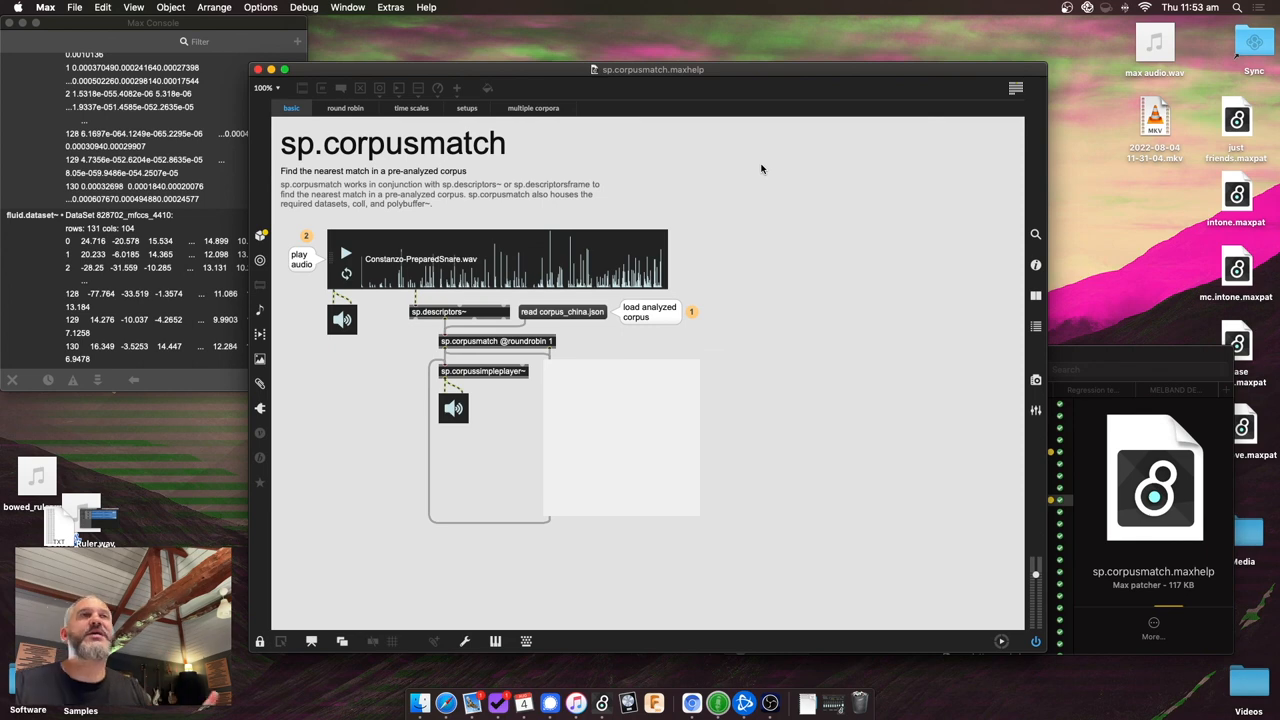
{"action": "mouse_move", "coordinate": [760, 180]}
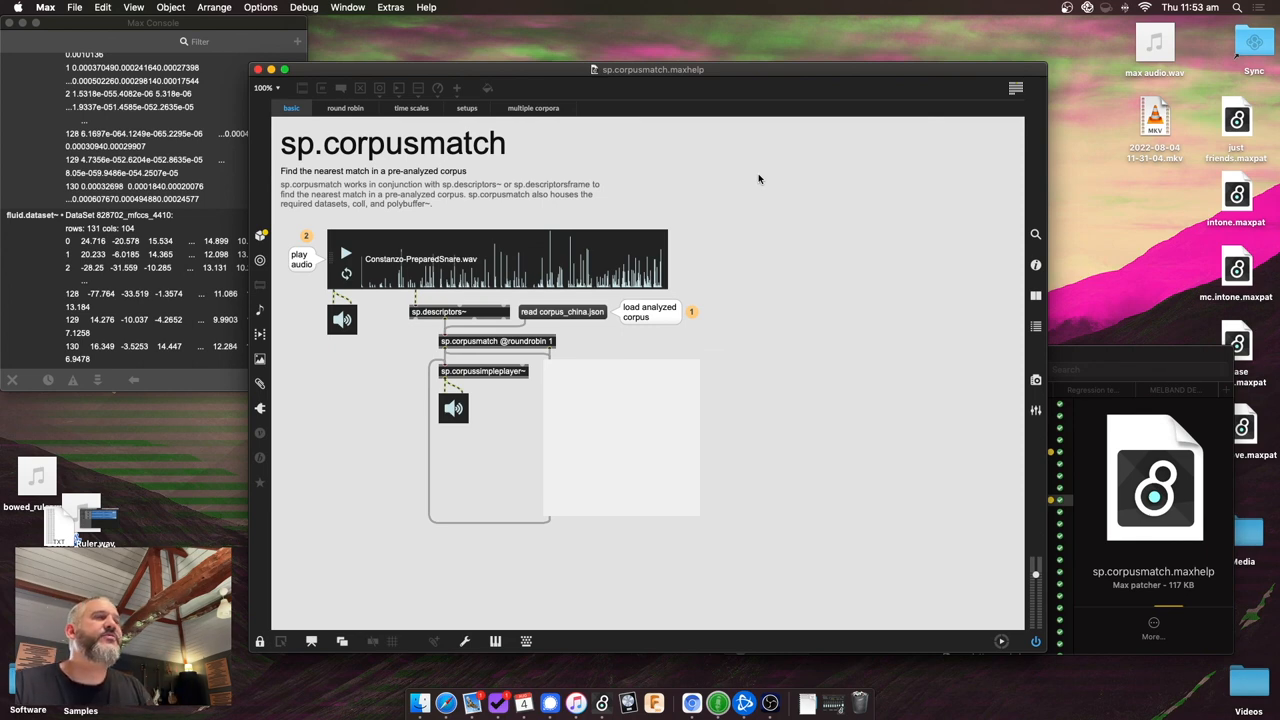
{"action": "mouse_move", "coordinate": [796, 184]}
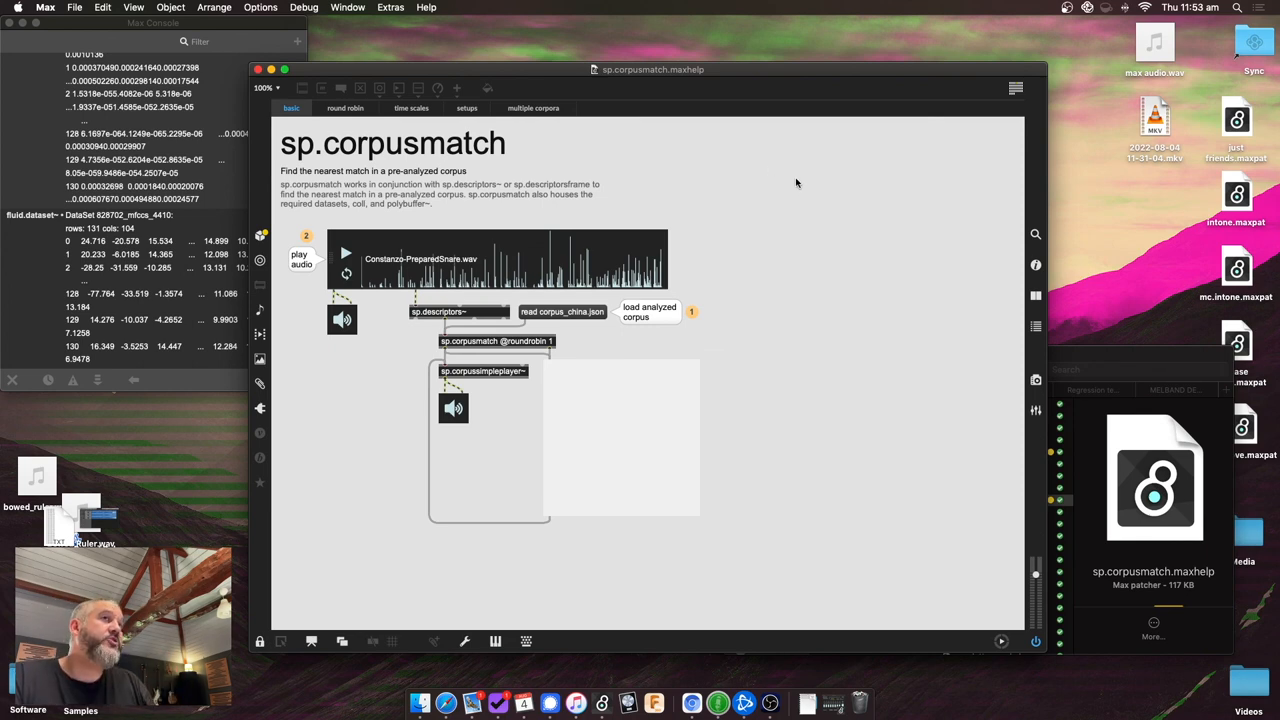